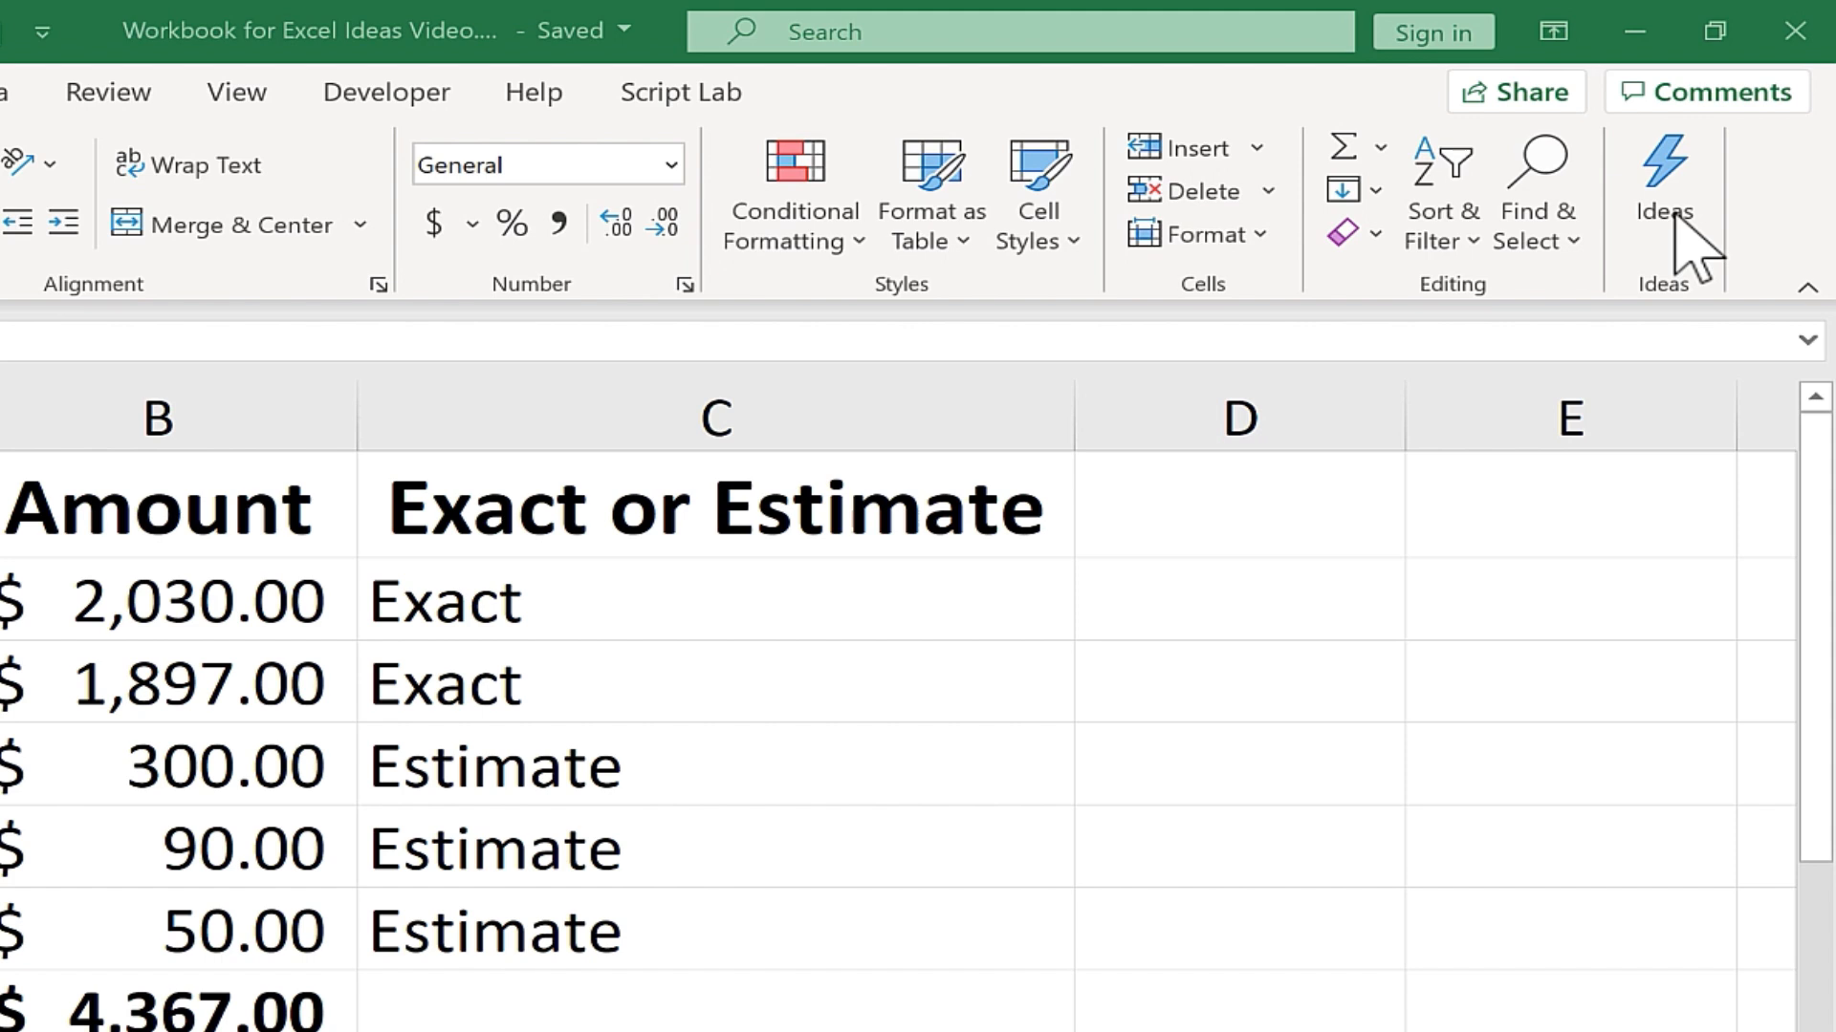
{"action": "mouse_move", "coordinate": [1670, 302]}
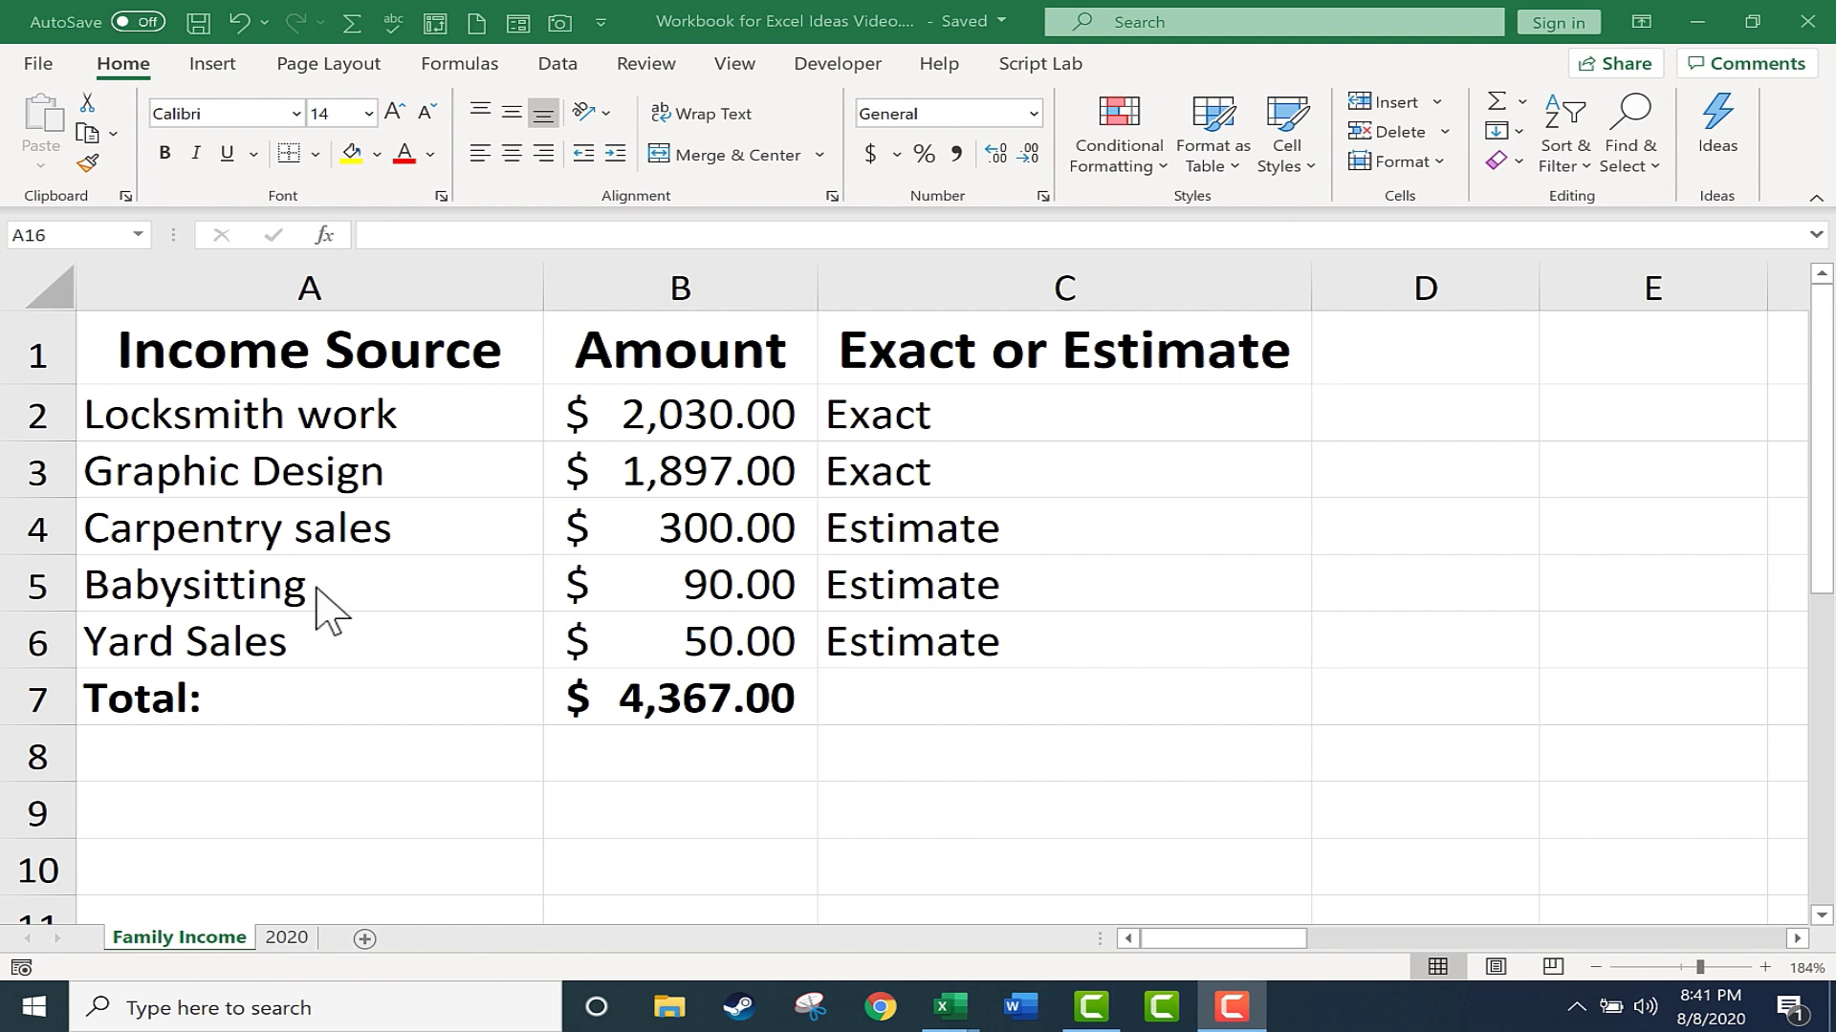
{"action": "mouse_move", "coordinate": [218, 902]}
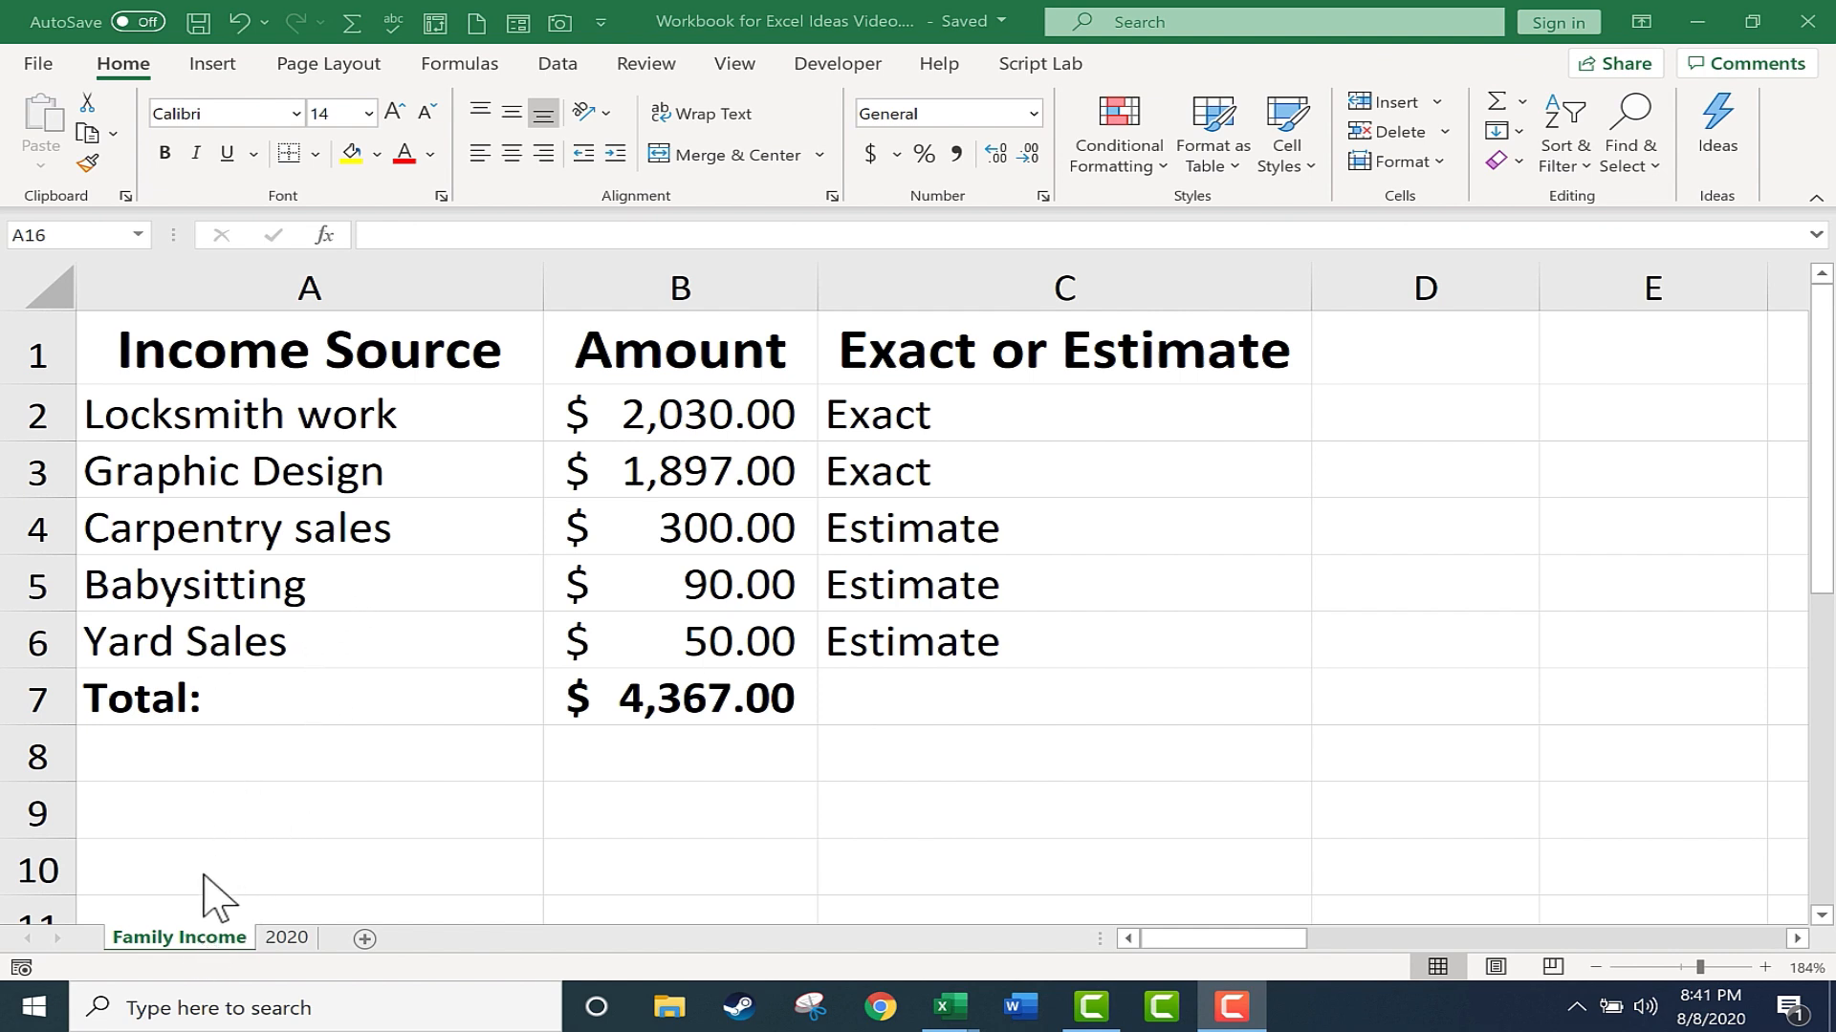
{"action": "mouse_move", "coordinate": [181, 854]}
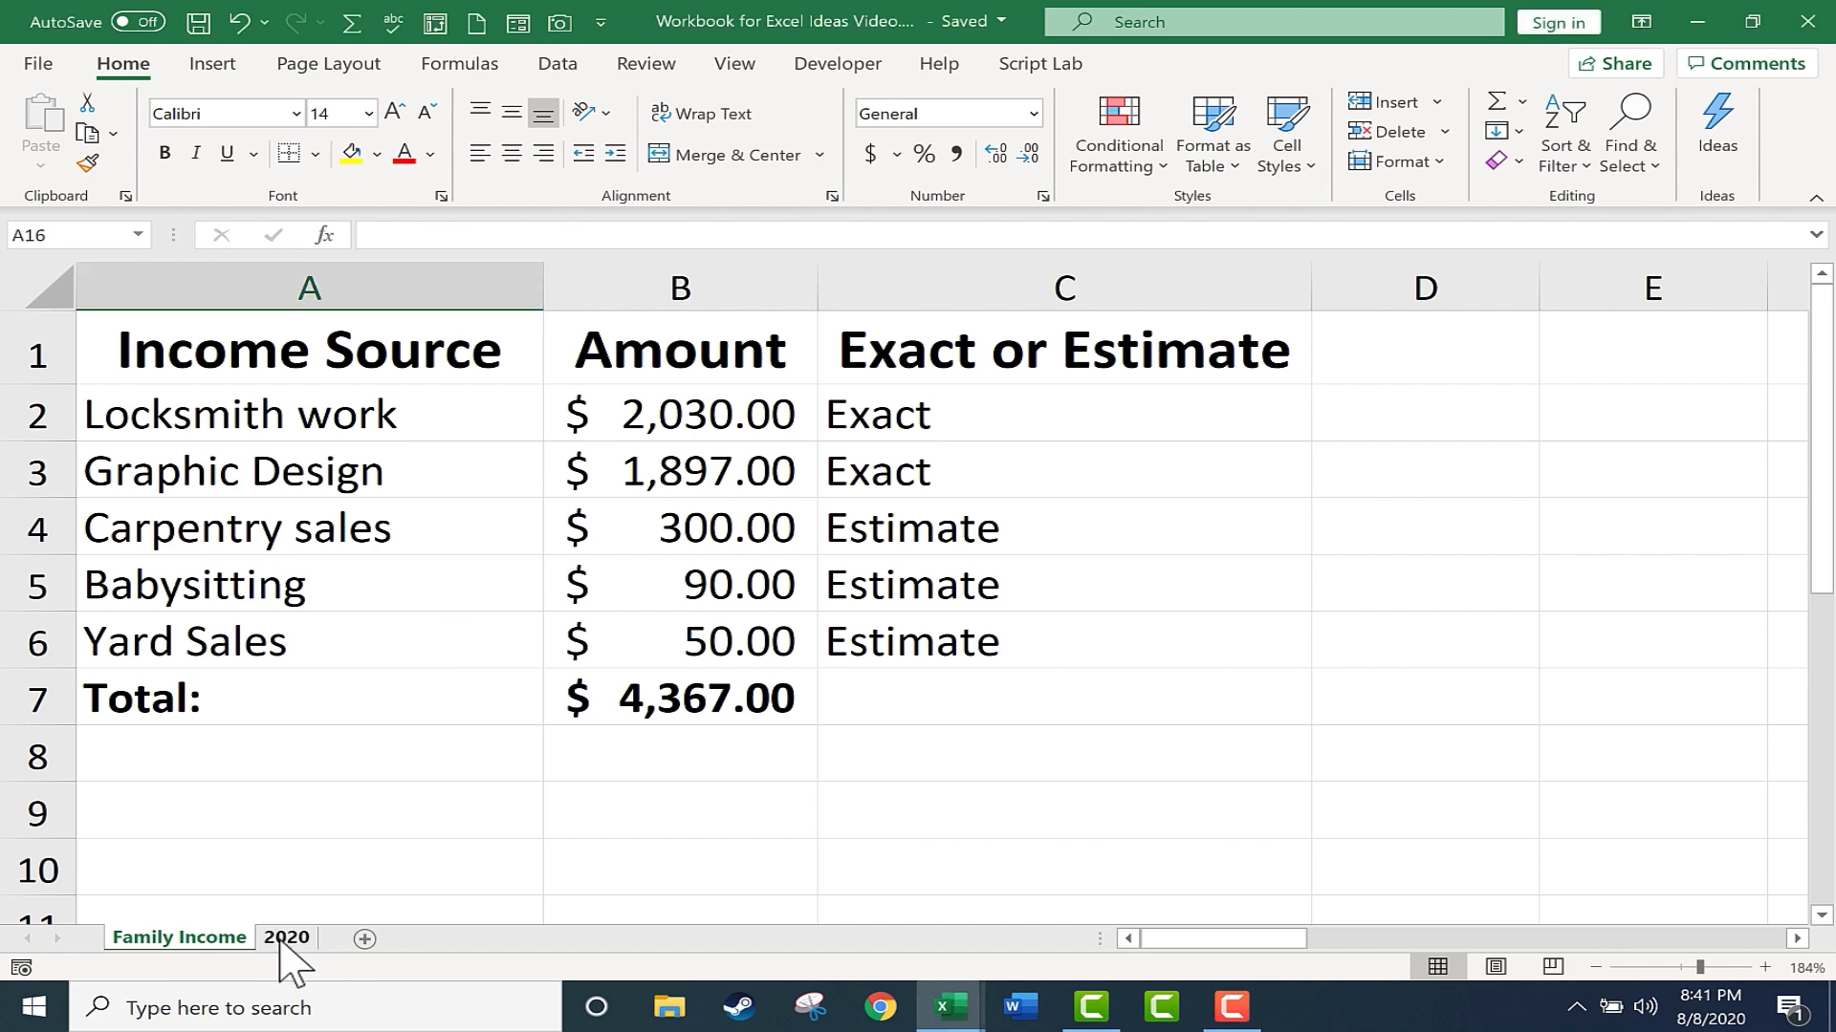
Step: Glance at the 2020 sheet, return to Family Income, and show the Insert ribbon
{"action": "left_click", "coordinate": [286, 937]}
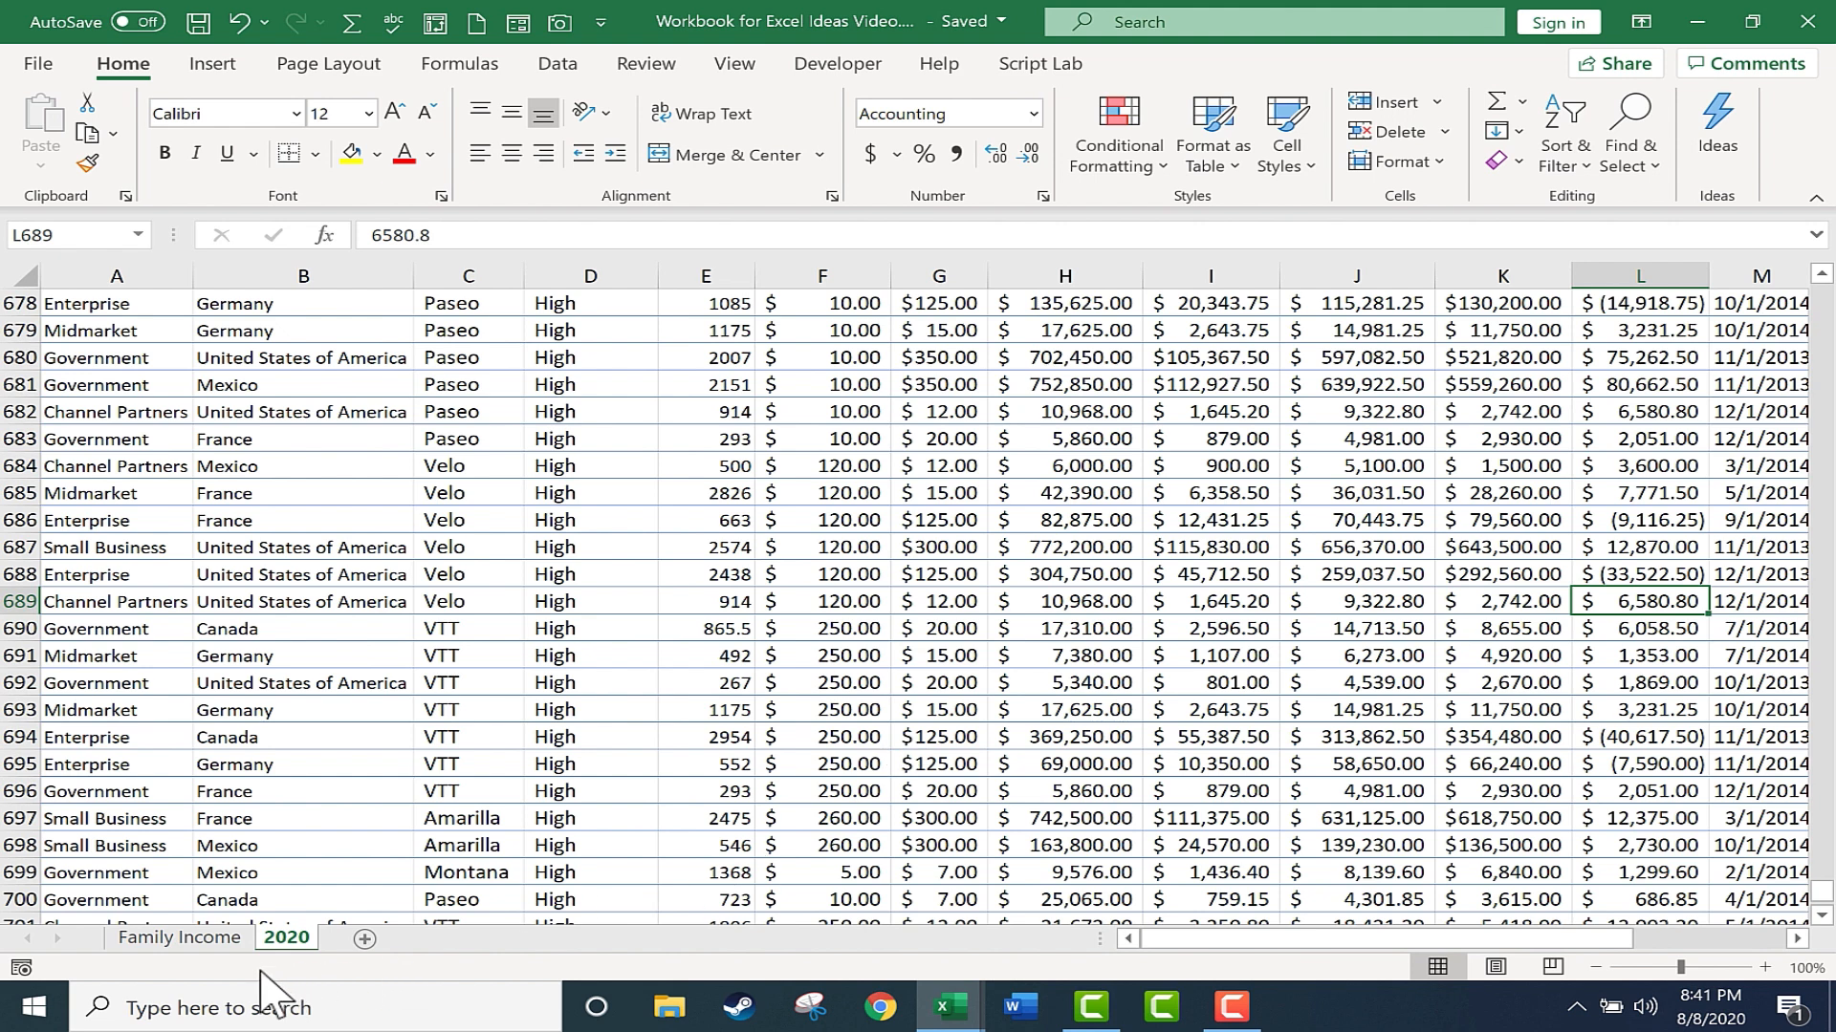
{"action": "left_click", "coordinate": [178, 938]}
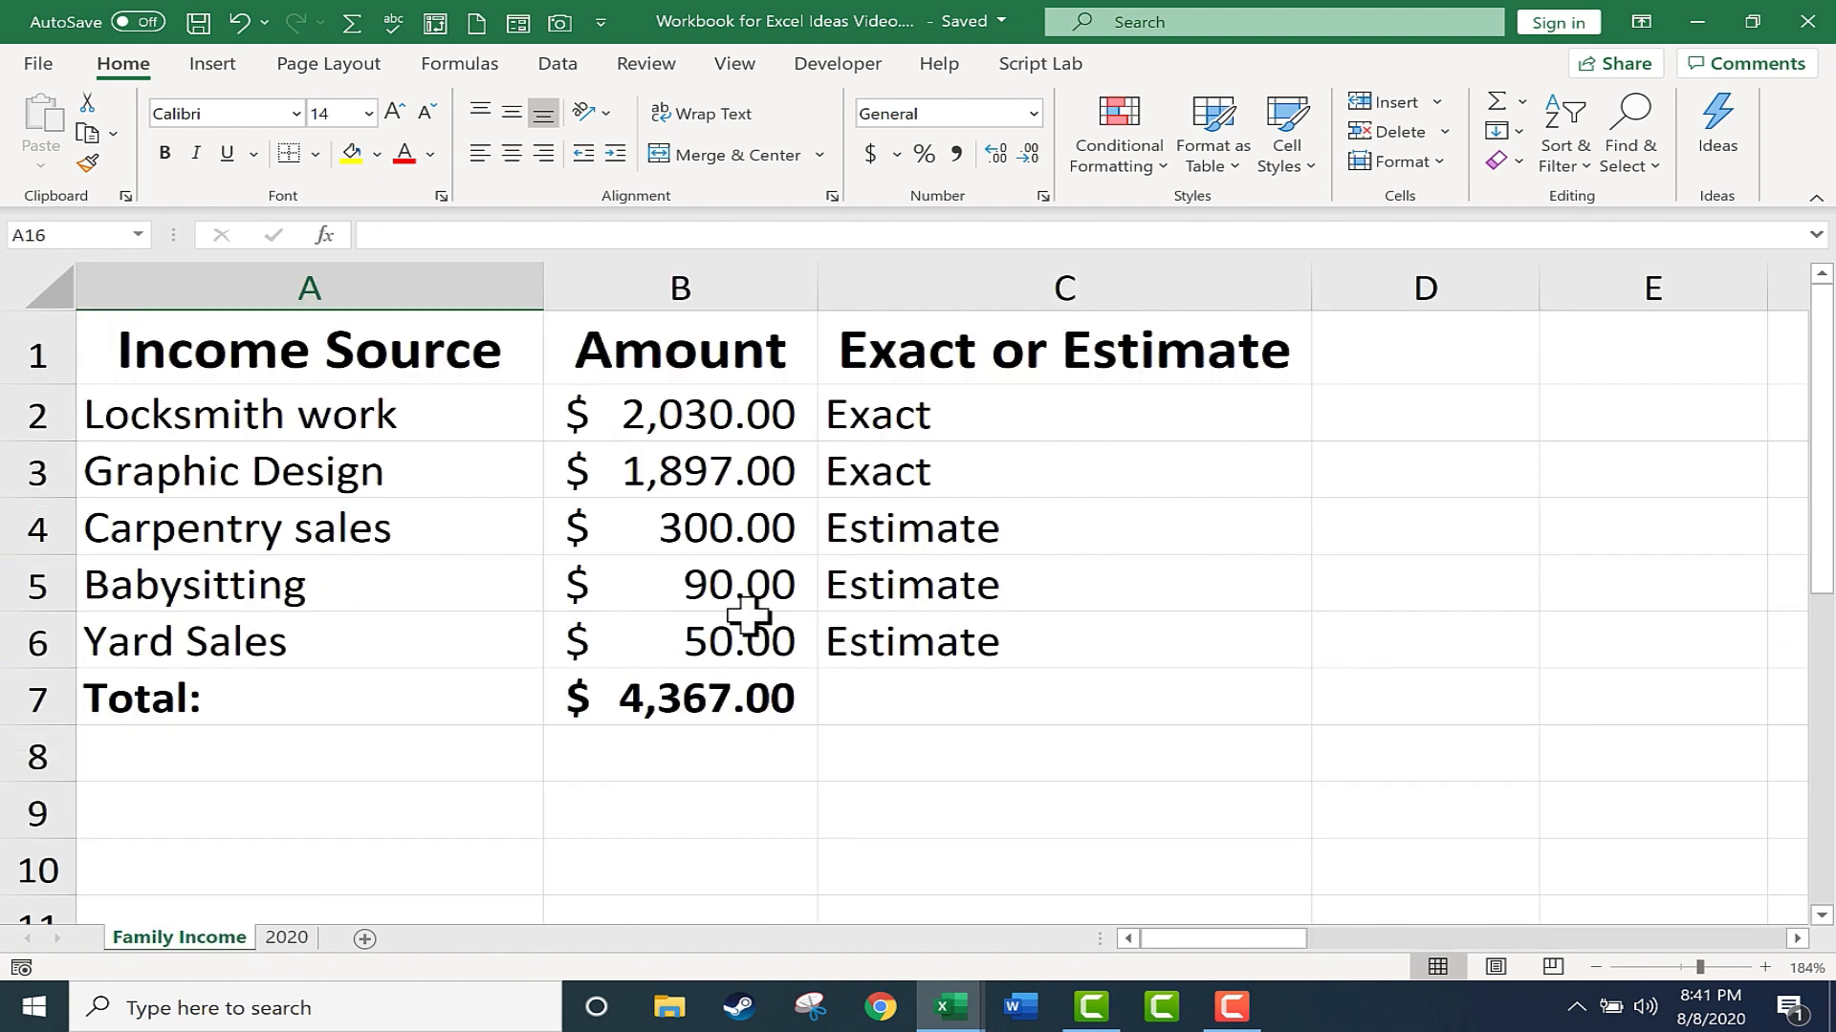
{"action": "mouse_move", "coordinate": [211, 64]}
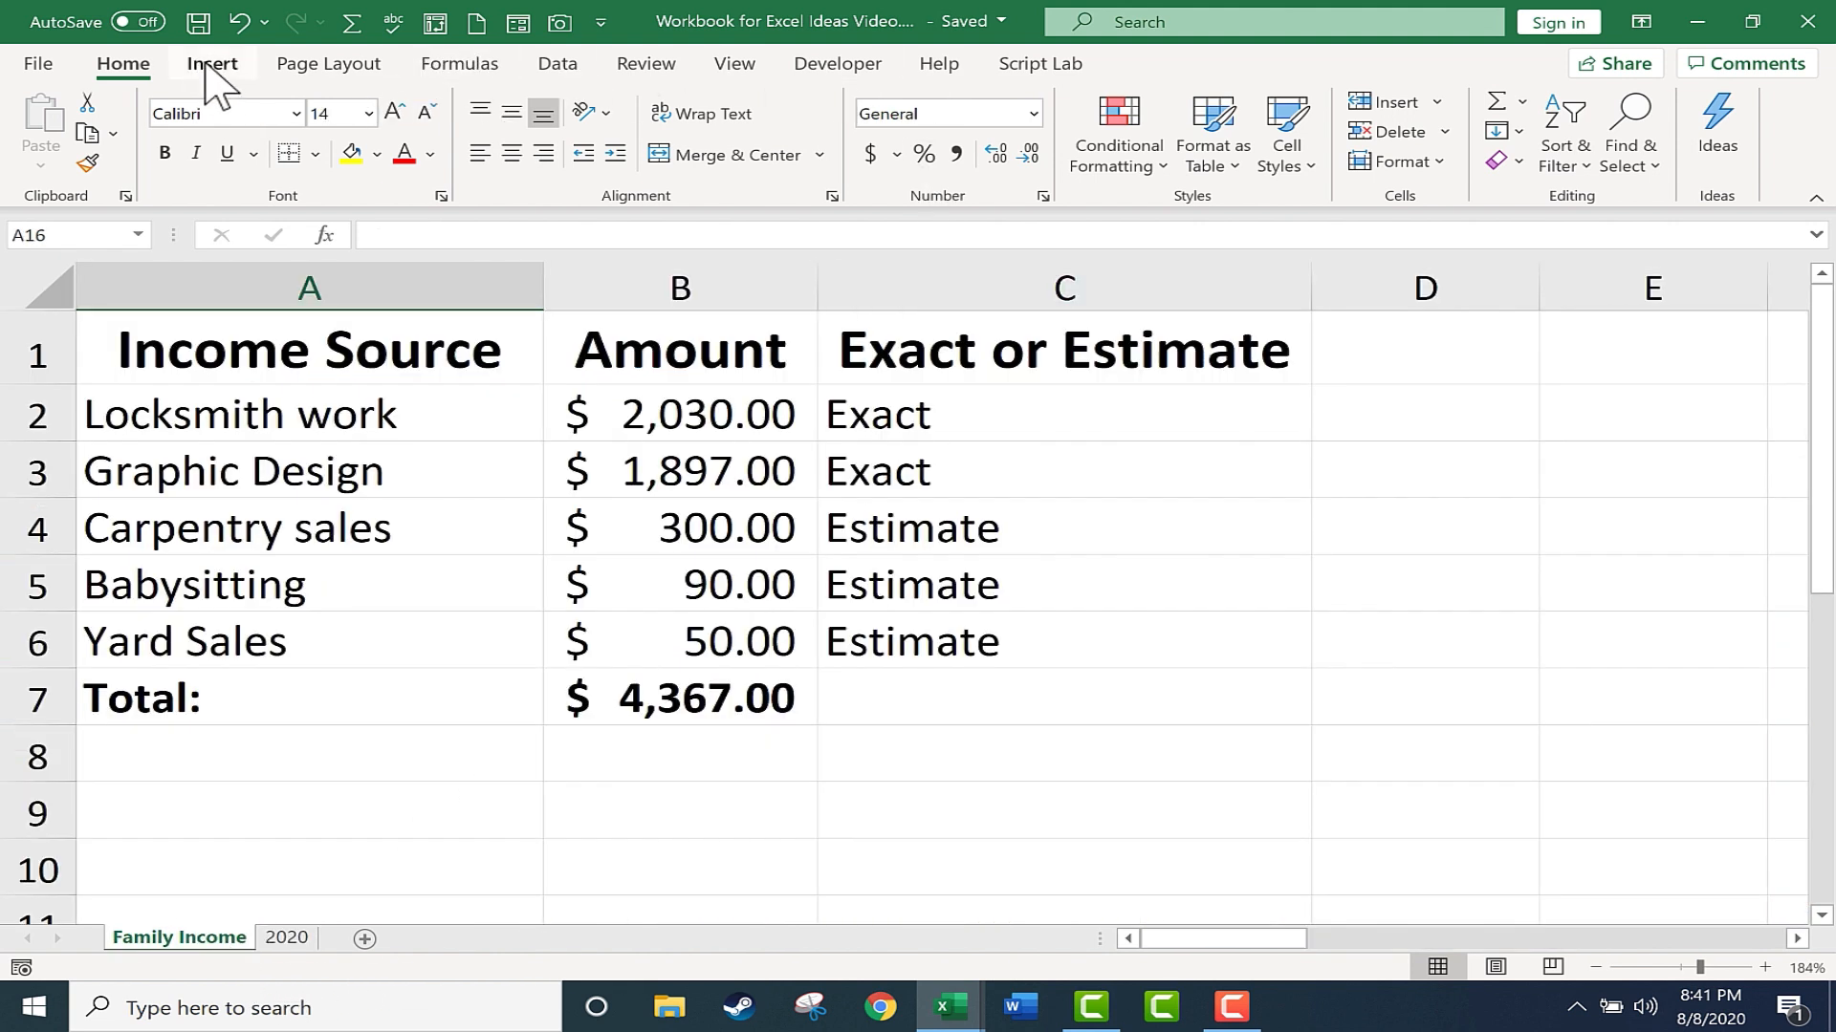
{"action": "left_click", "coordinate": [212, 63]}
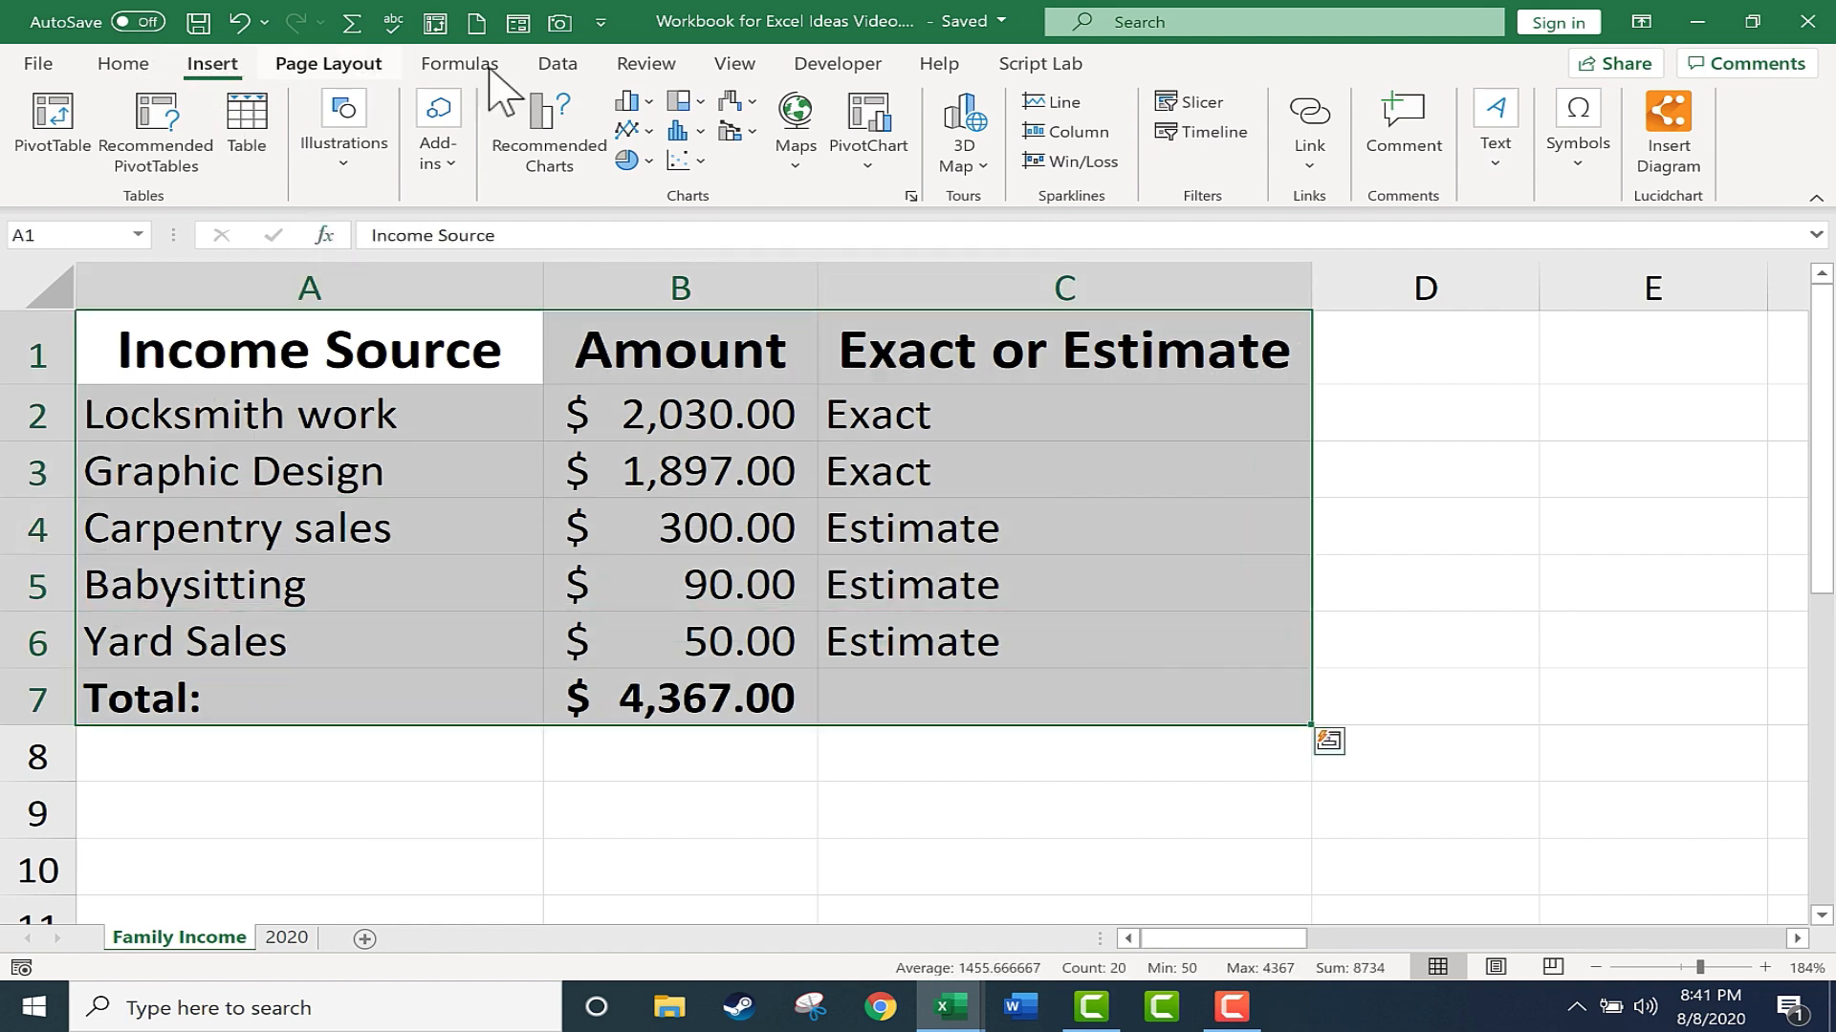
{"action": "mouse_move", "coordinate": [992, 245]}
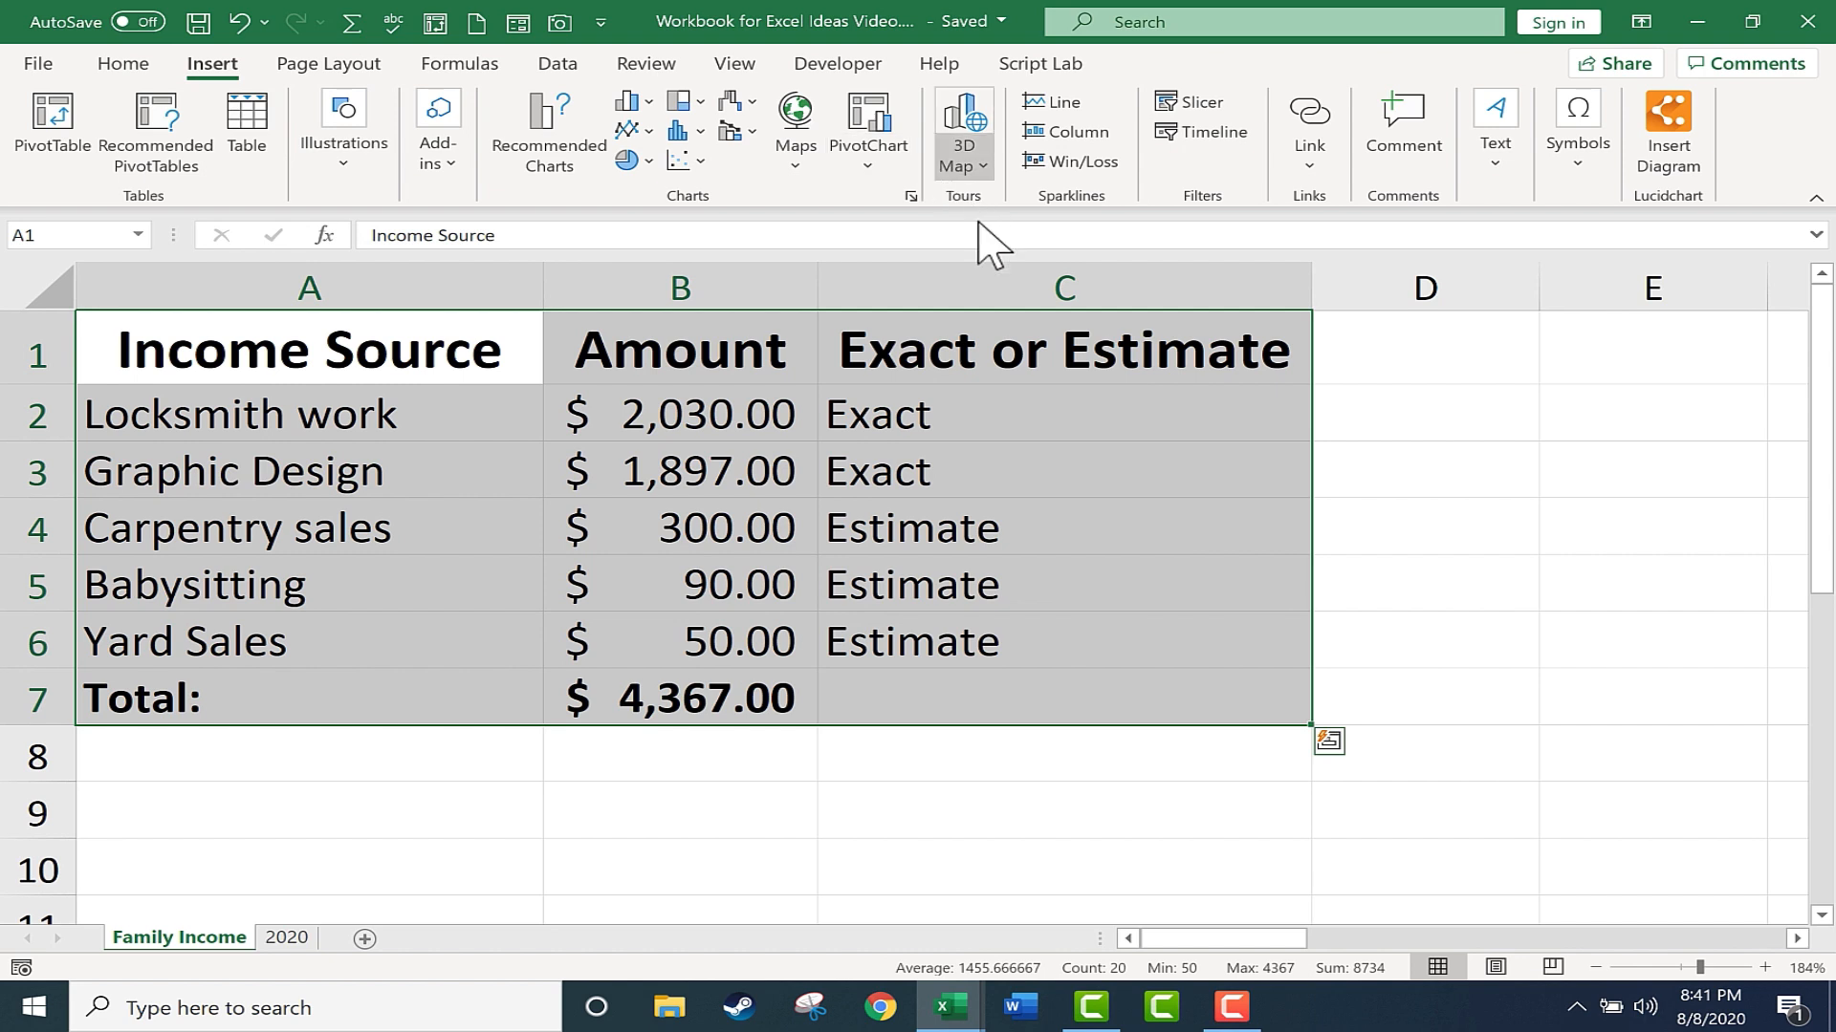
Step: Preview the Quick Analysis options for the income table, then dismiss them
{"action": "left_click", "coordinate": [1328, 739]}
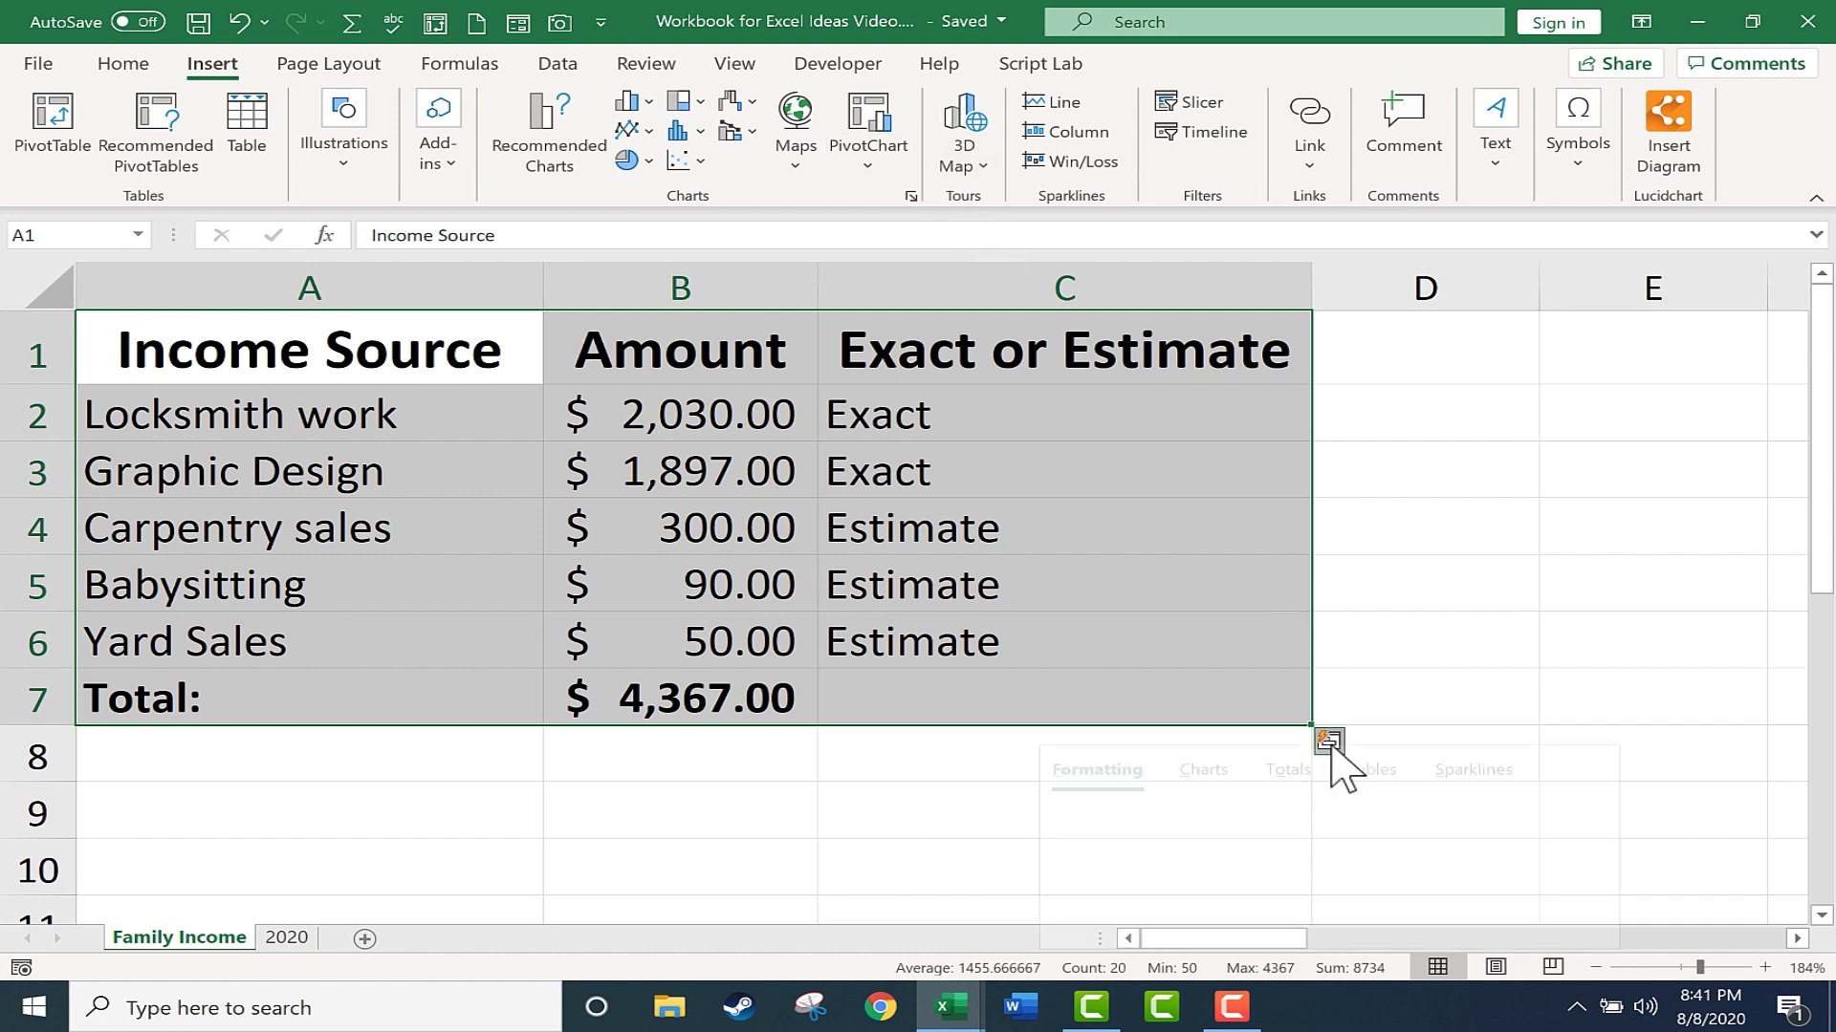
{"action": "mouse_move", "coordinate": [1329, 744]}
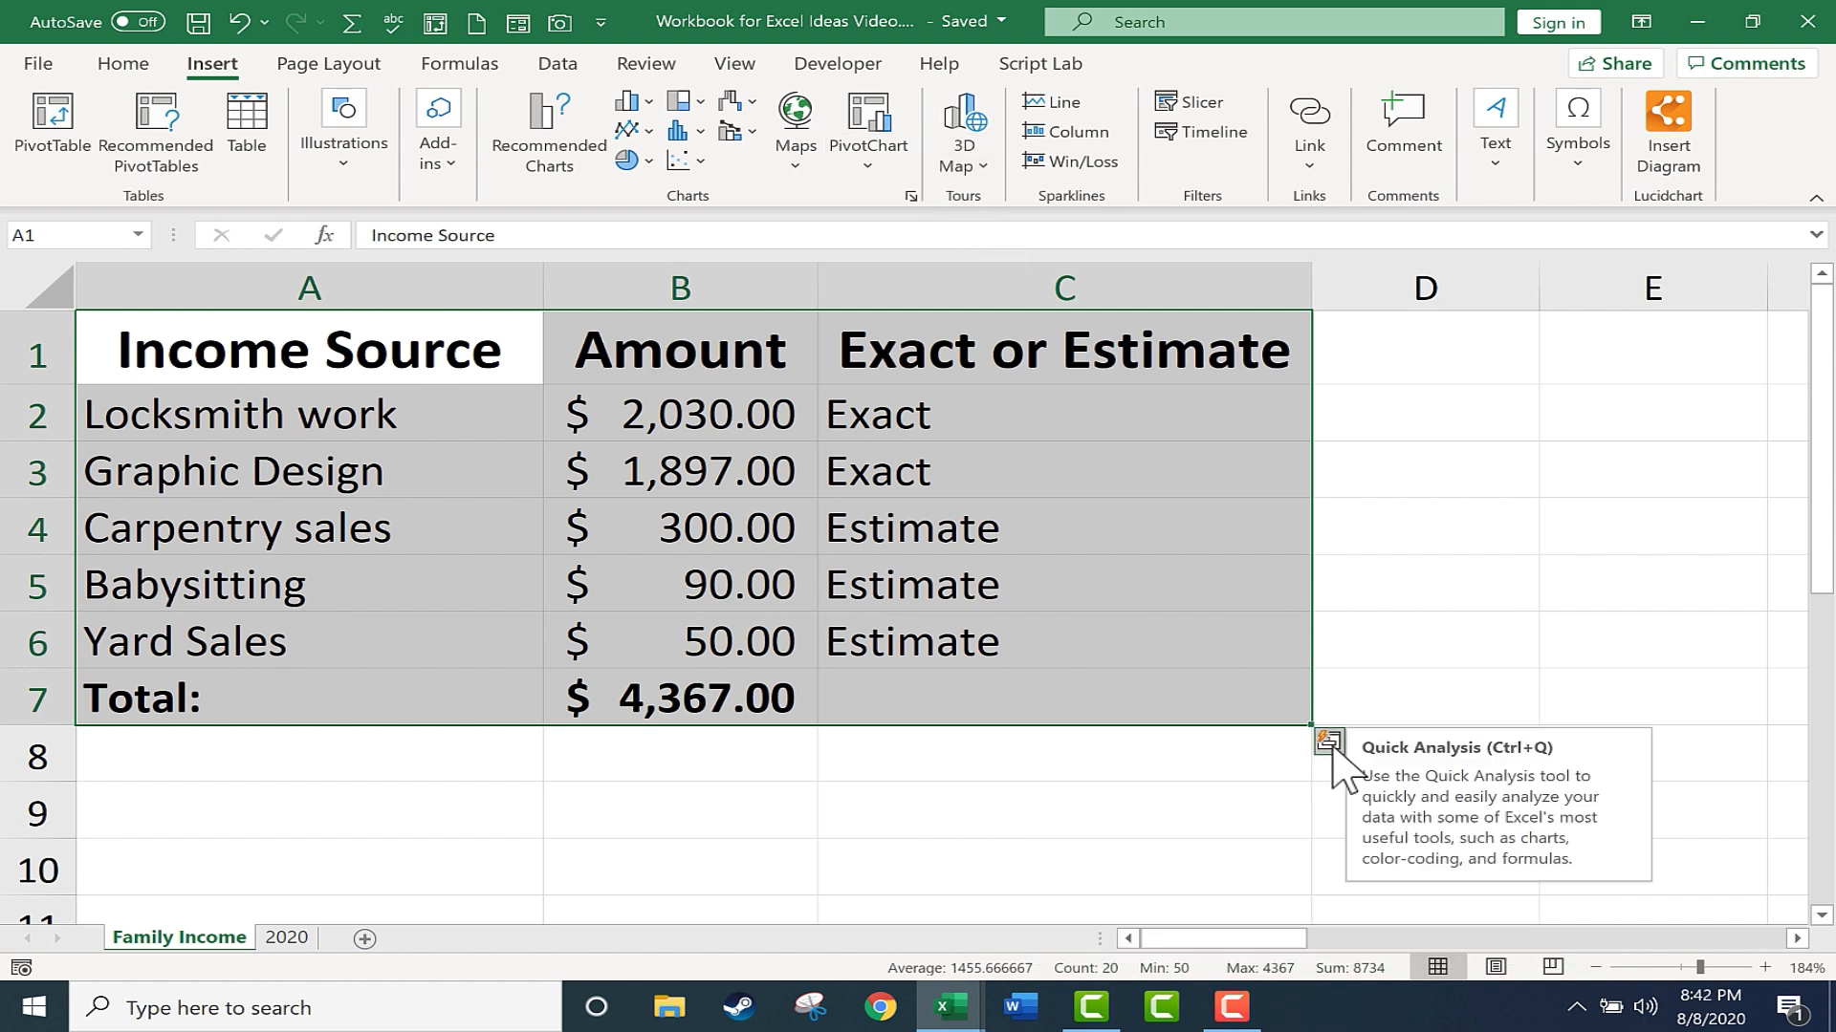
{"action": "left_click", "coordinate": [1328, 742]}
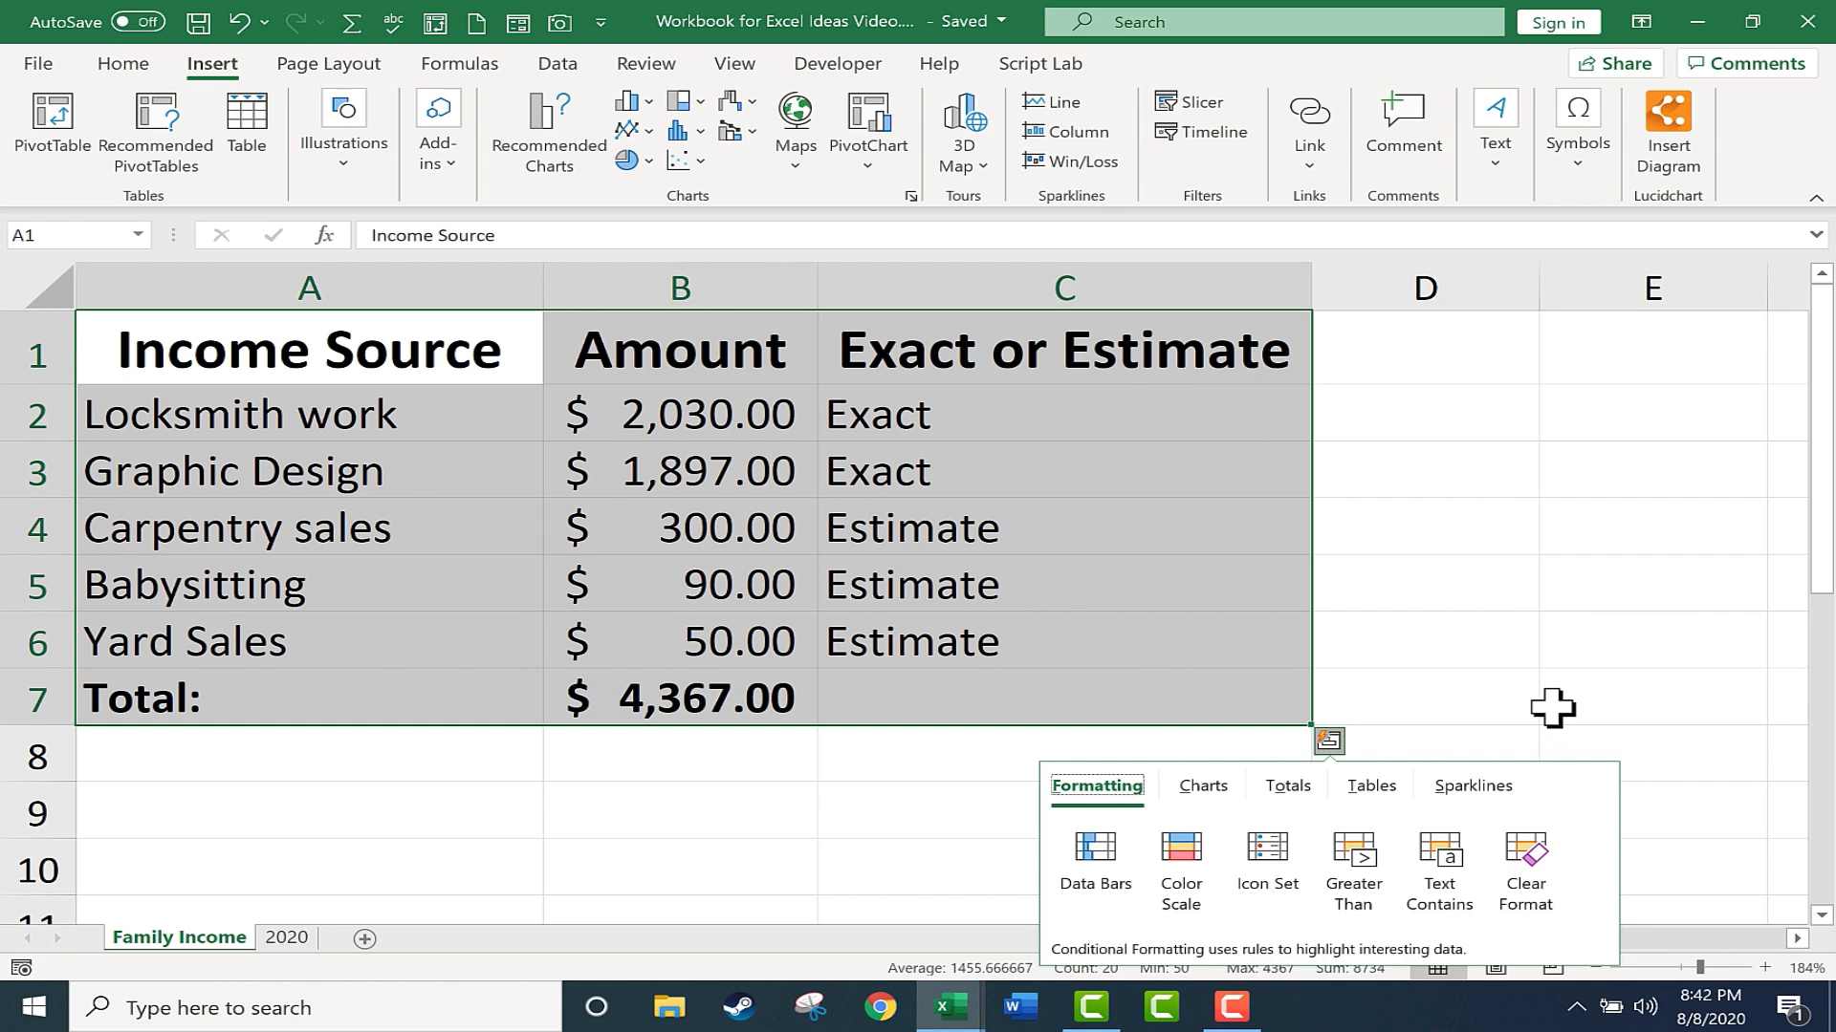
{"action": "left_click", "coordinate": [1652, 641]}
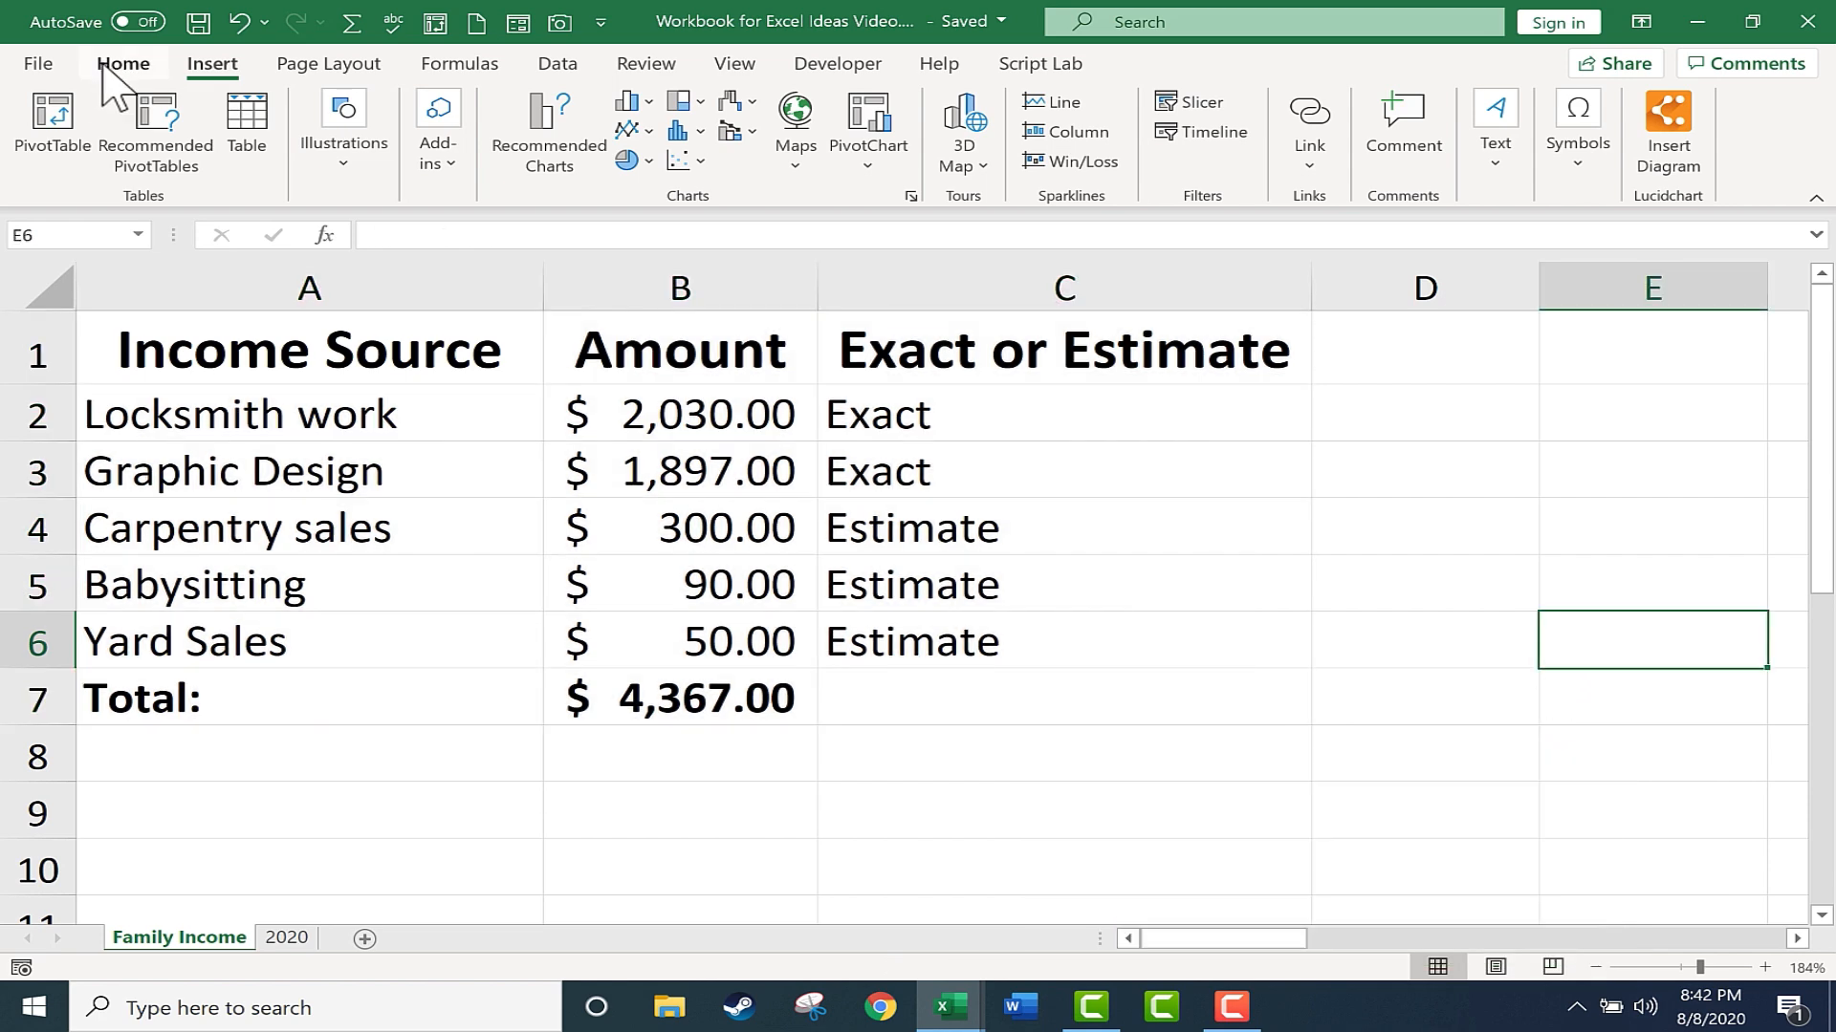
Step: From the Home ribbon, select empty cell E3 and launch Ideas for the income data
{"action": "left_click", "coordinate": [121, 63]}
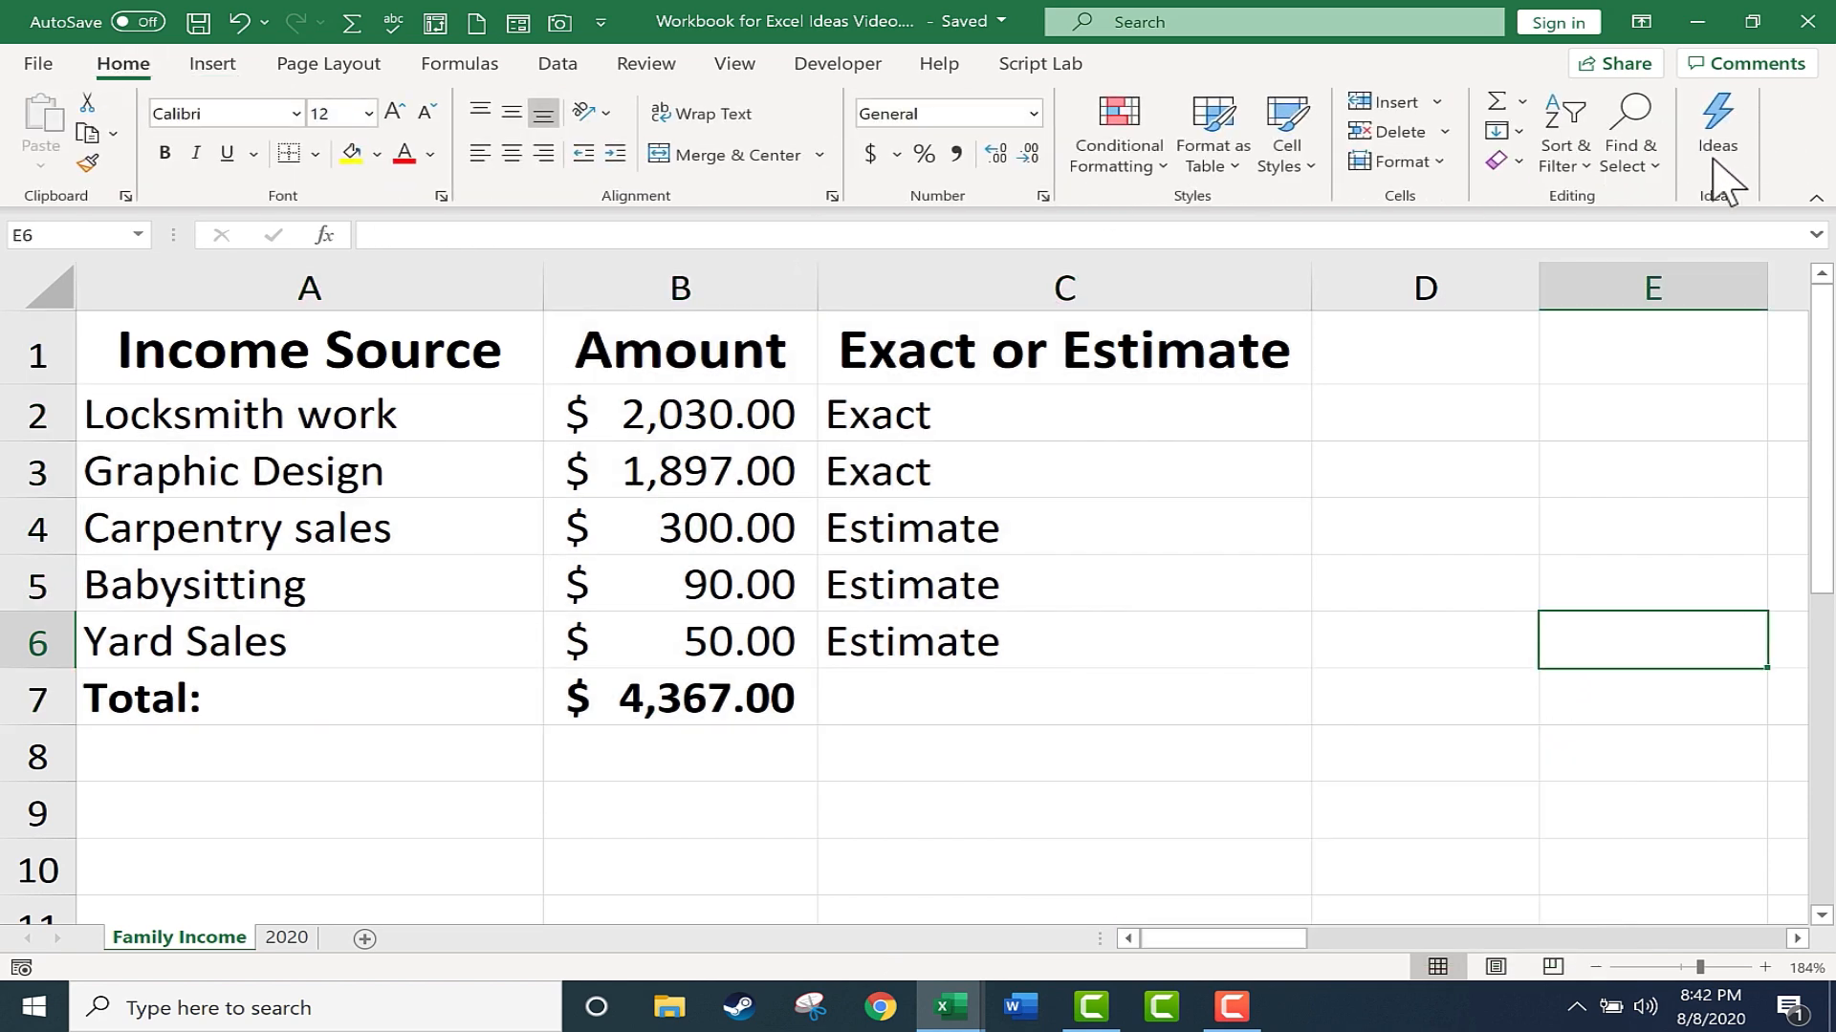
{"action": "mouse_move", "coordinate": [1716, 129]}
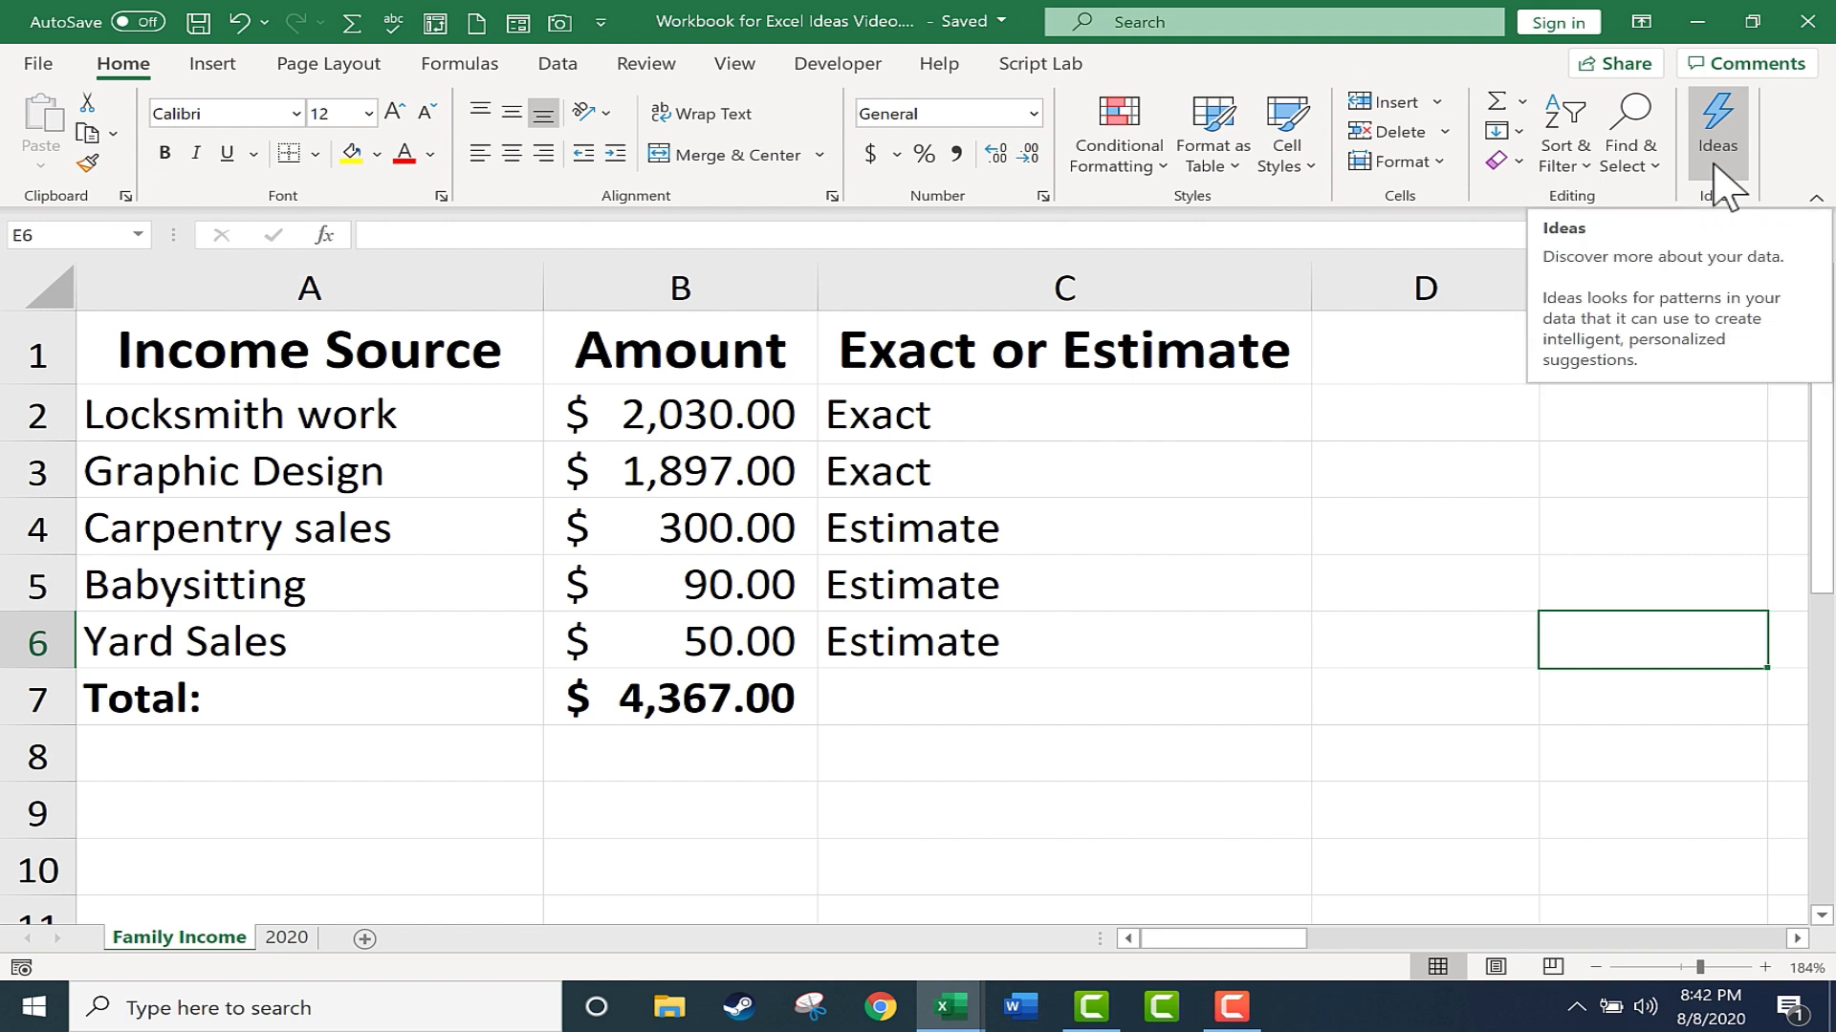
{"action": "mouse_move", "coordinate": [480, 417]}
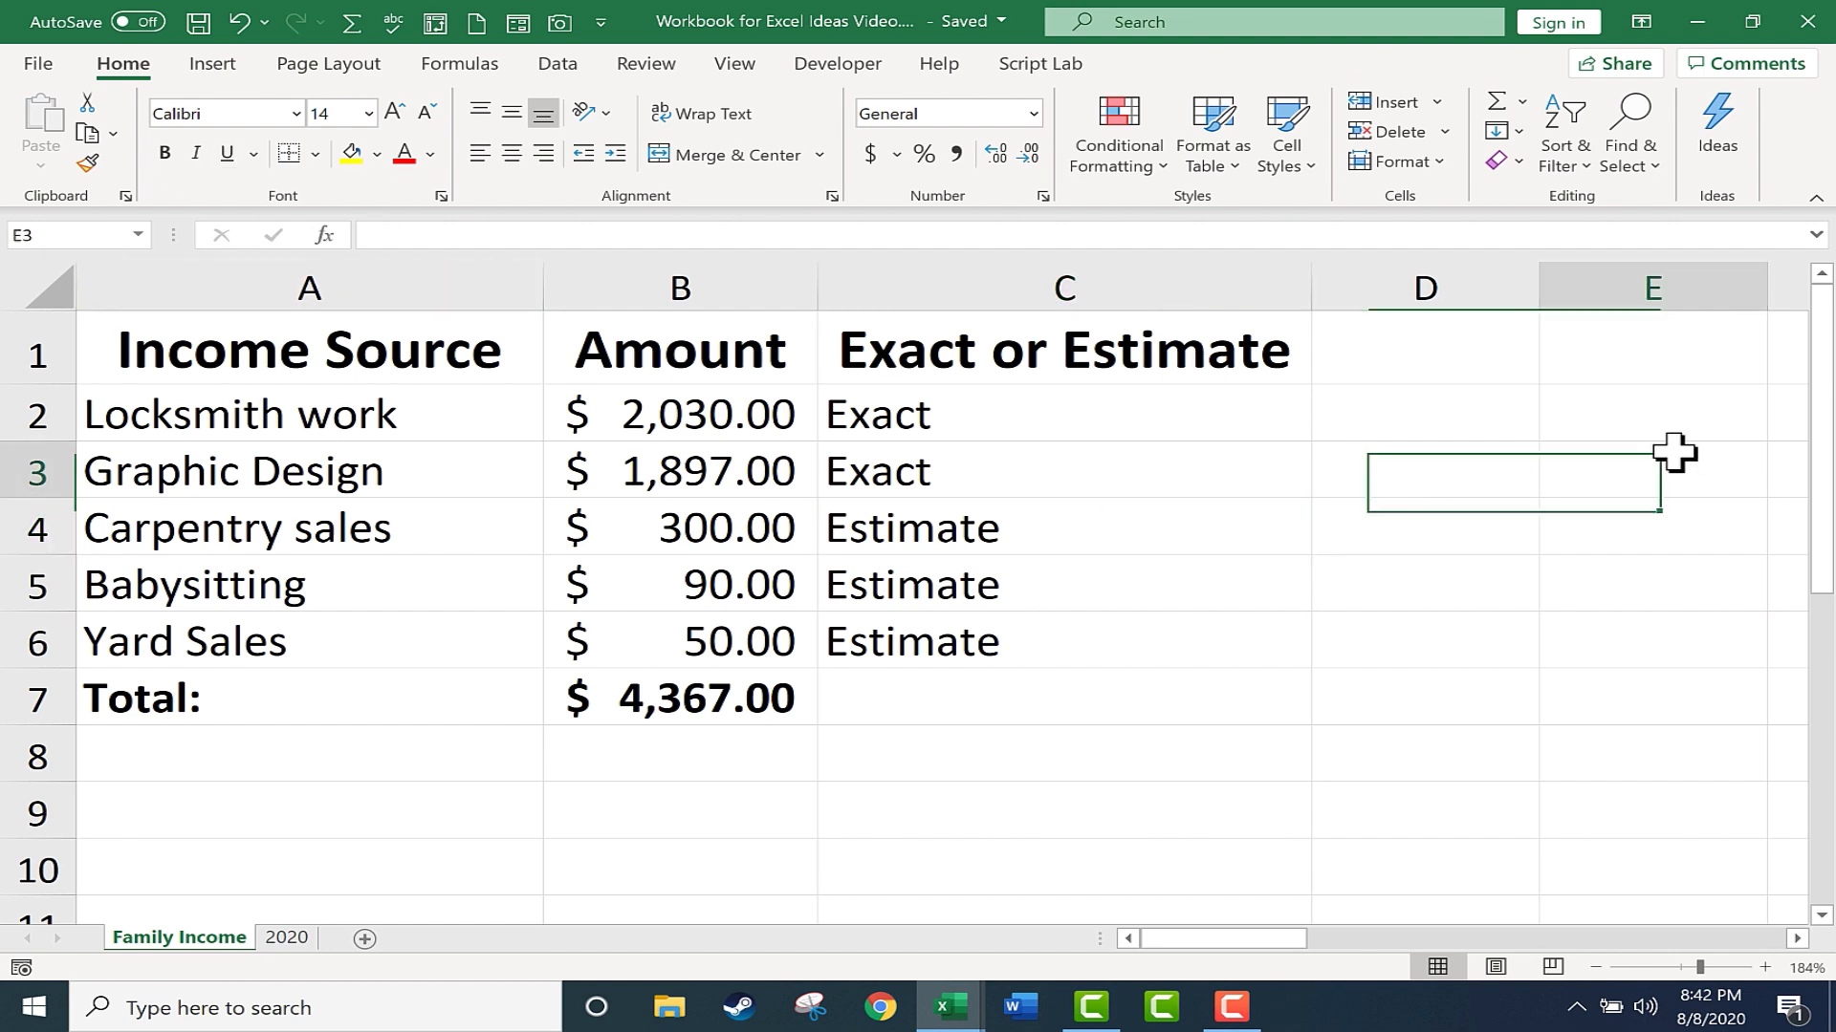
{"action": "left_click", "coordinate": [1651, 469]}
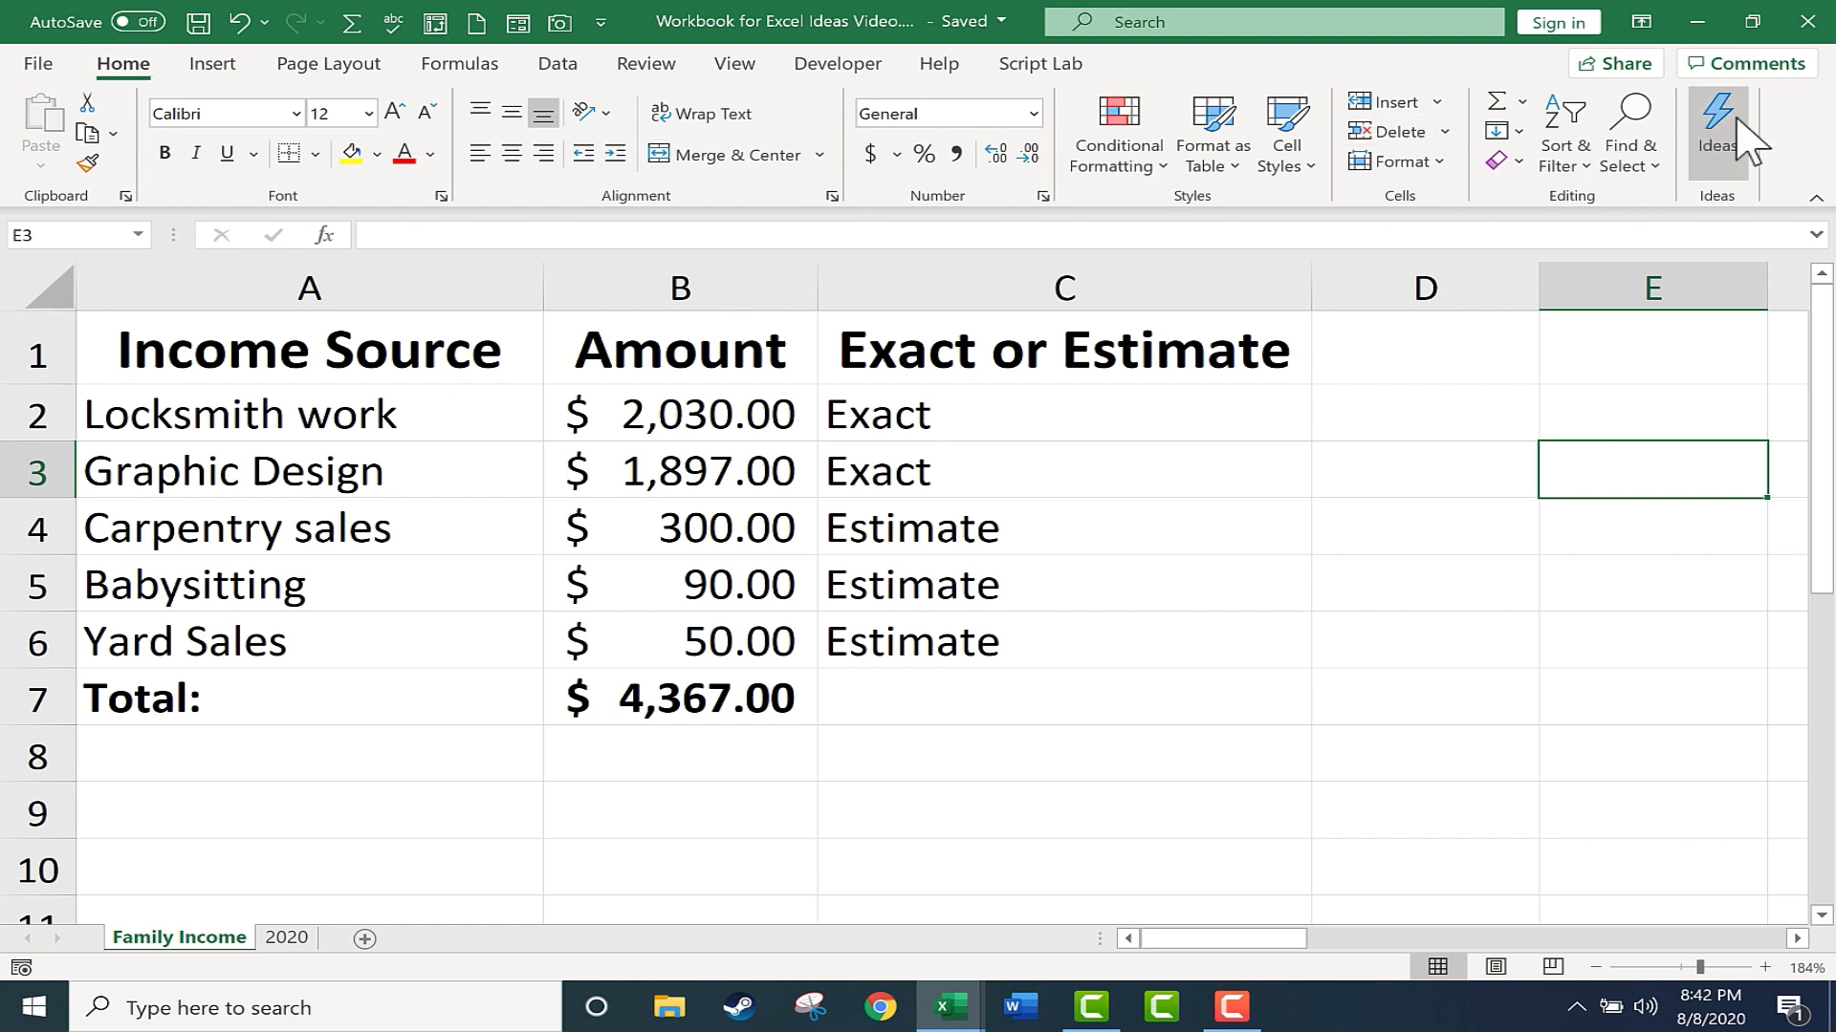
{"action": "left_click", "coordinate": [1716, 131]}
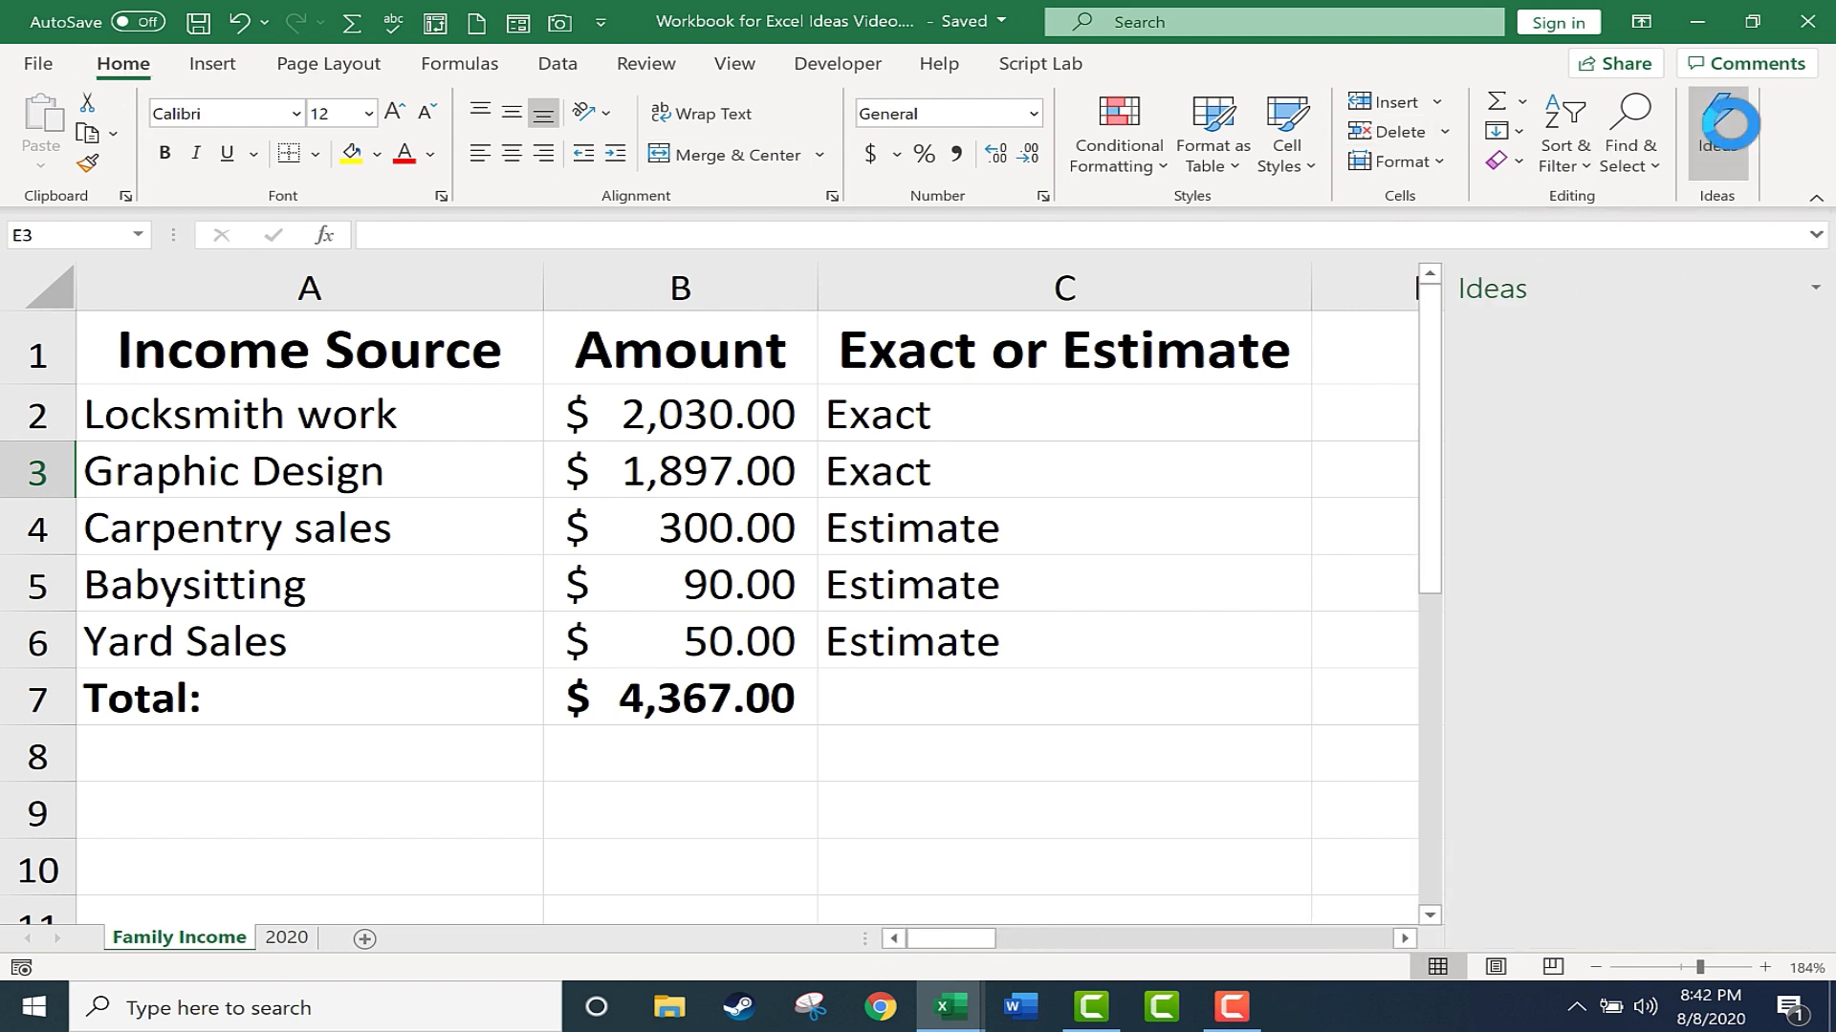
Step: Browse the pie, PivotTable and PivotChart suggestions, ending at the Amount by Income Source pie card
{"action": "left_click", "coordinate": [1719, 131]}
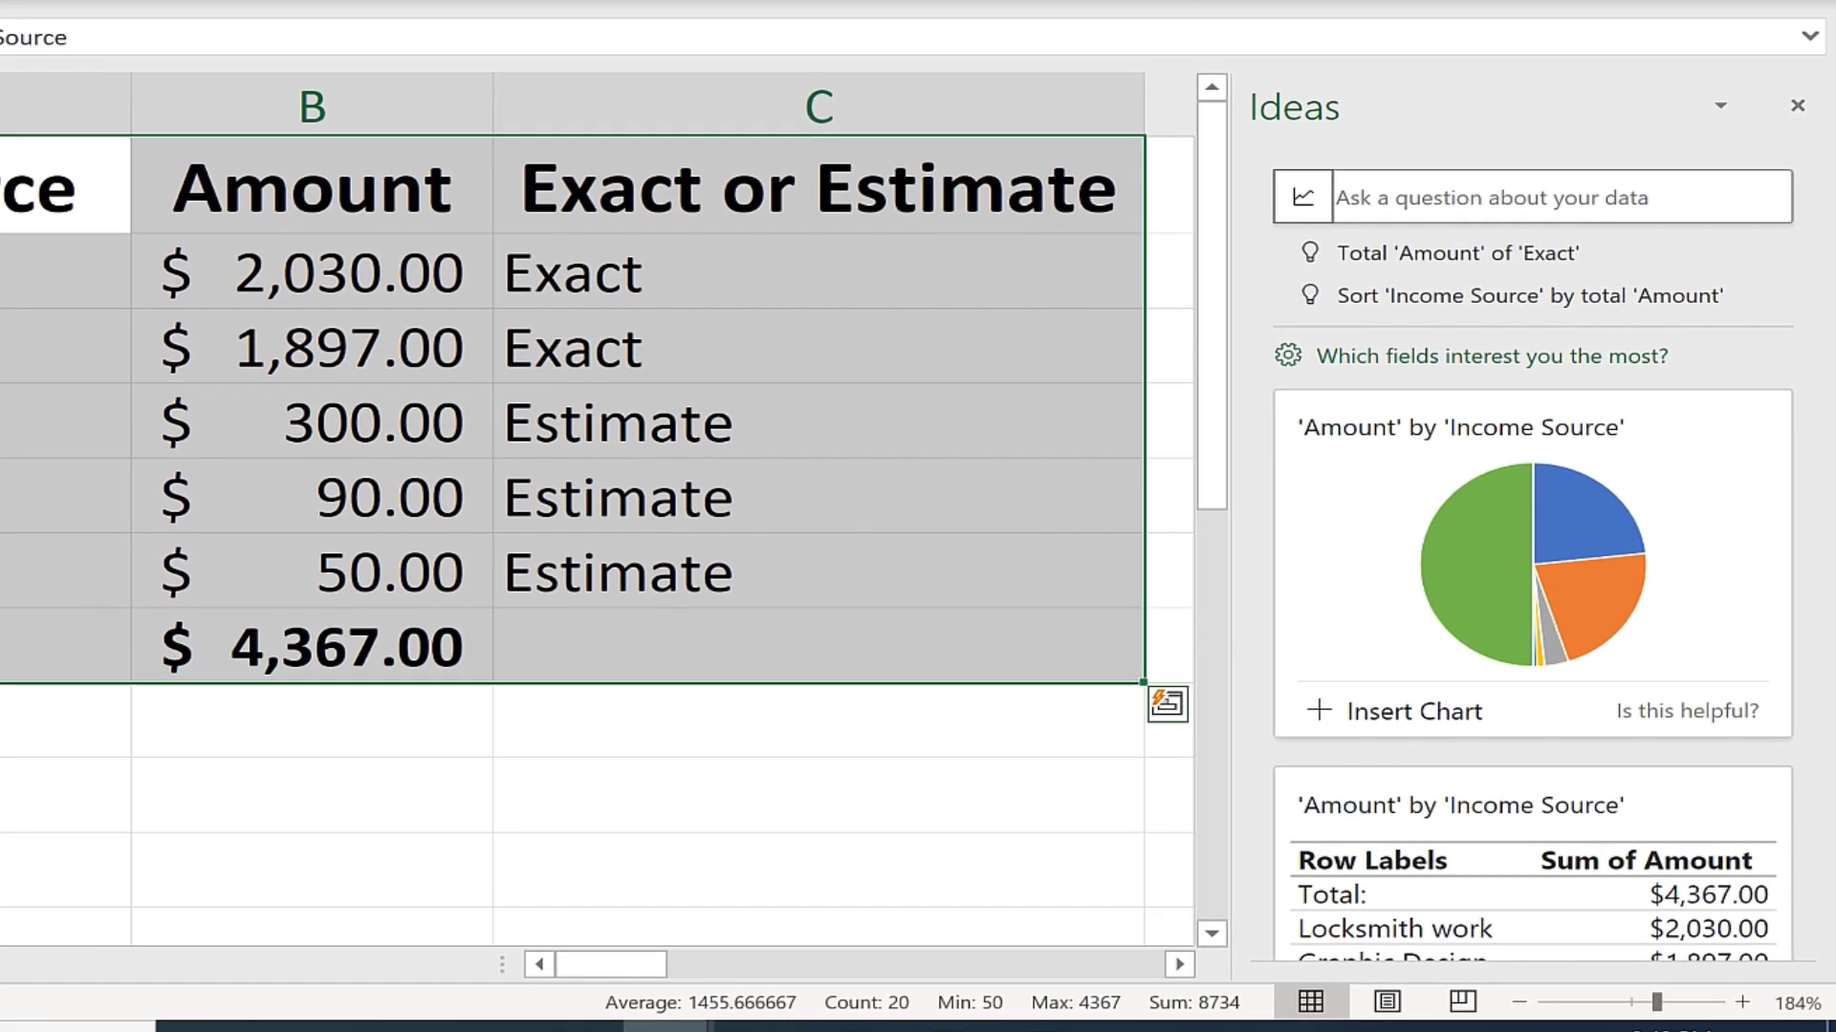
{"action": "mouse_move", "coordinate": [1615, 410]}
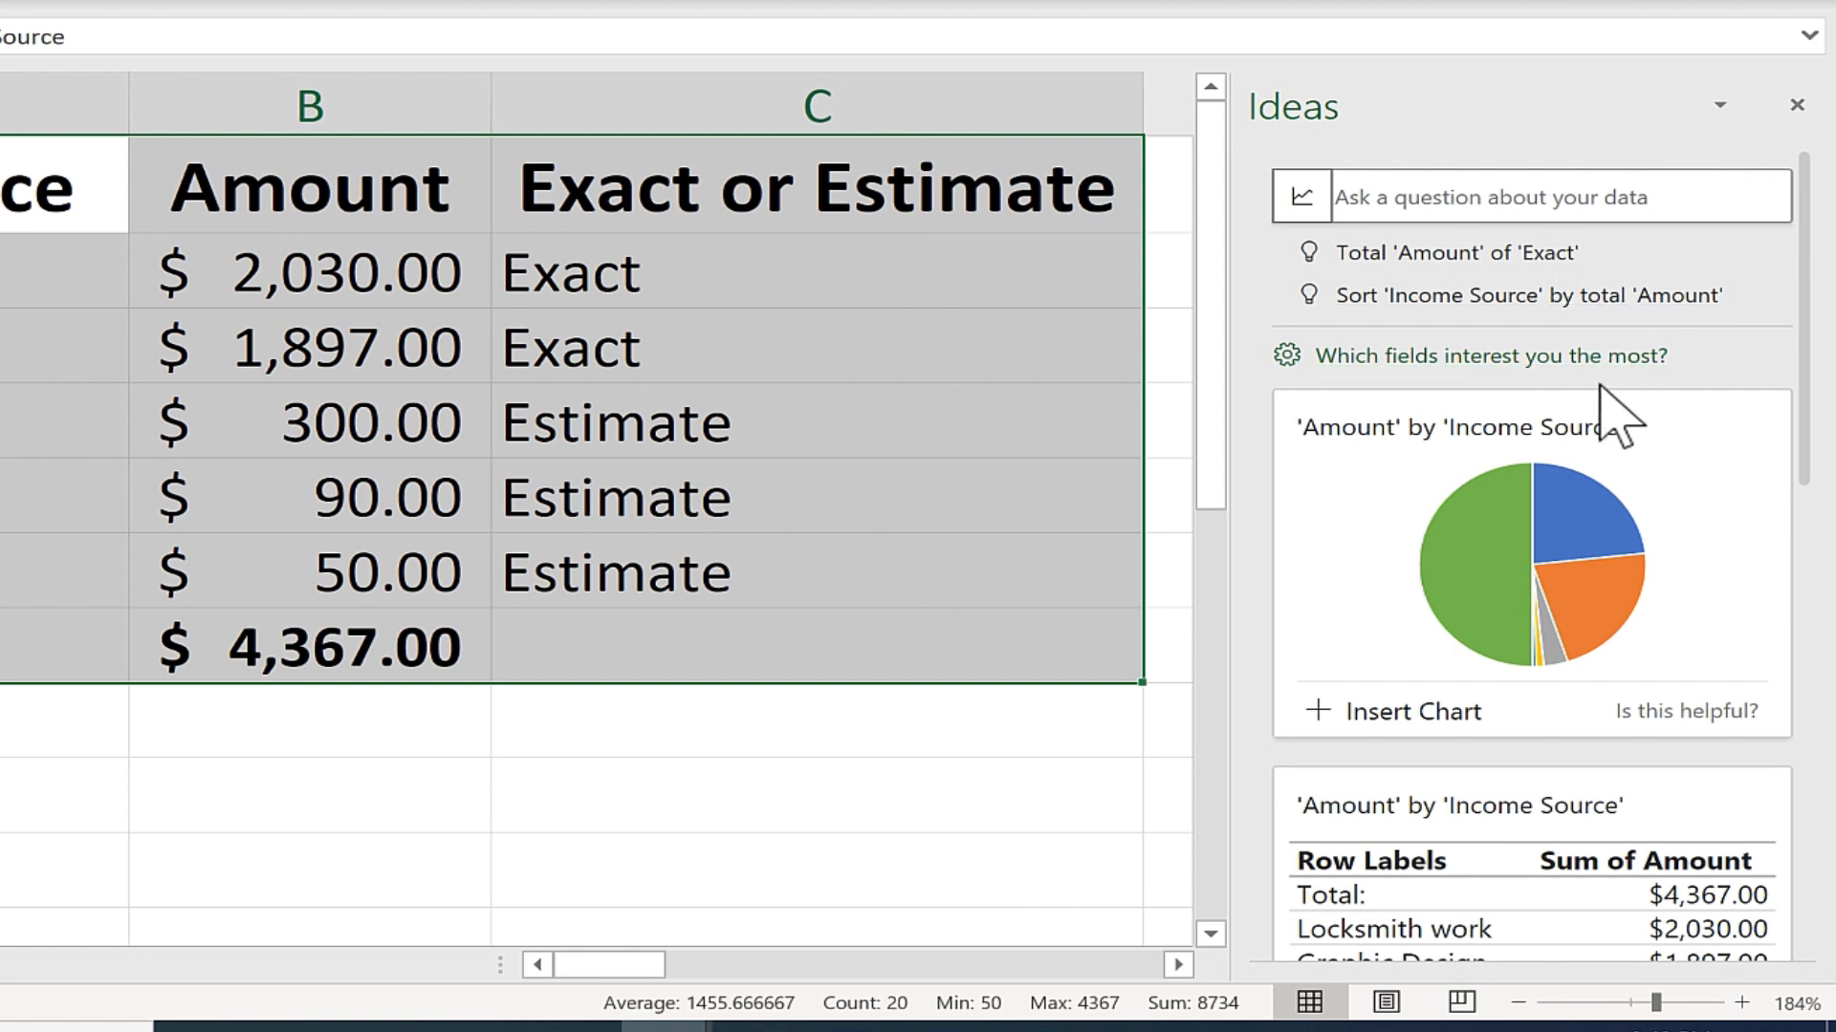
{"action": "mouse_move", "coordinate": [831, 322]}
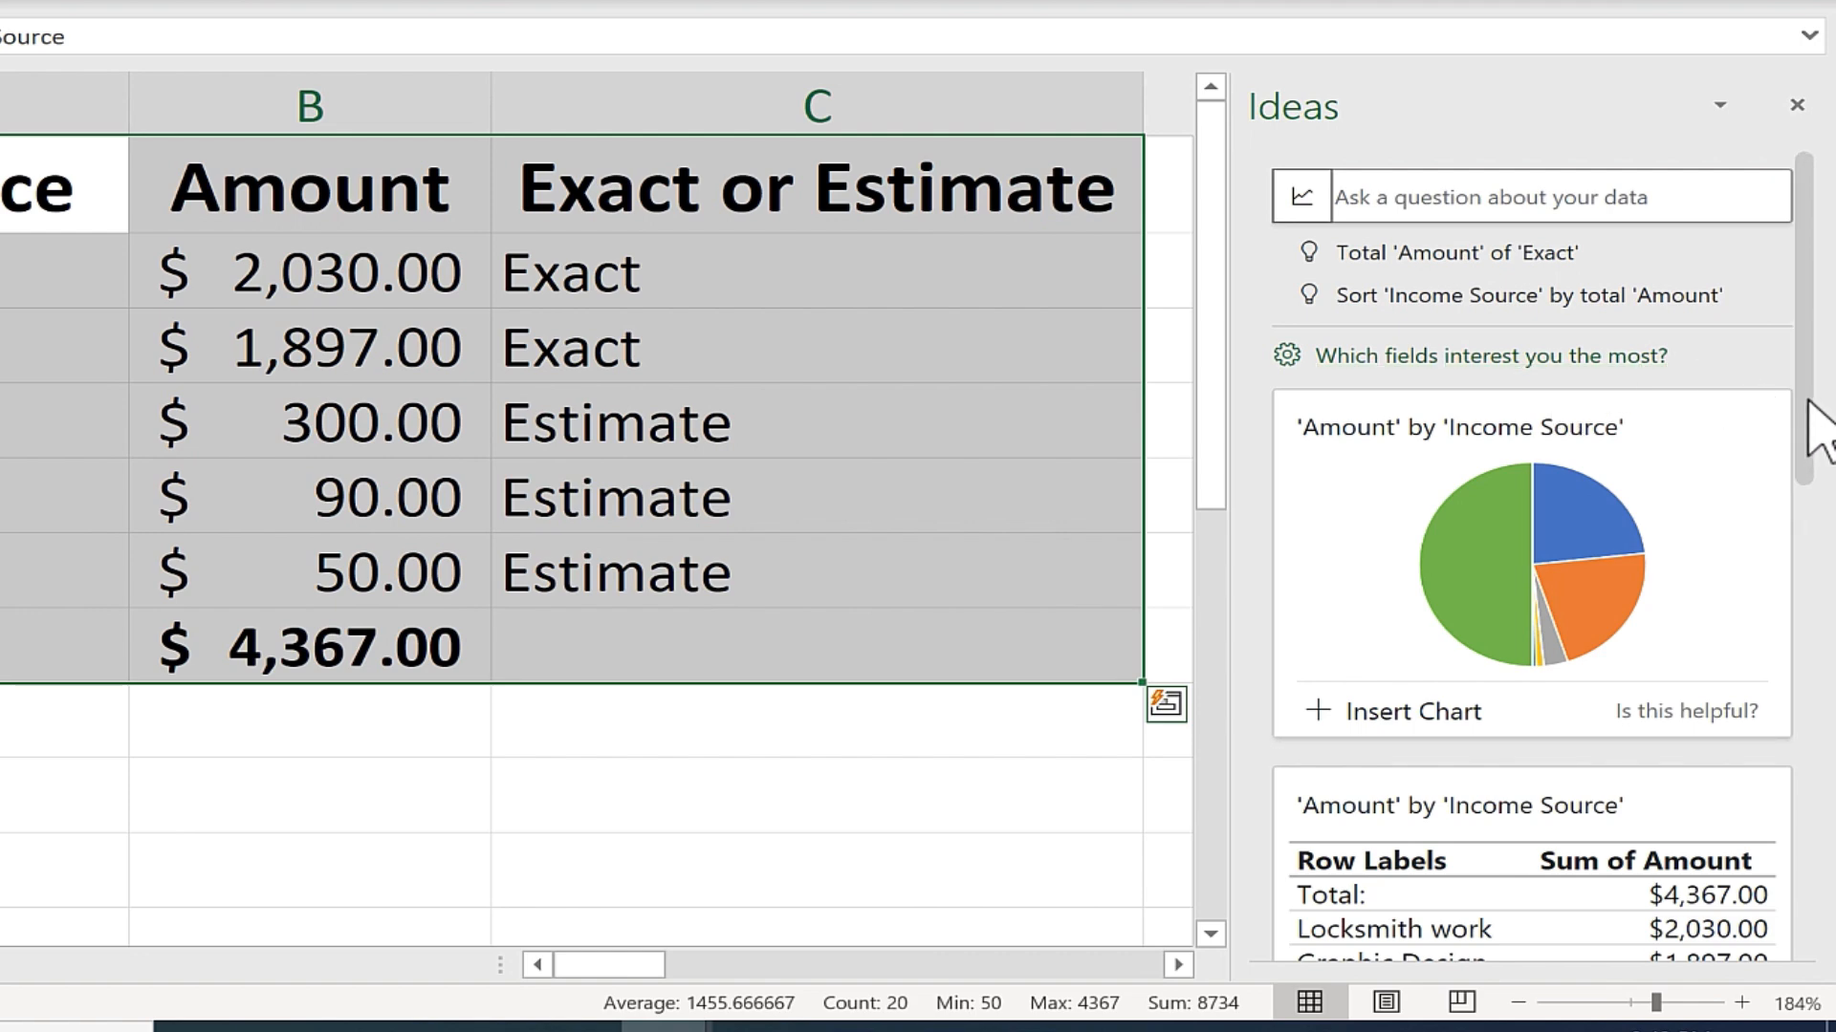
{"action": "scroll", "scroll_direction": "down", "scroll_amount": 3}
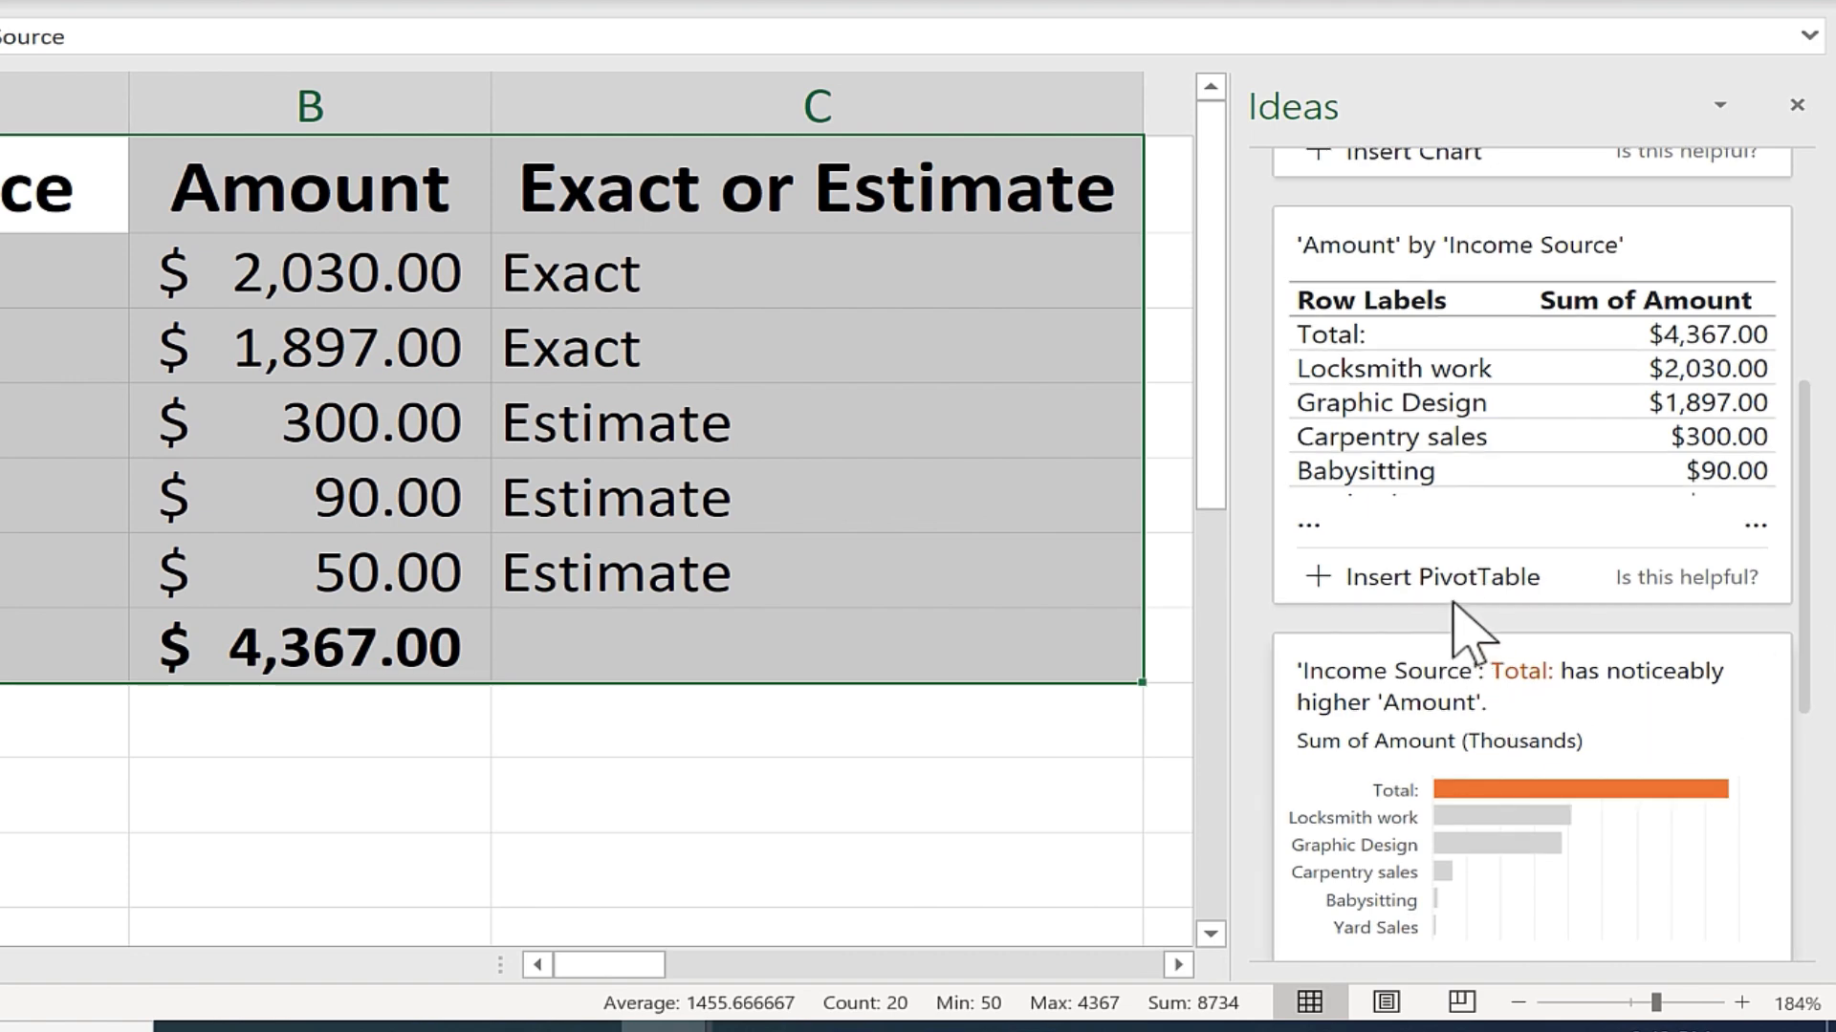
{"action": "scroll", "scroll_direction": "down", "scroll_amount": 3}
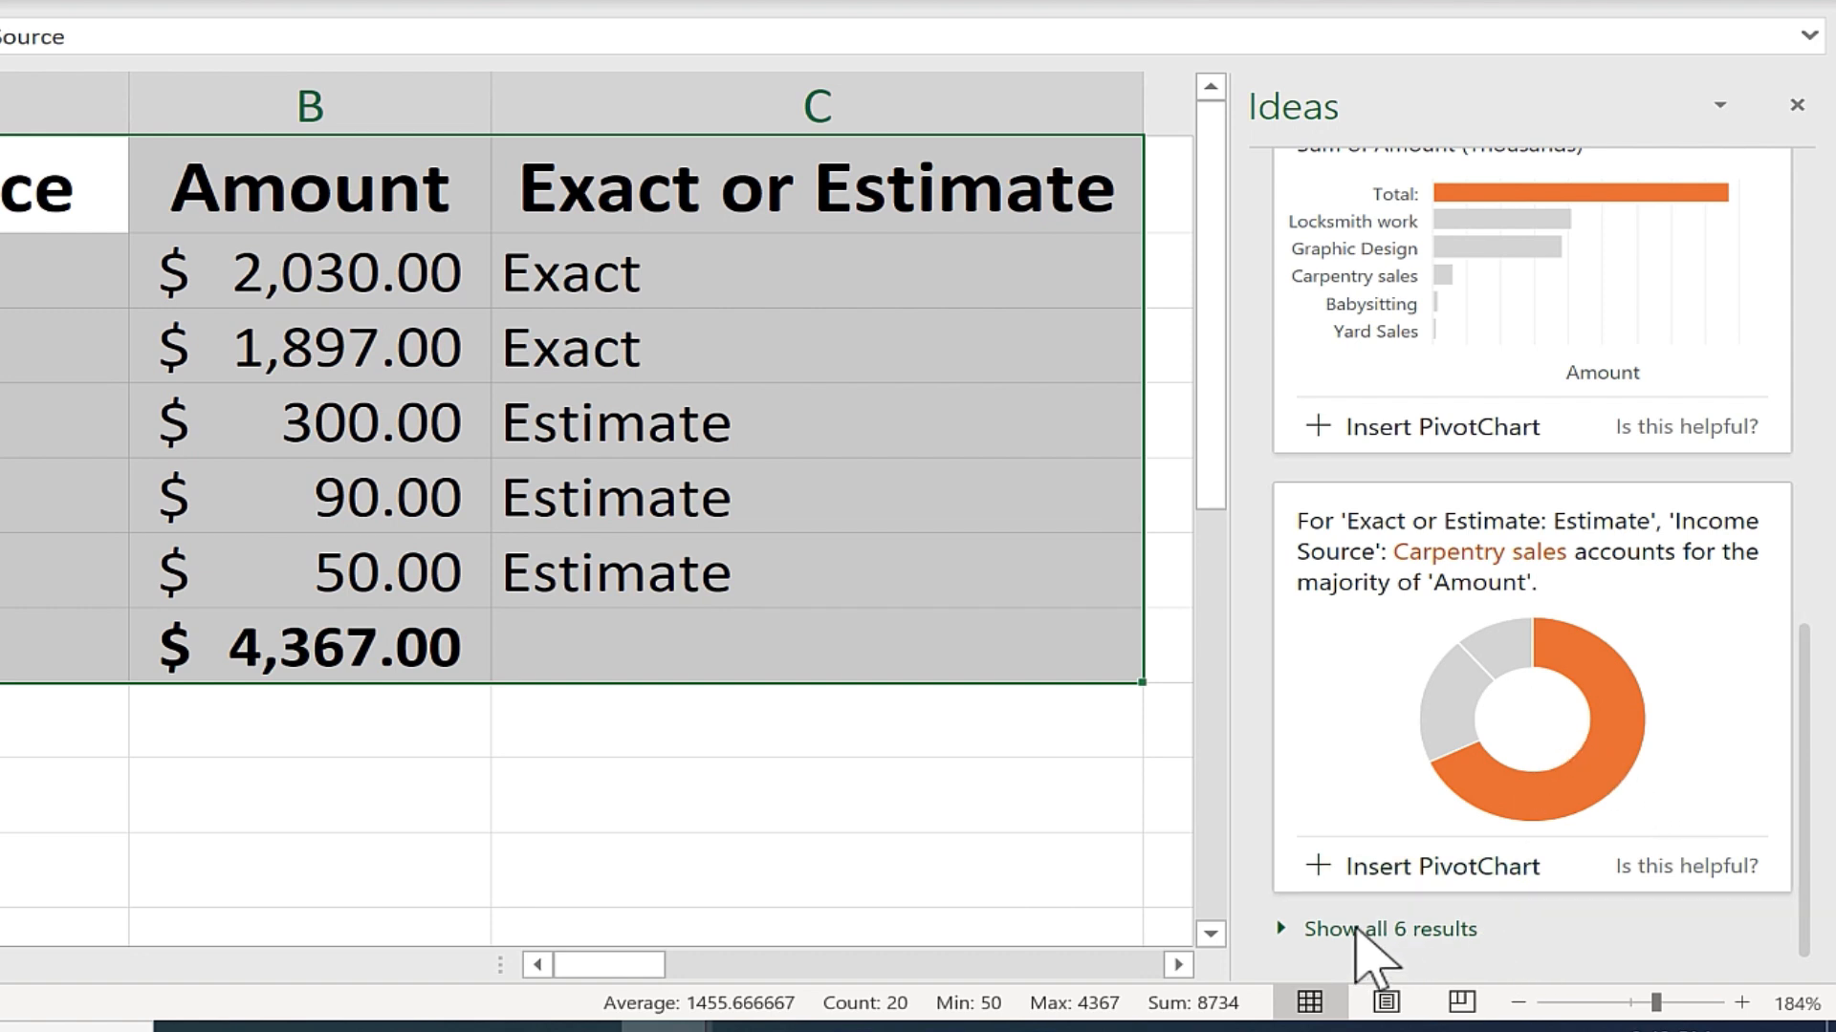
{"action": "mouse_move", "coordinate": [1443, 954]}
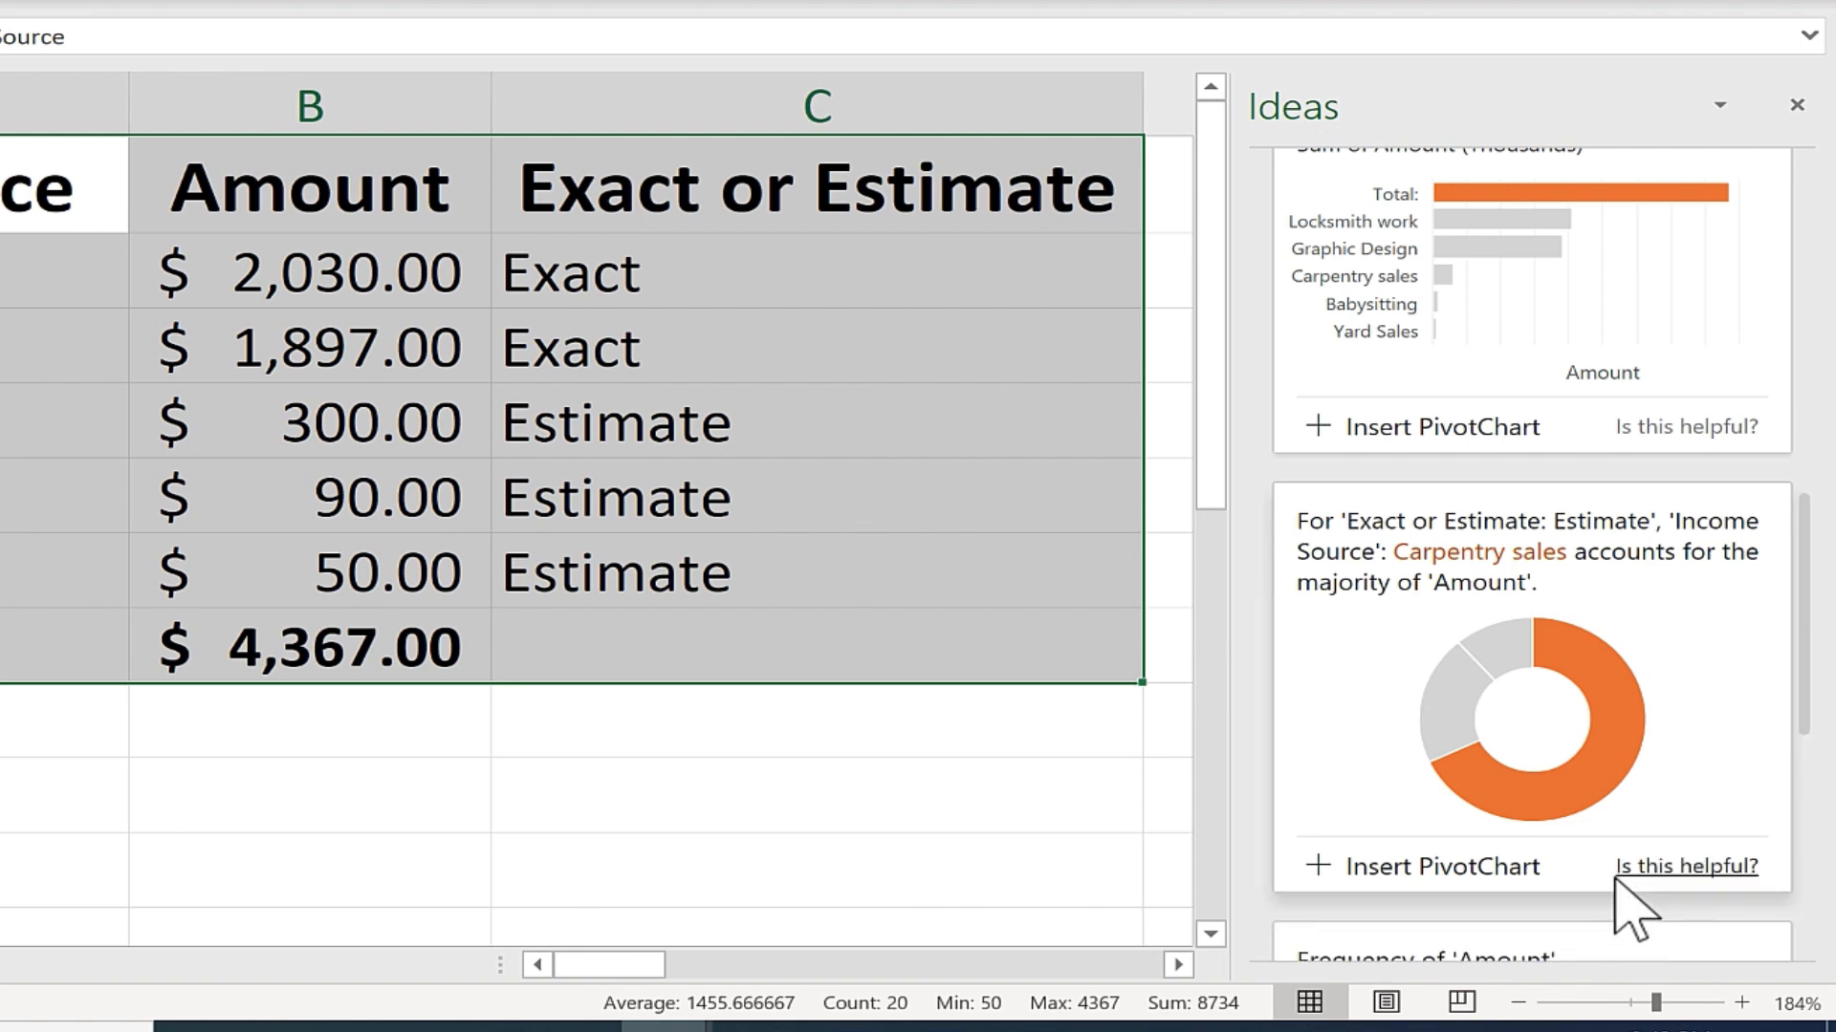
{"action": "scroll", "scroll_direction": "down", "scroll_amount": 3}
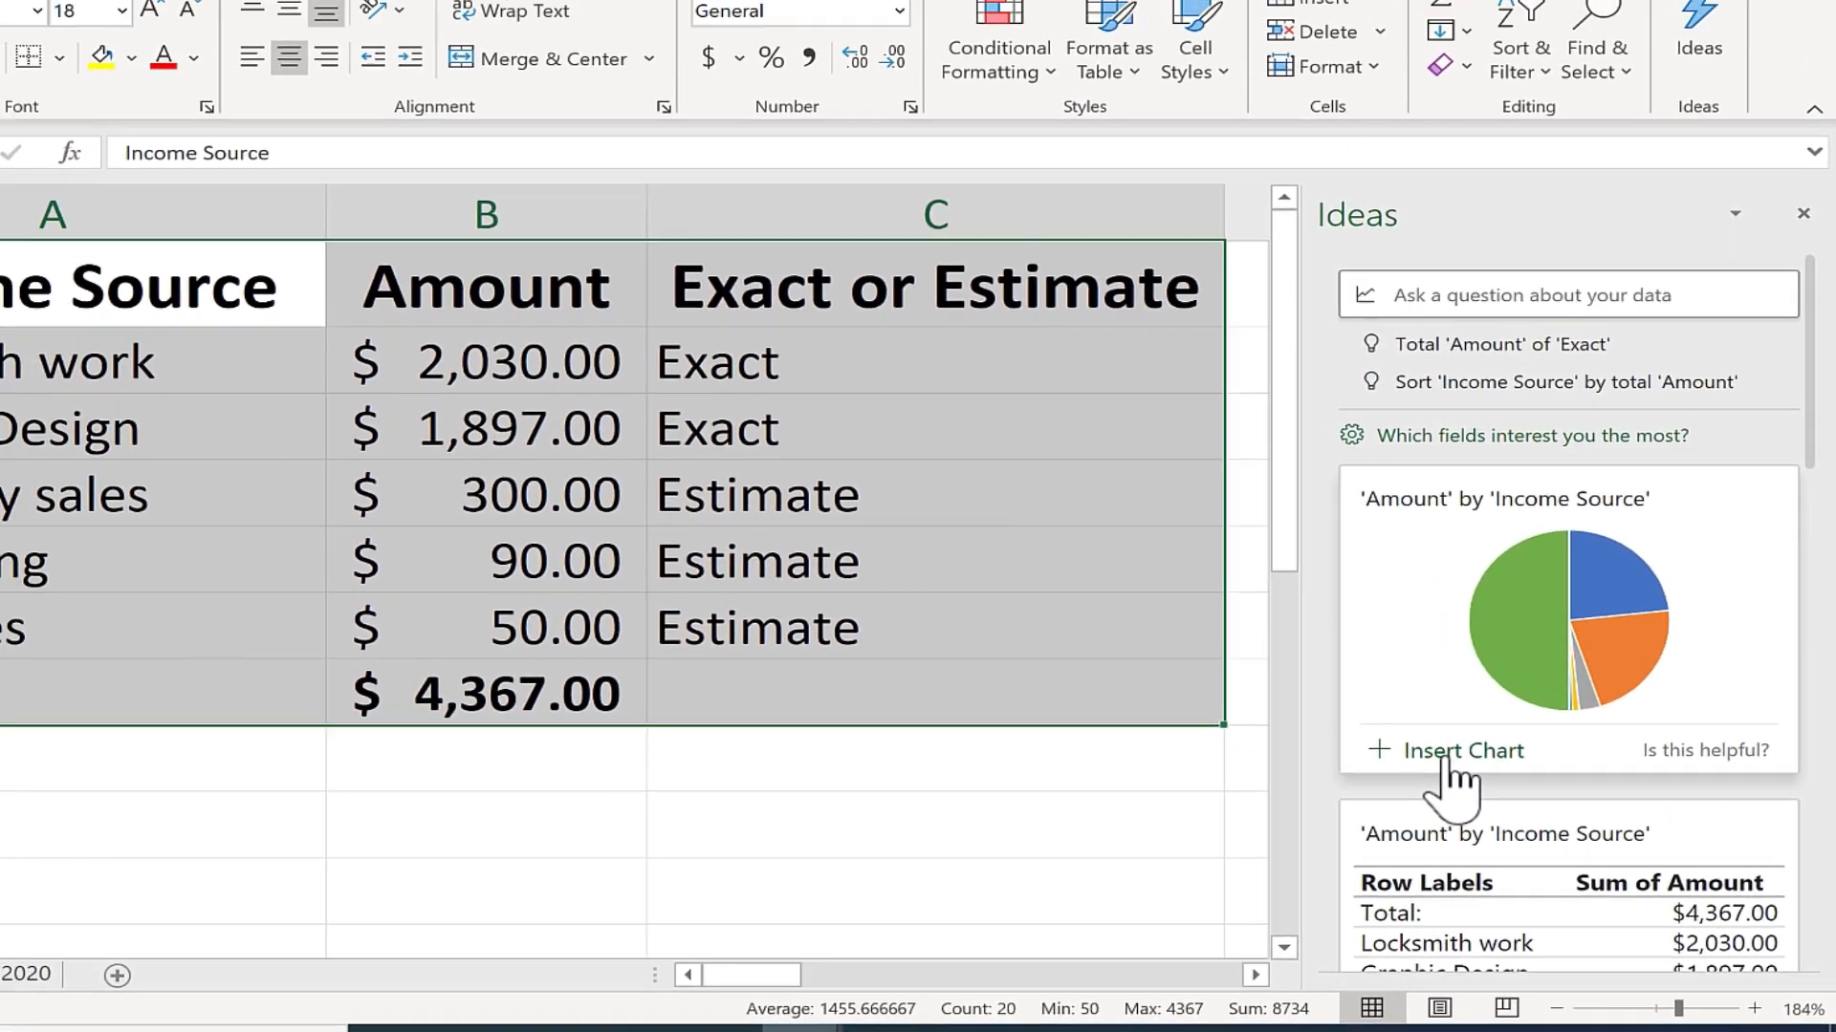
Step: Insert the Ideas pie chart of Amount by Income Source below the Family Income table
{"action": "left_click", "coordinate": [1460, 750]}
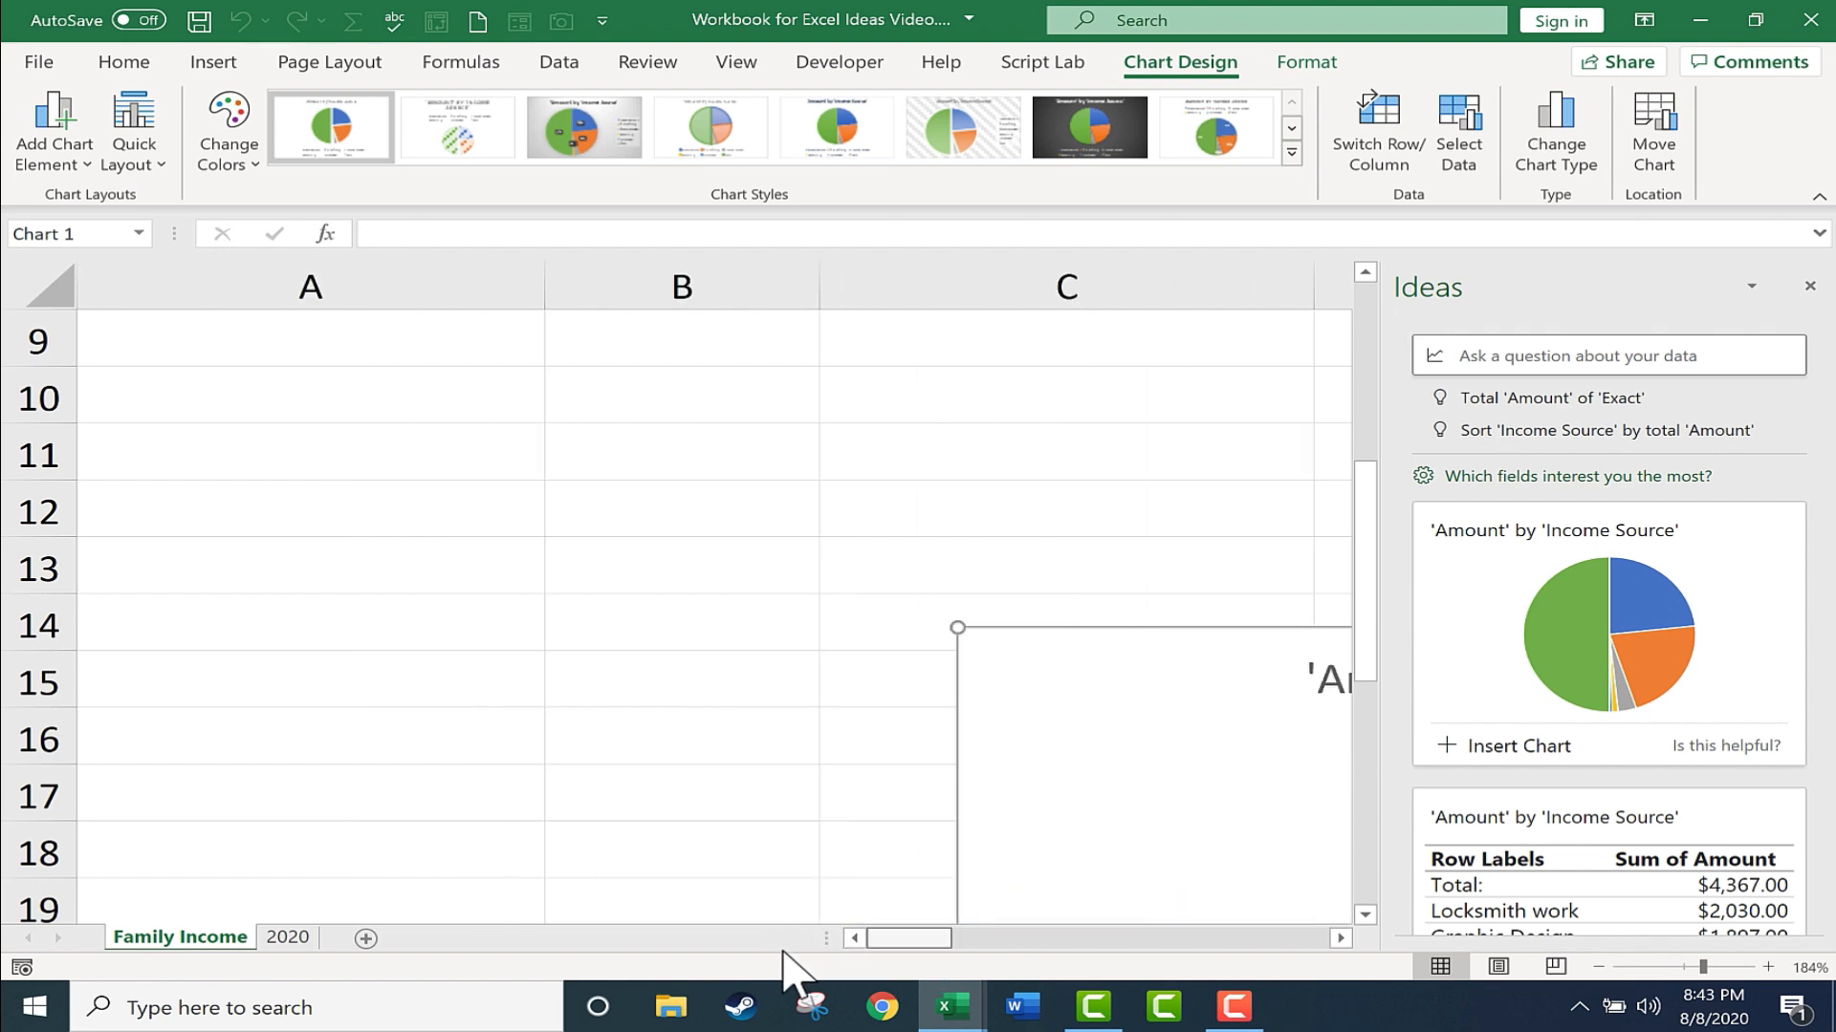
{"action": "scroll", "scroll_direction": "down", "scroll_amount": 3}
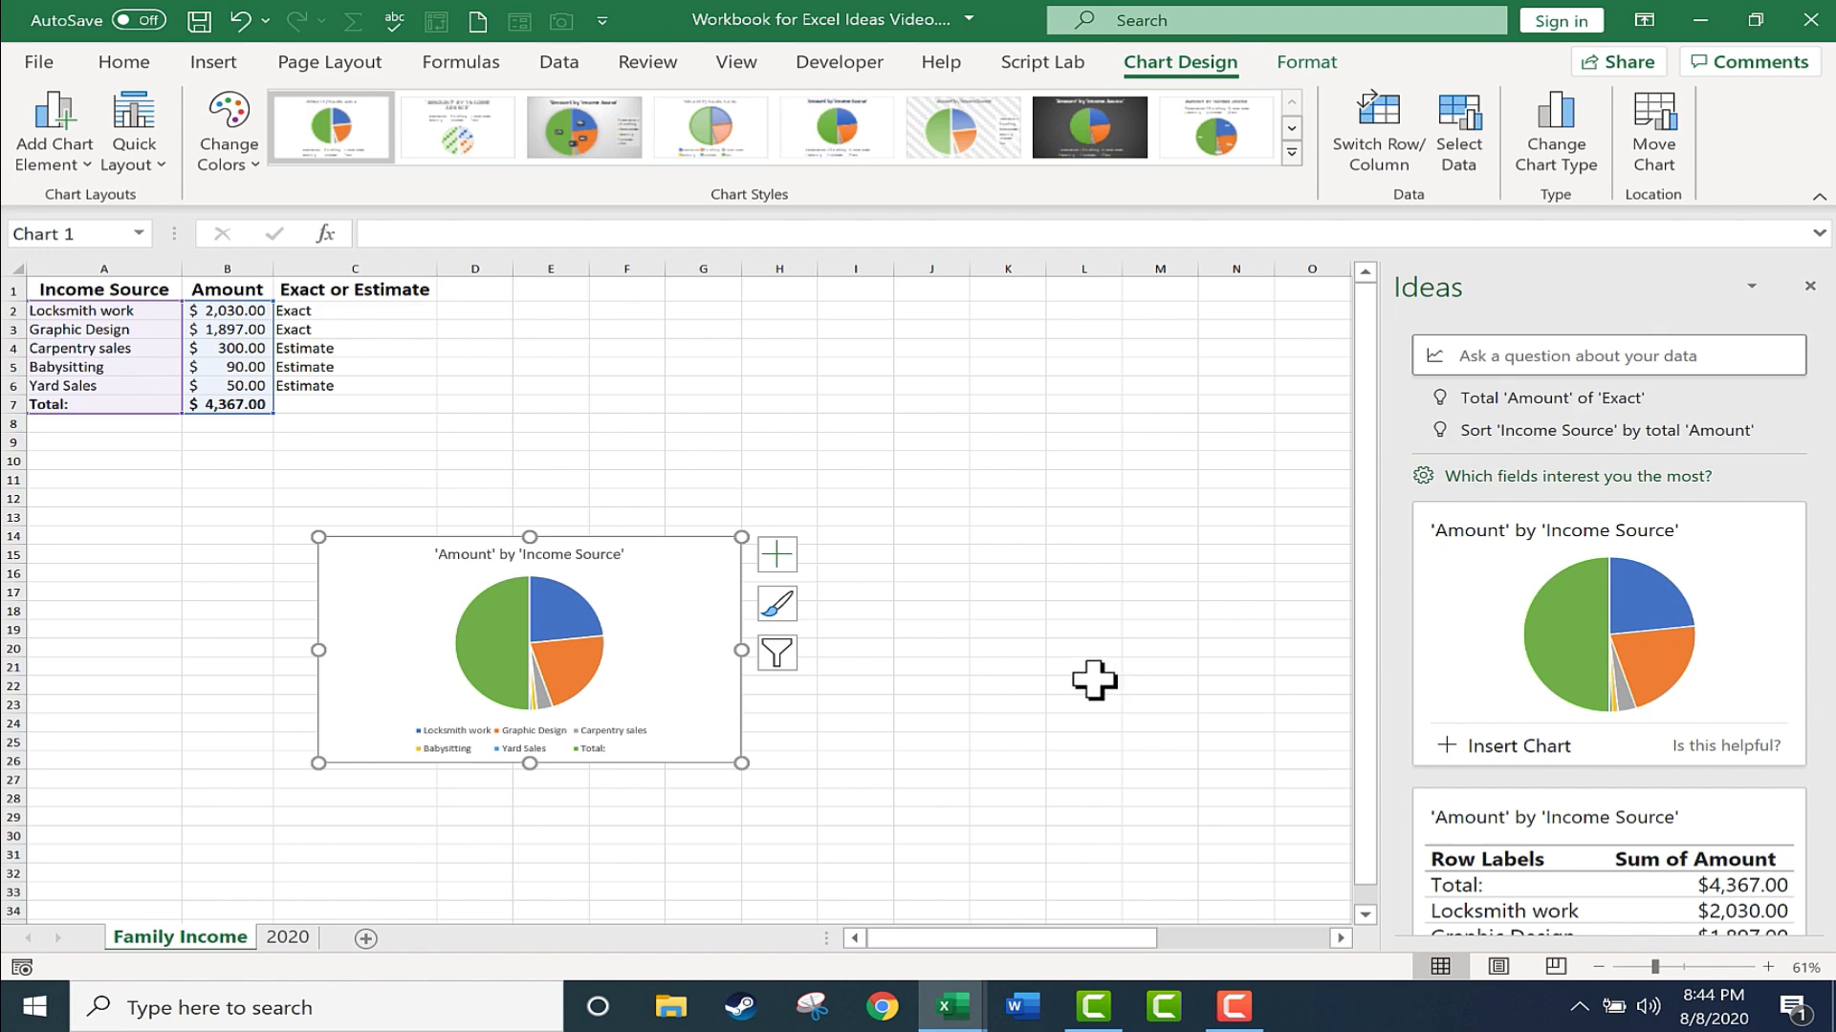
{"action": "scroll", "scroll_direction": "down", "scroll_amount": 3}
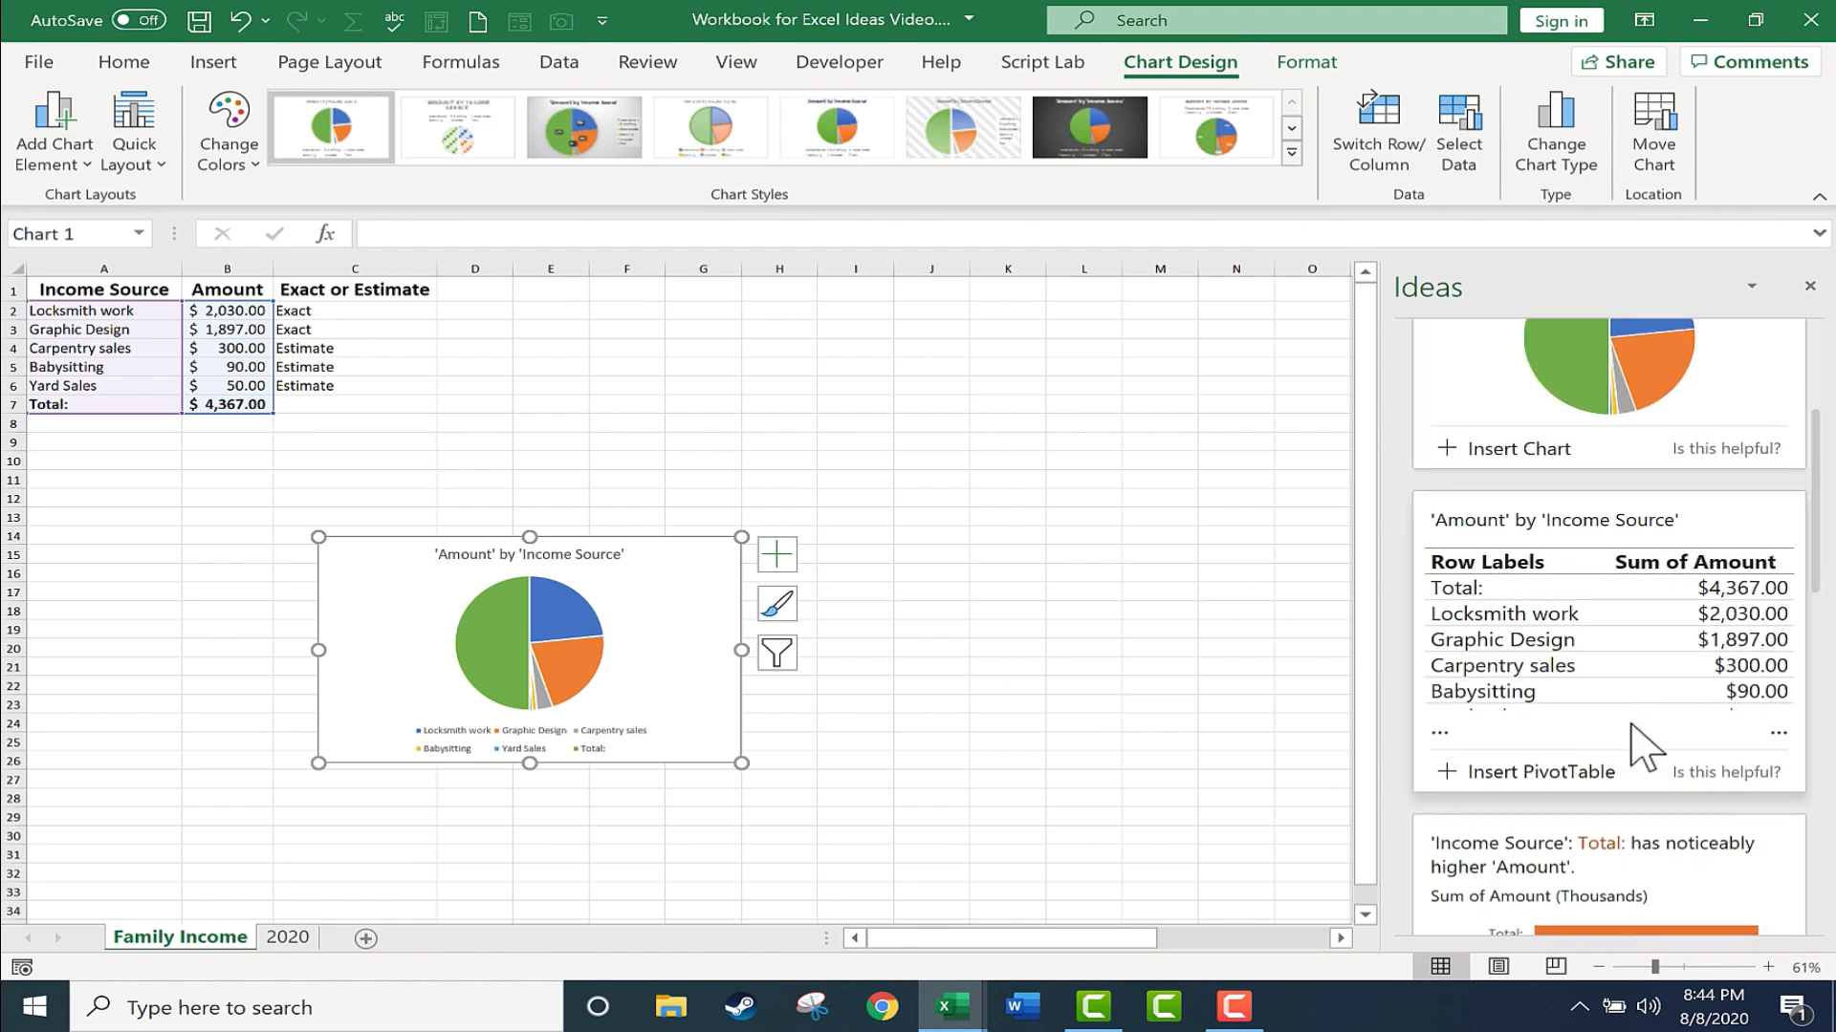
{"action": "mouse_move", "coordinate": [1575, 797]}
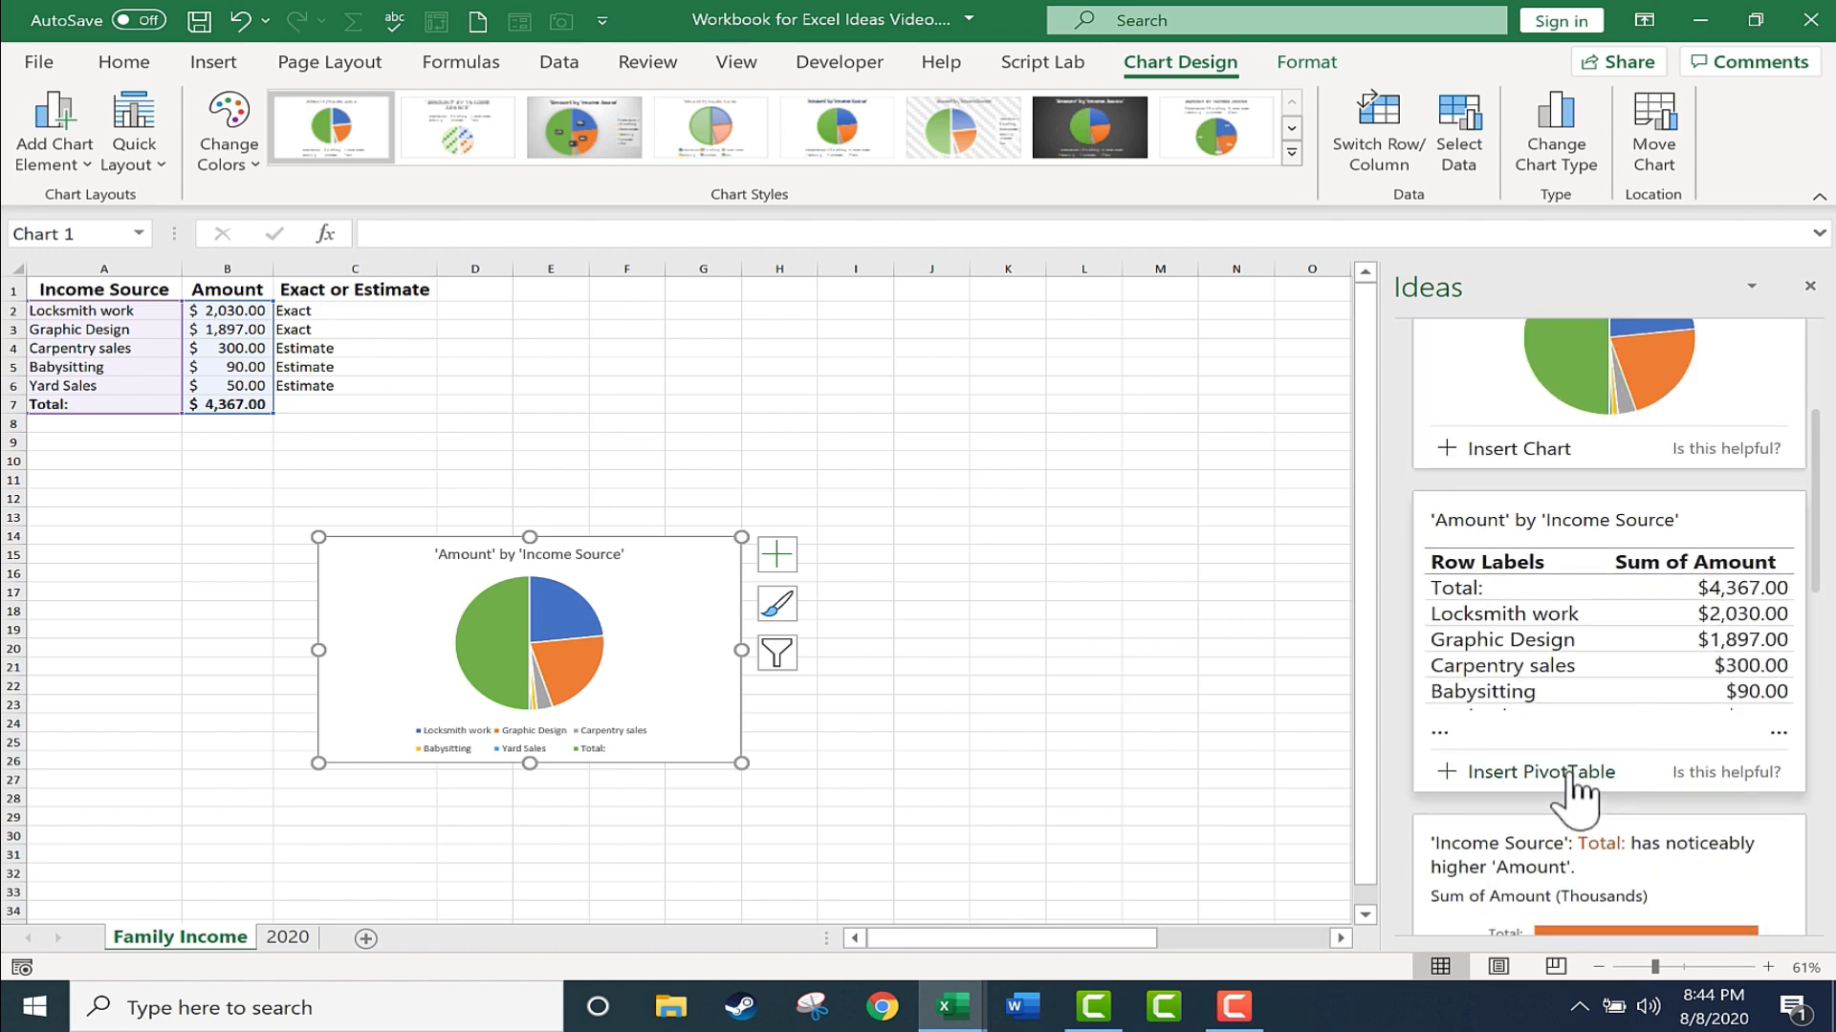
Step: Insert the Sum of Amount PivotTable on Idea1, then compare it with Family Income
{"action": "left_click", "coordinate": [1539, 772]}
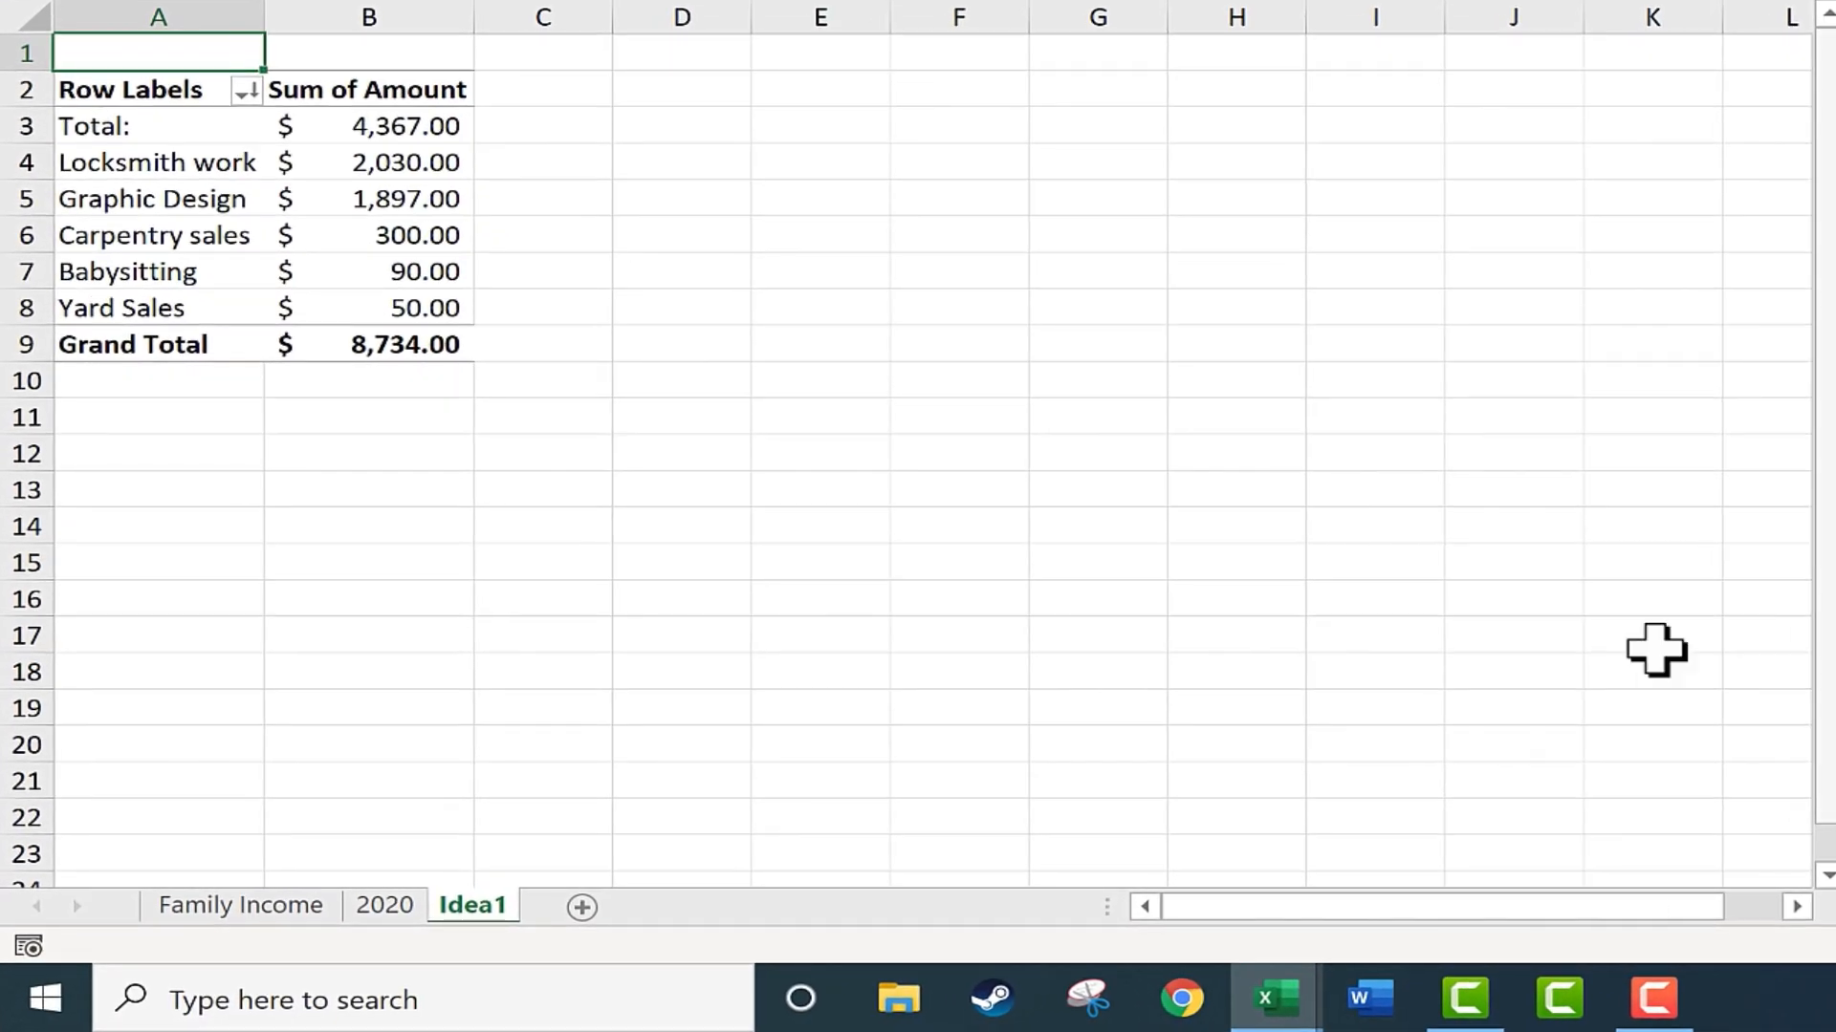
{"action": "left_click", "coordinate": [239, 903]}
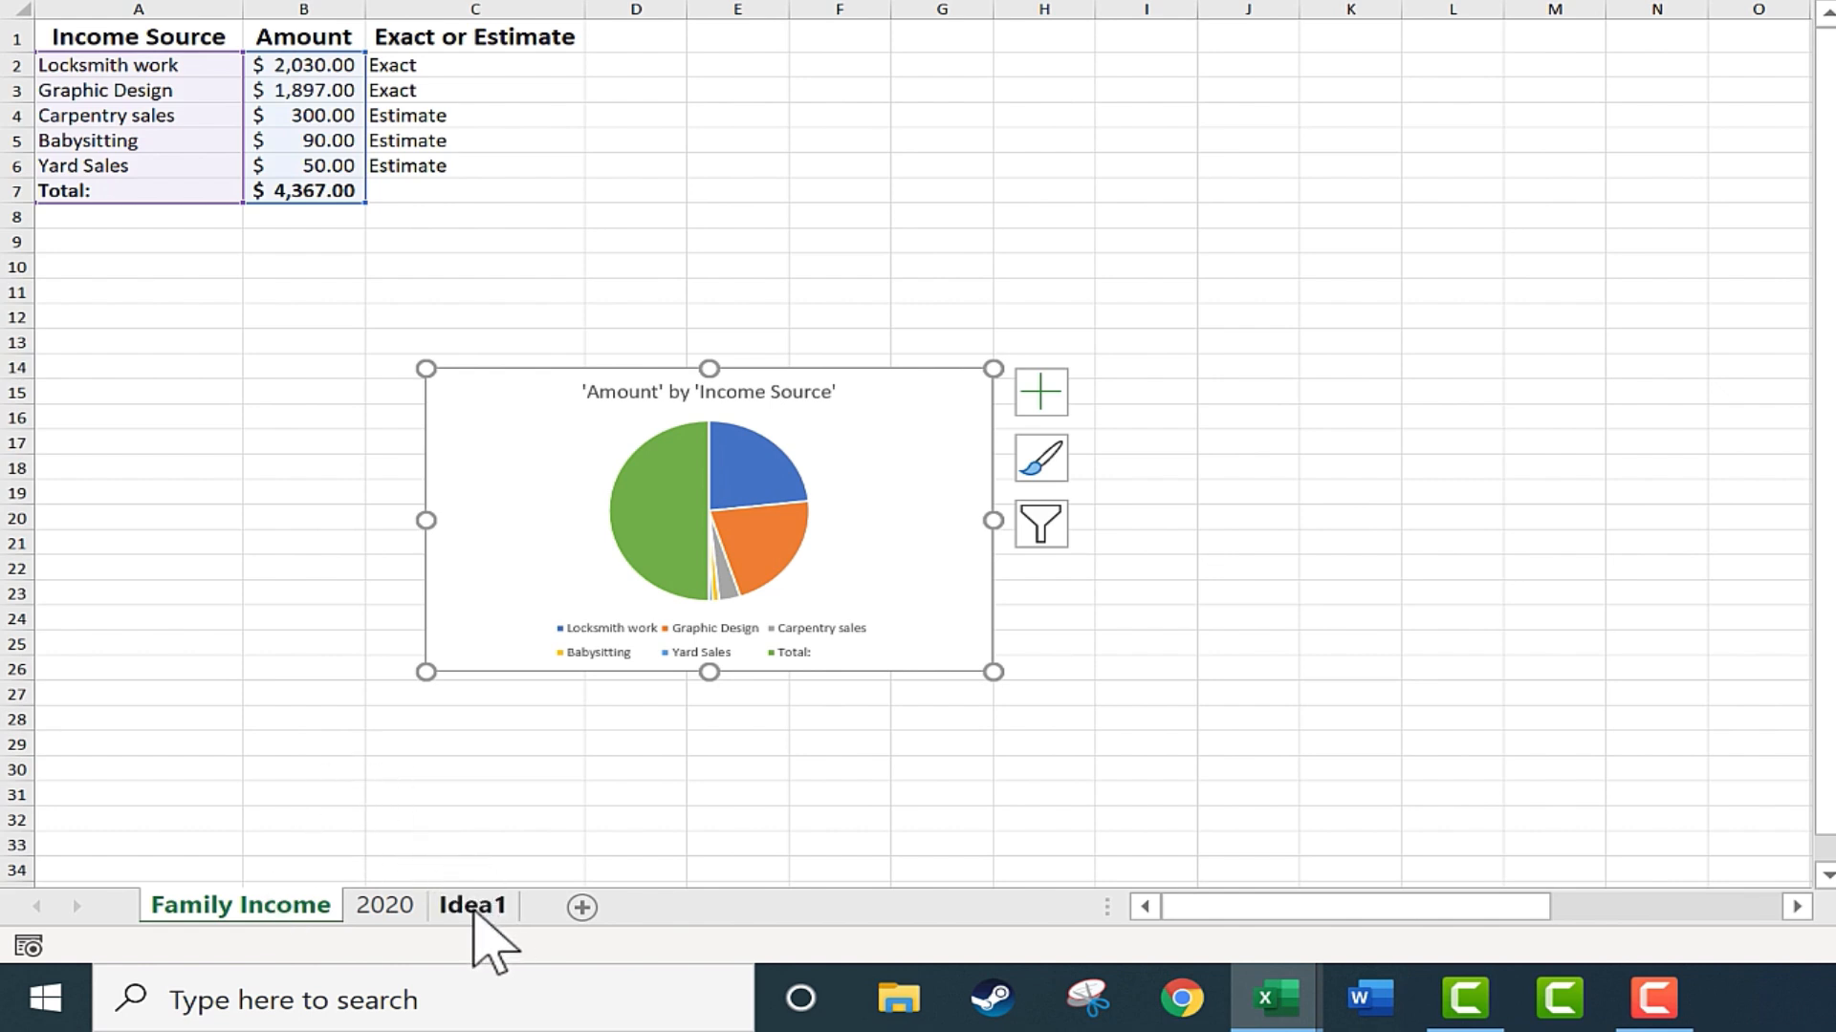
{"action": "left_click", "coordinate": [471, 905]}
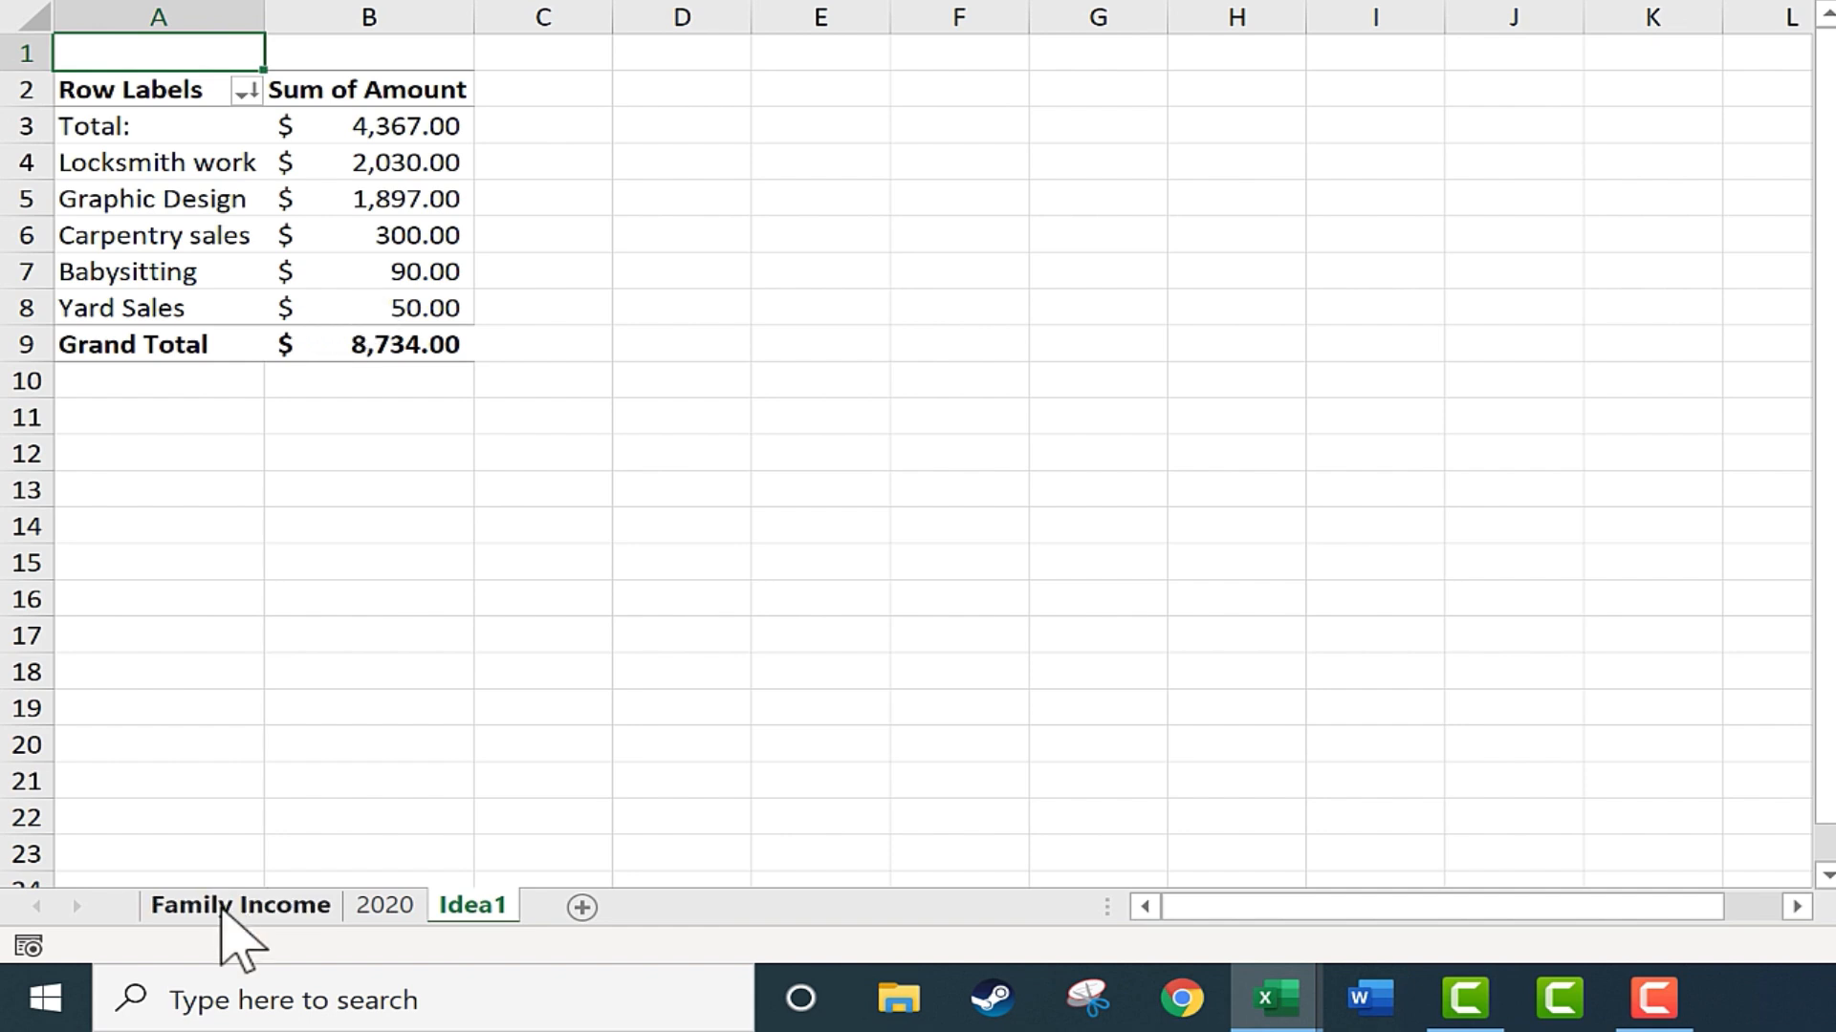
{"action": "left_click", "coordinate": [239, 906]}
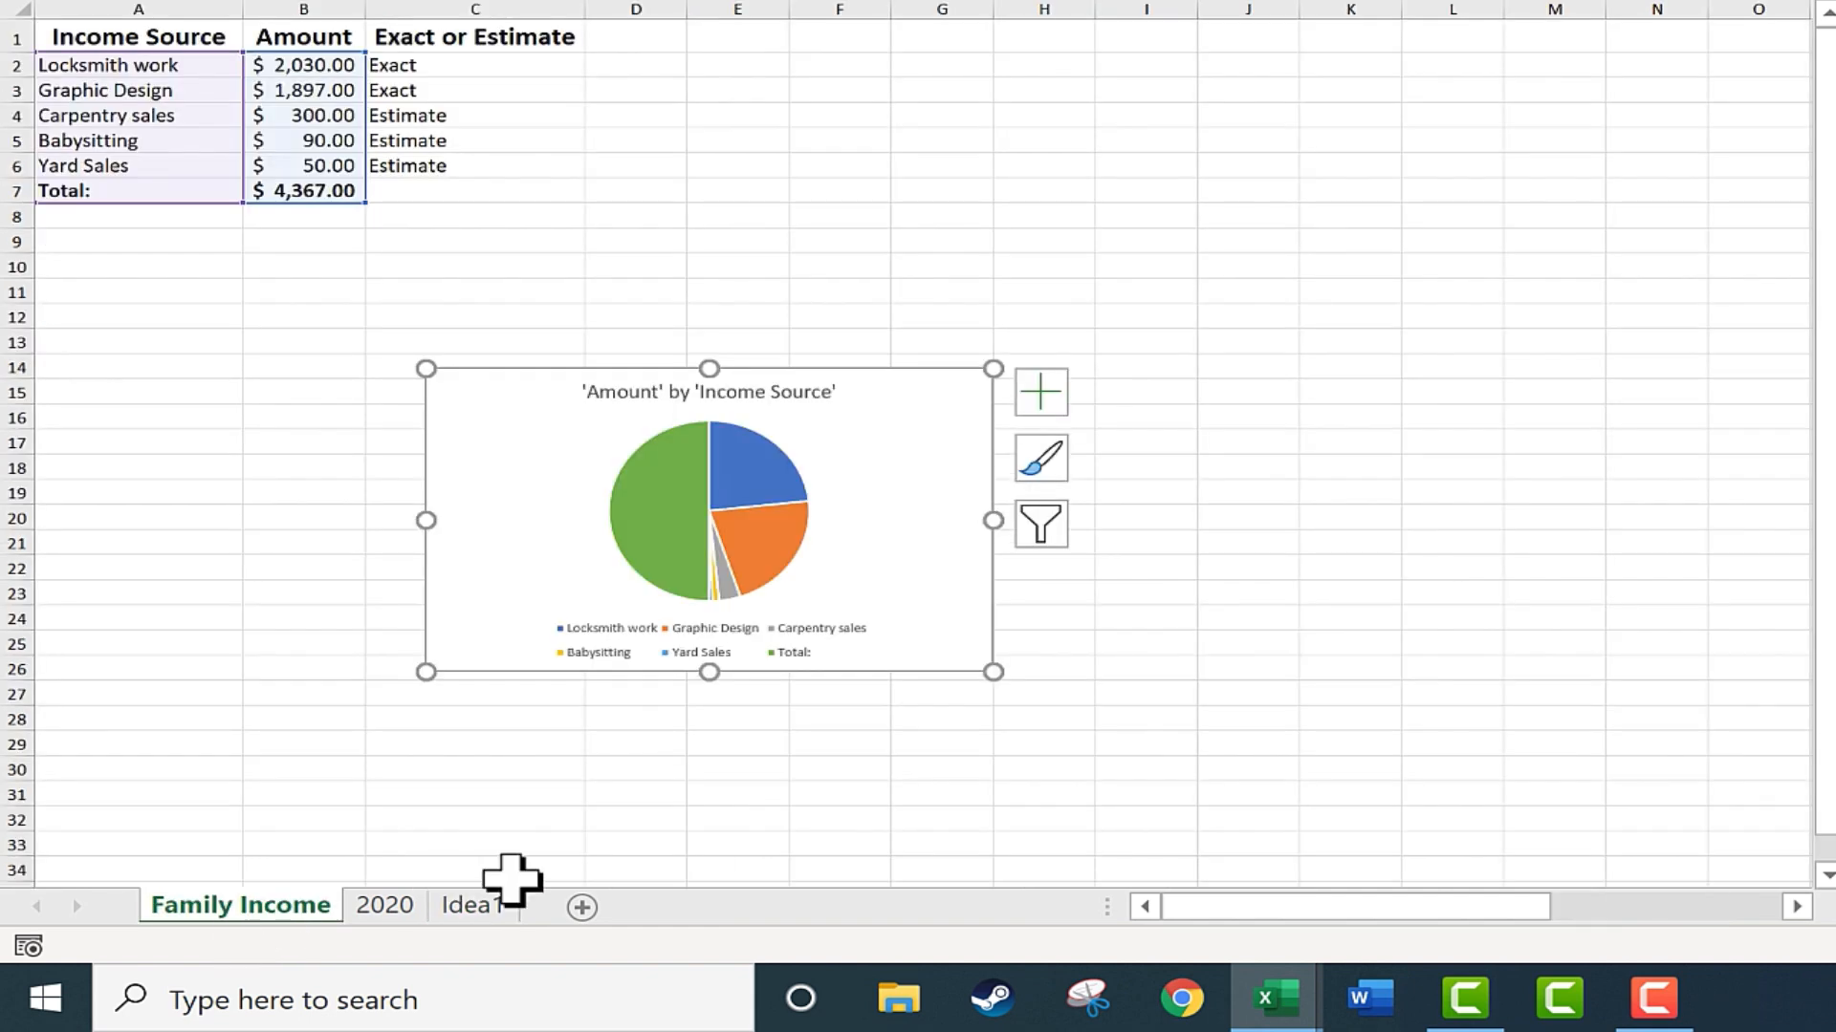
{"action": "left_click", "coordinate": [471, 905]}
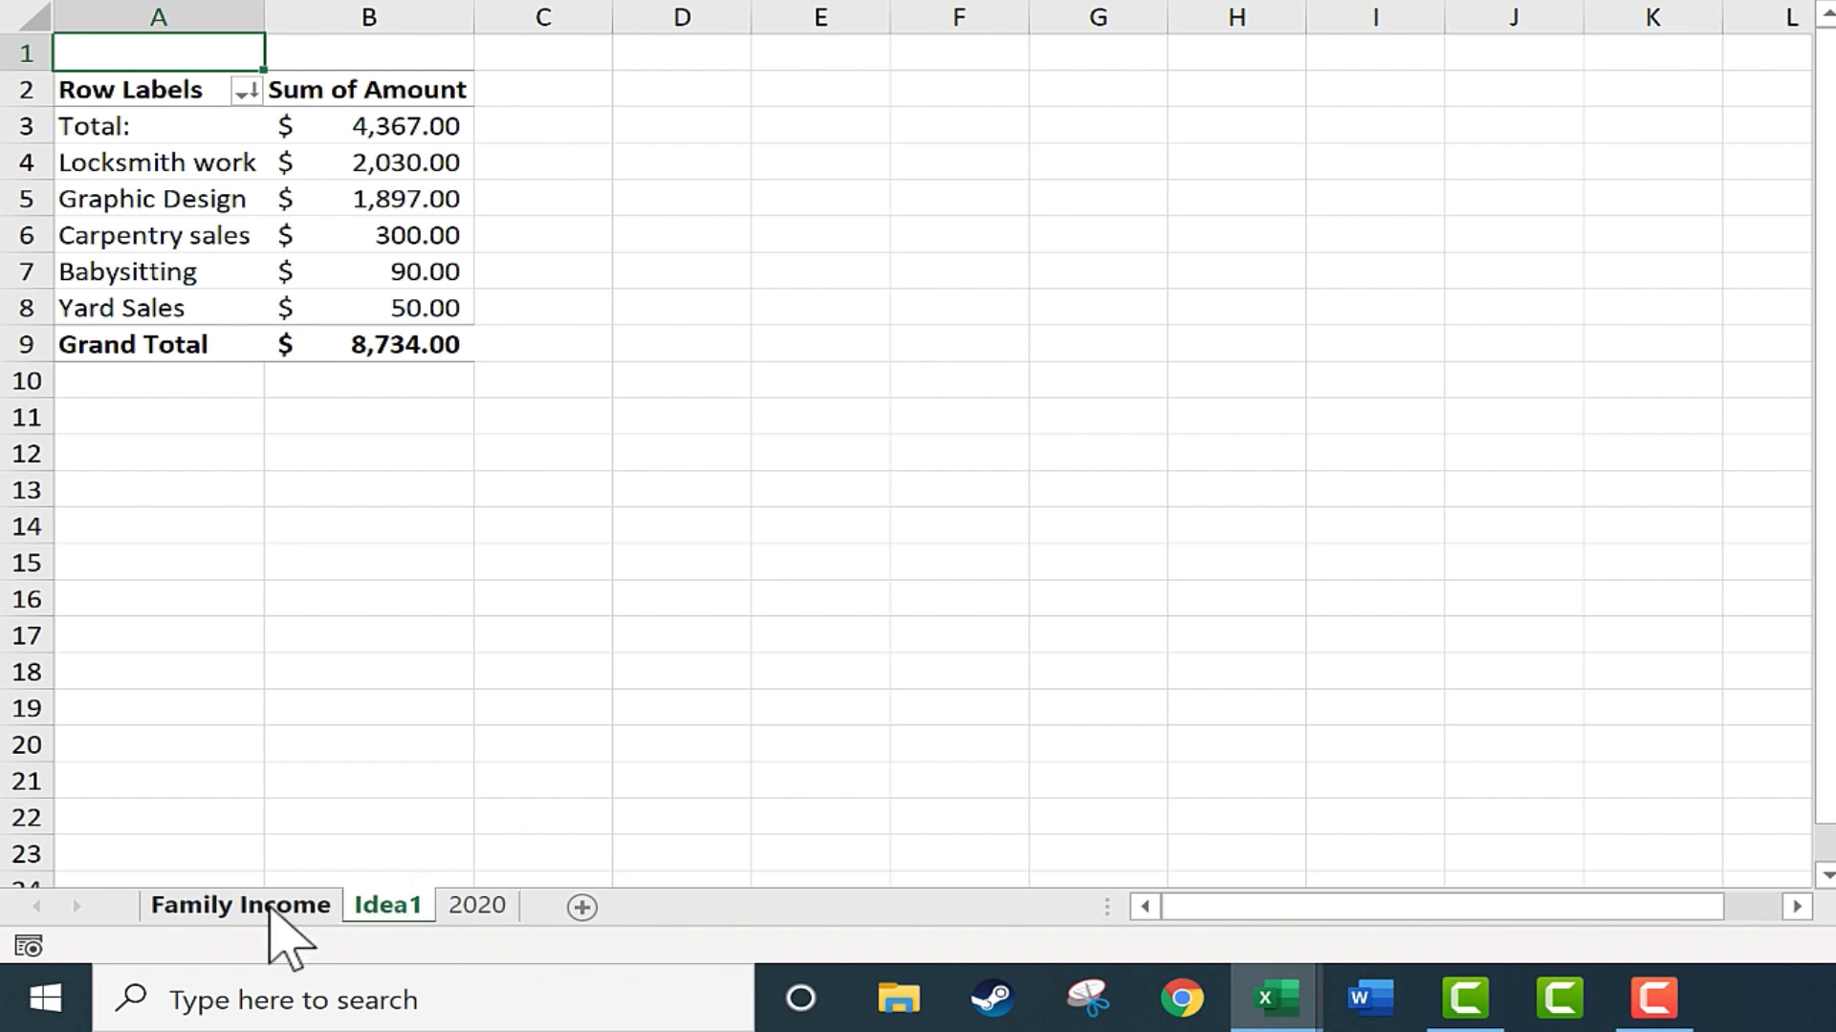
Step: Return to the Family Income sheet and scroll through the remaining Ideas suggestions
{"action": "left_click", "coordinate": [239, 906]}
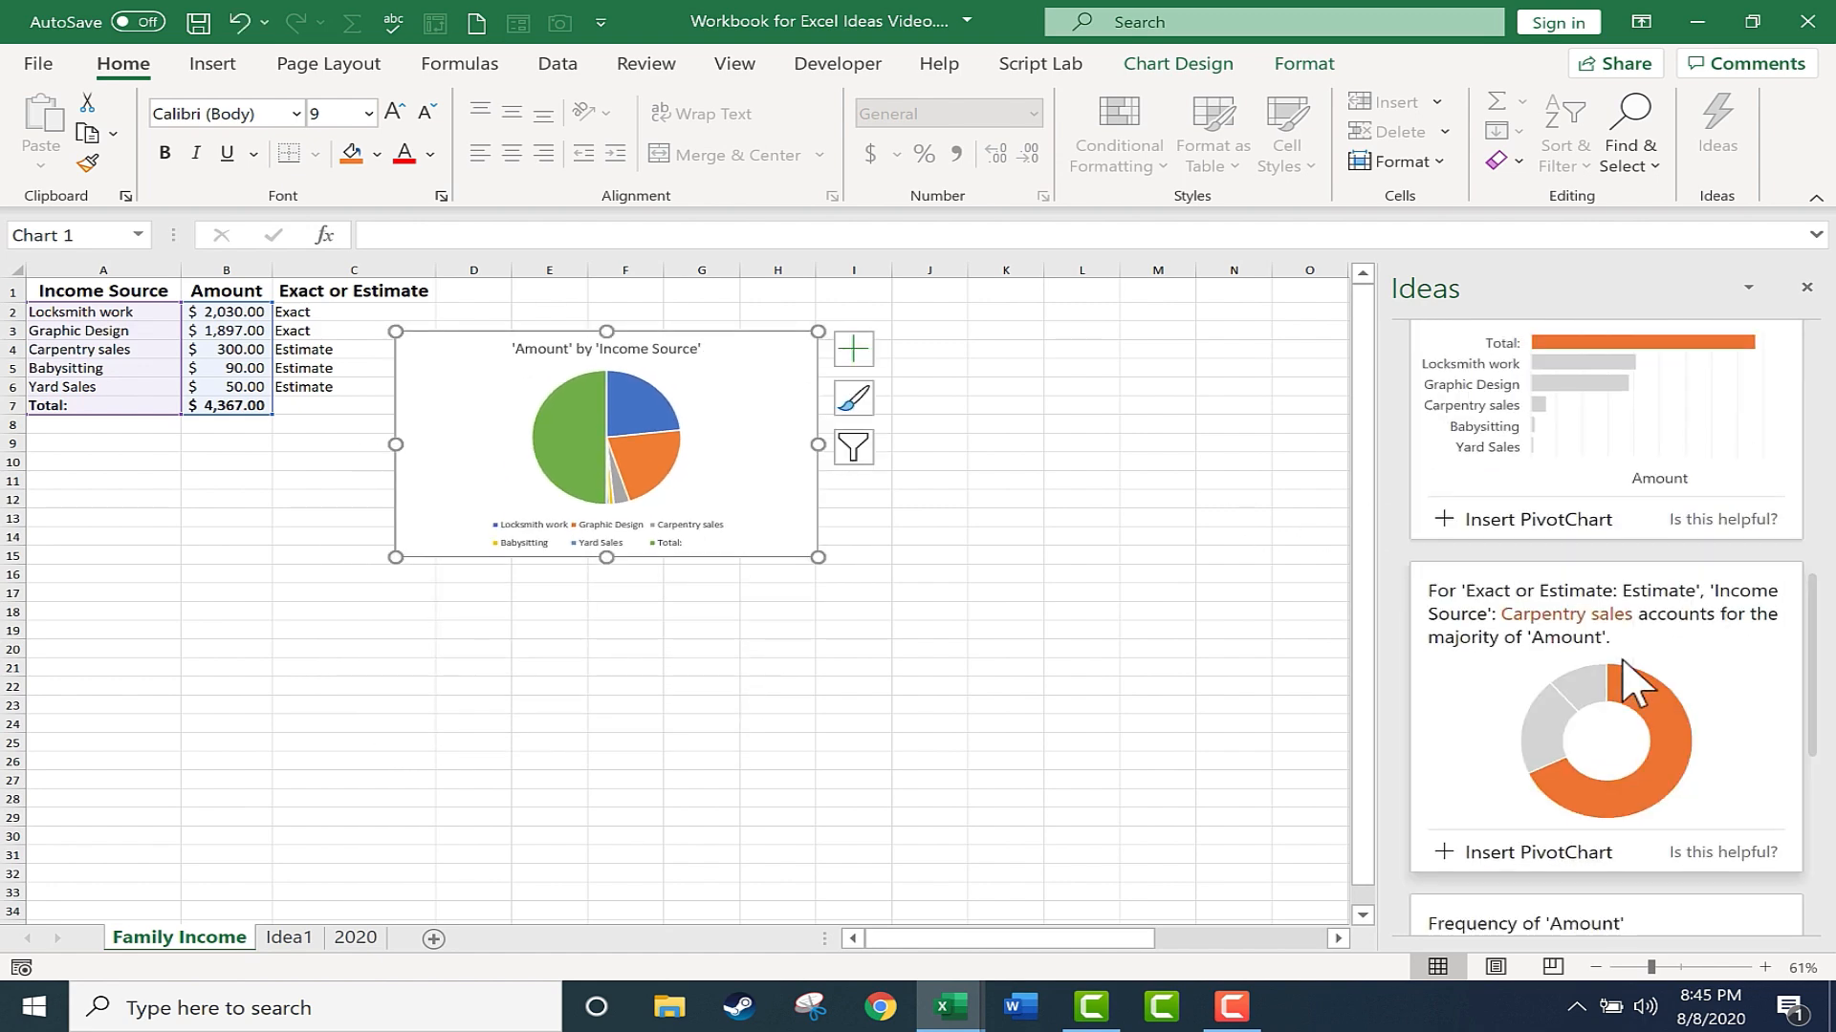
{"action": "scroll", "scroll_direction": "down", "scroll_amount": 3}
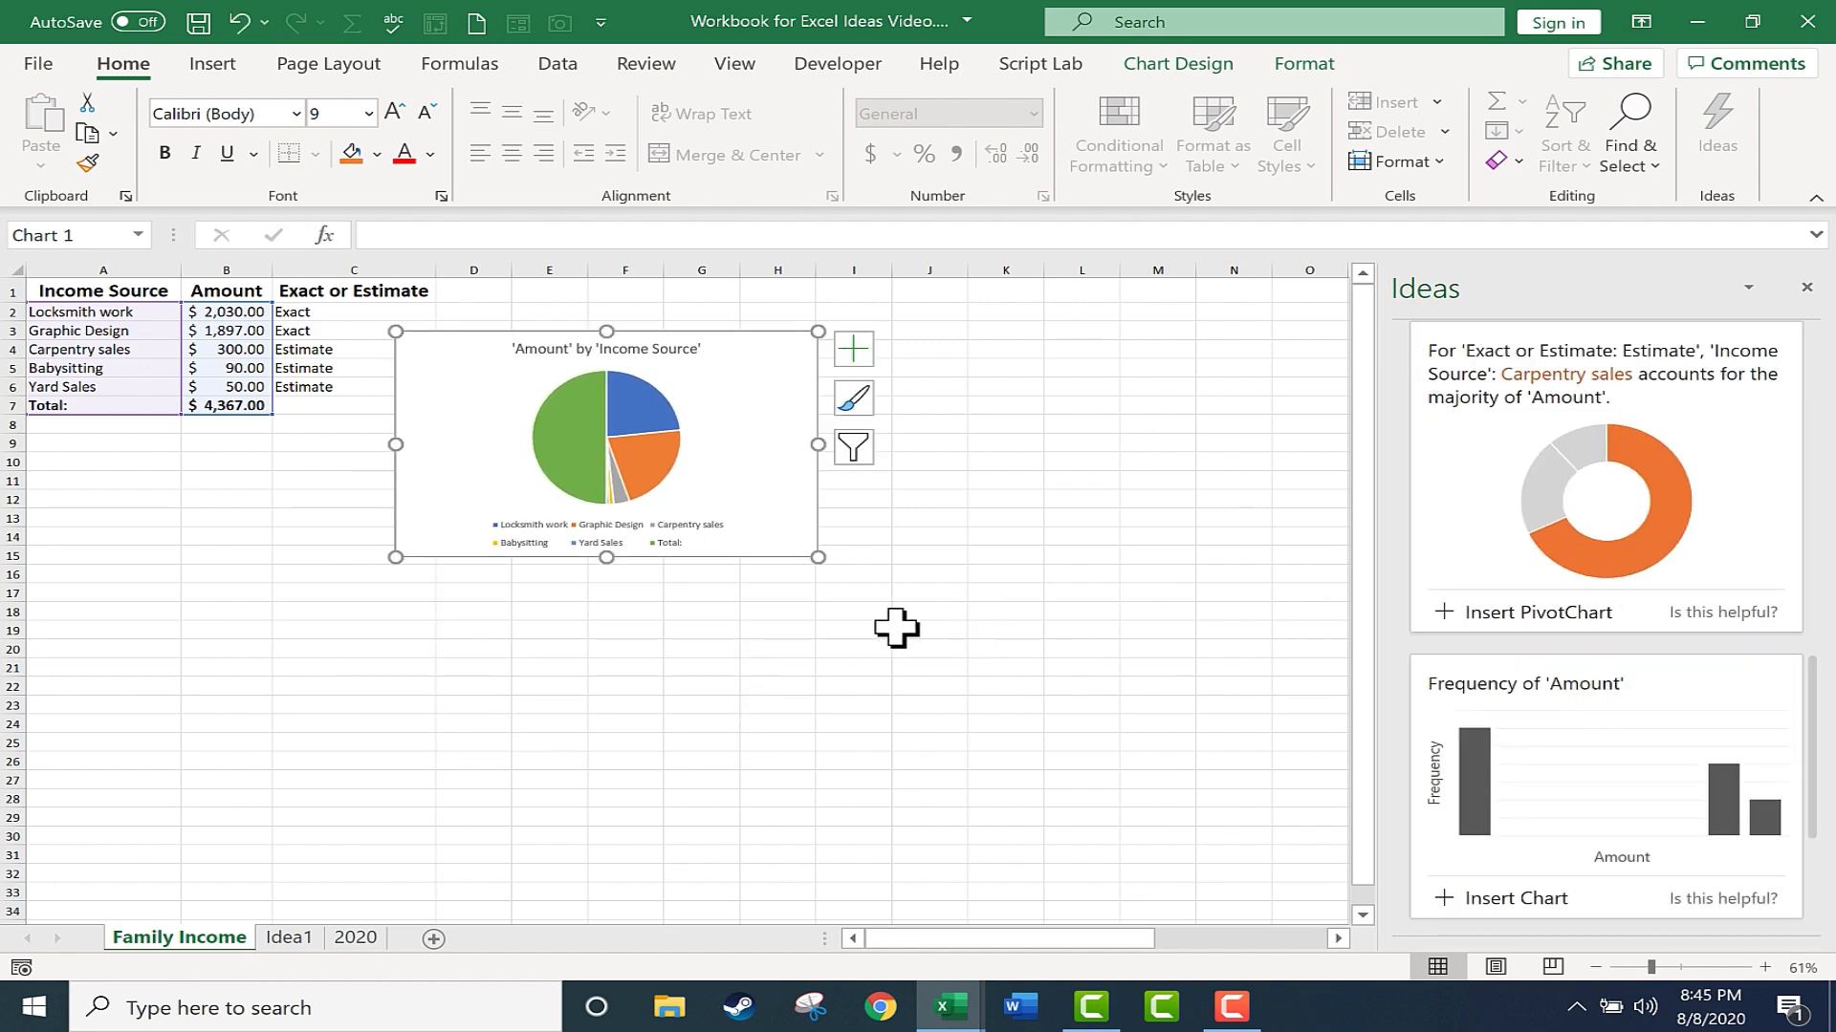
Step: Select the Family Income pie chart and open its Chart Filters and Chart Elements options
{"action": "left_click", "coordinate": [647, 465]}
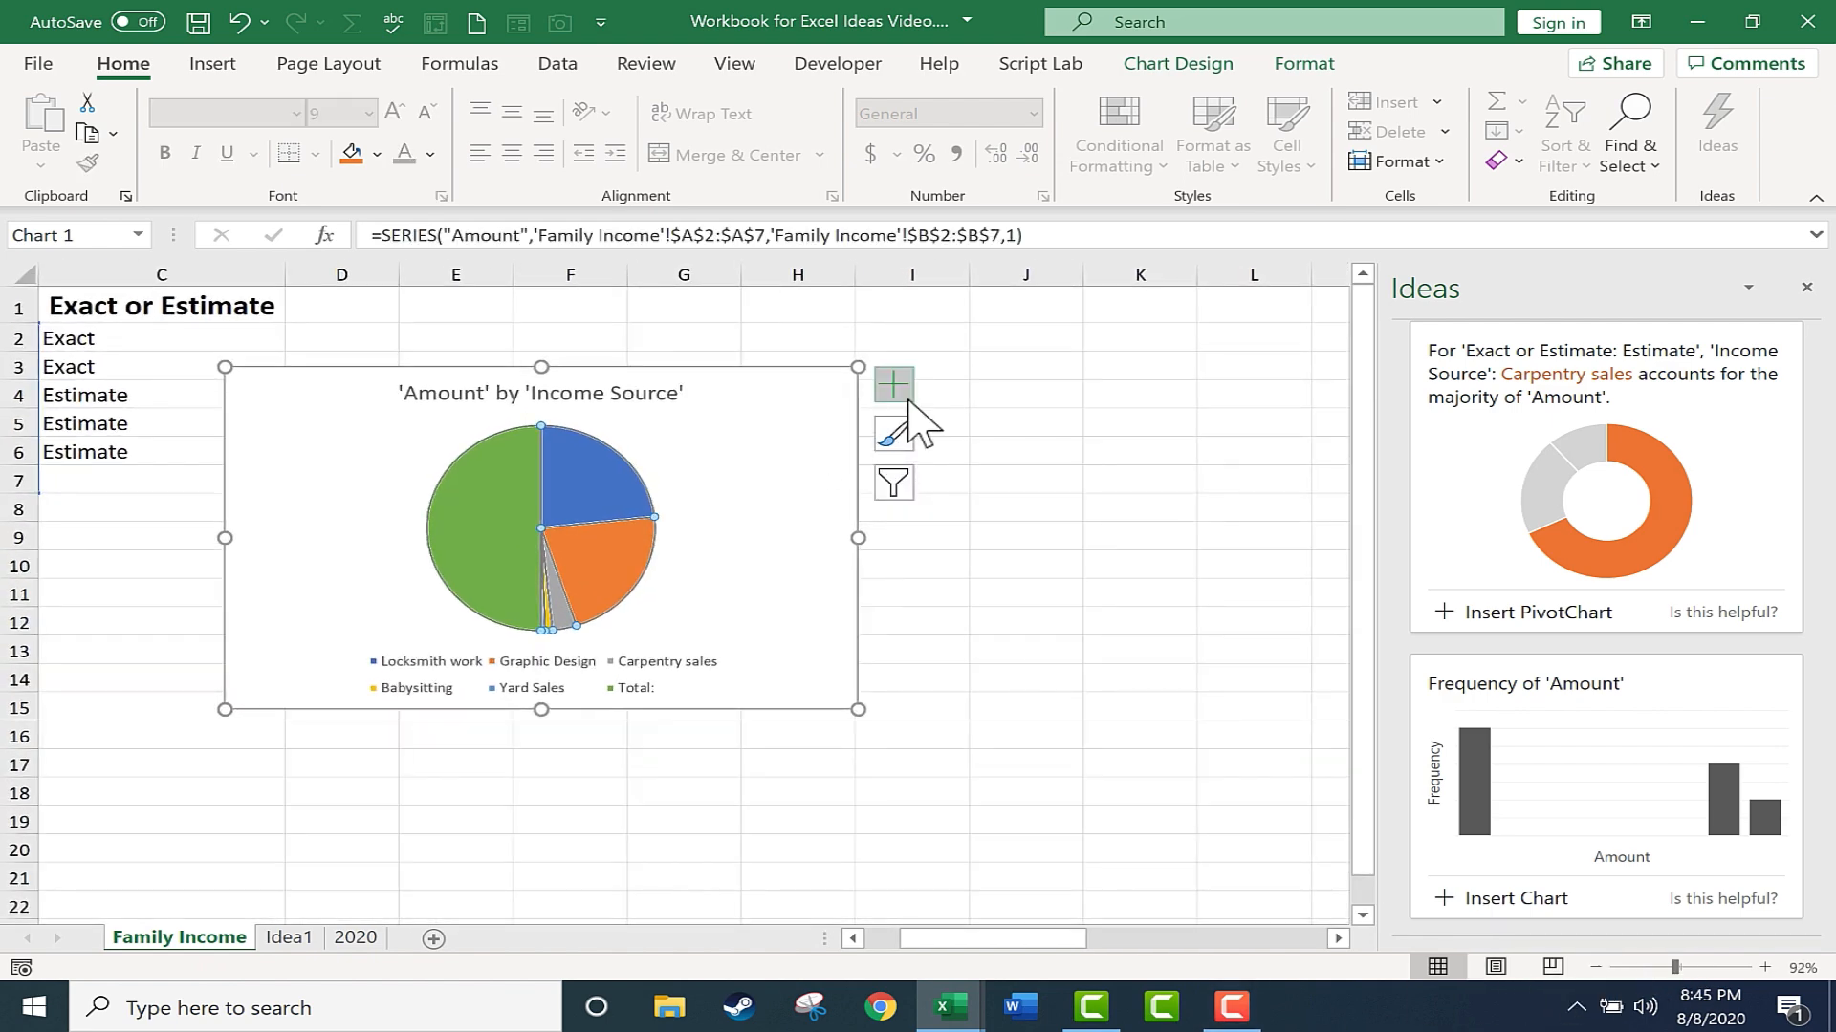
{"action": "mouse_move", "coordinate": [892, 439]}
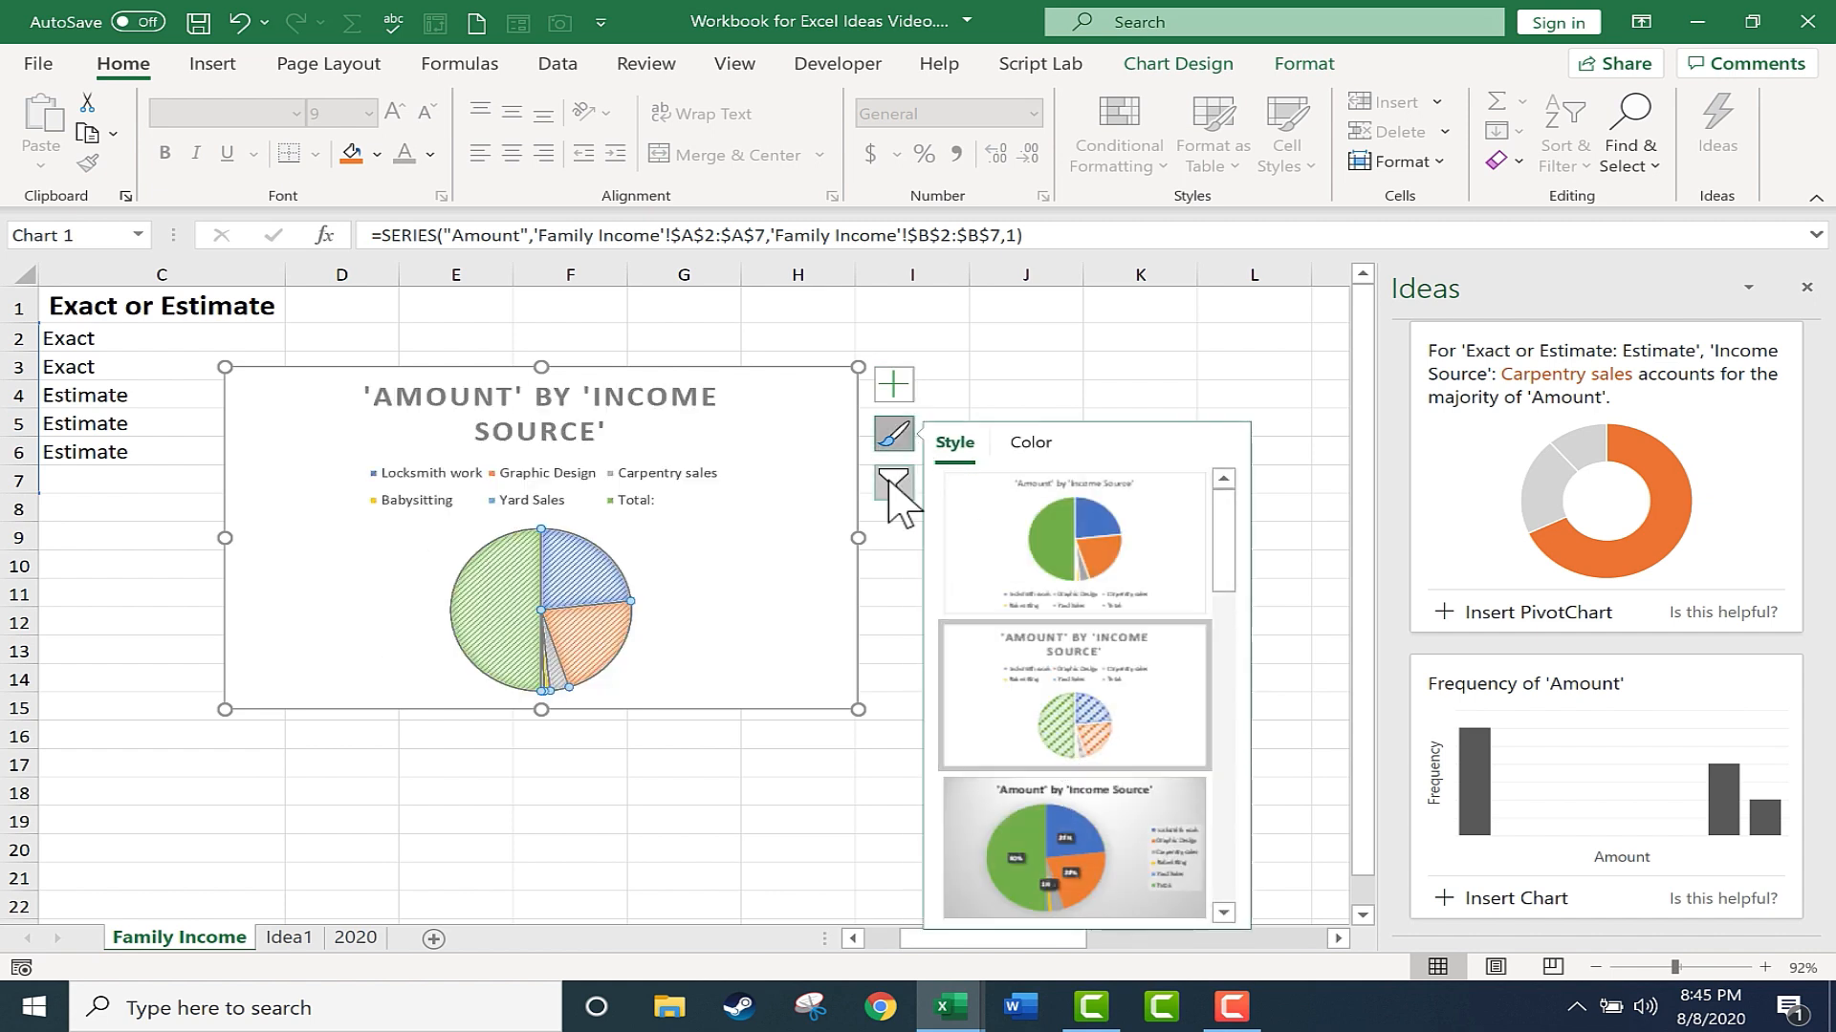
{"action": "left_click", "coordinate": [893, 480]}
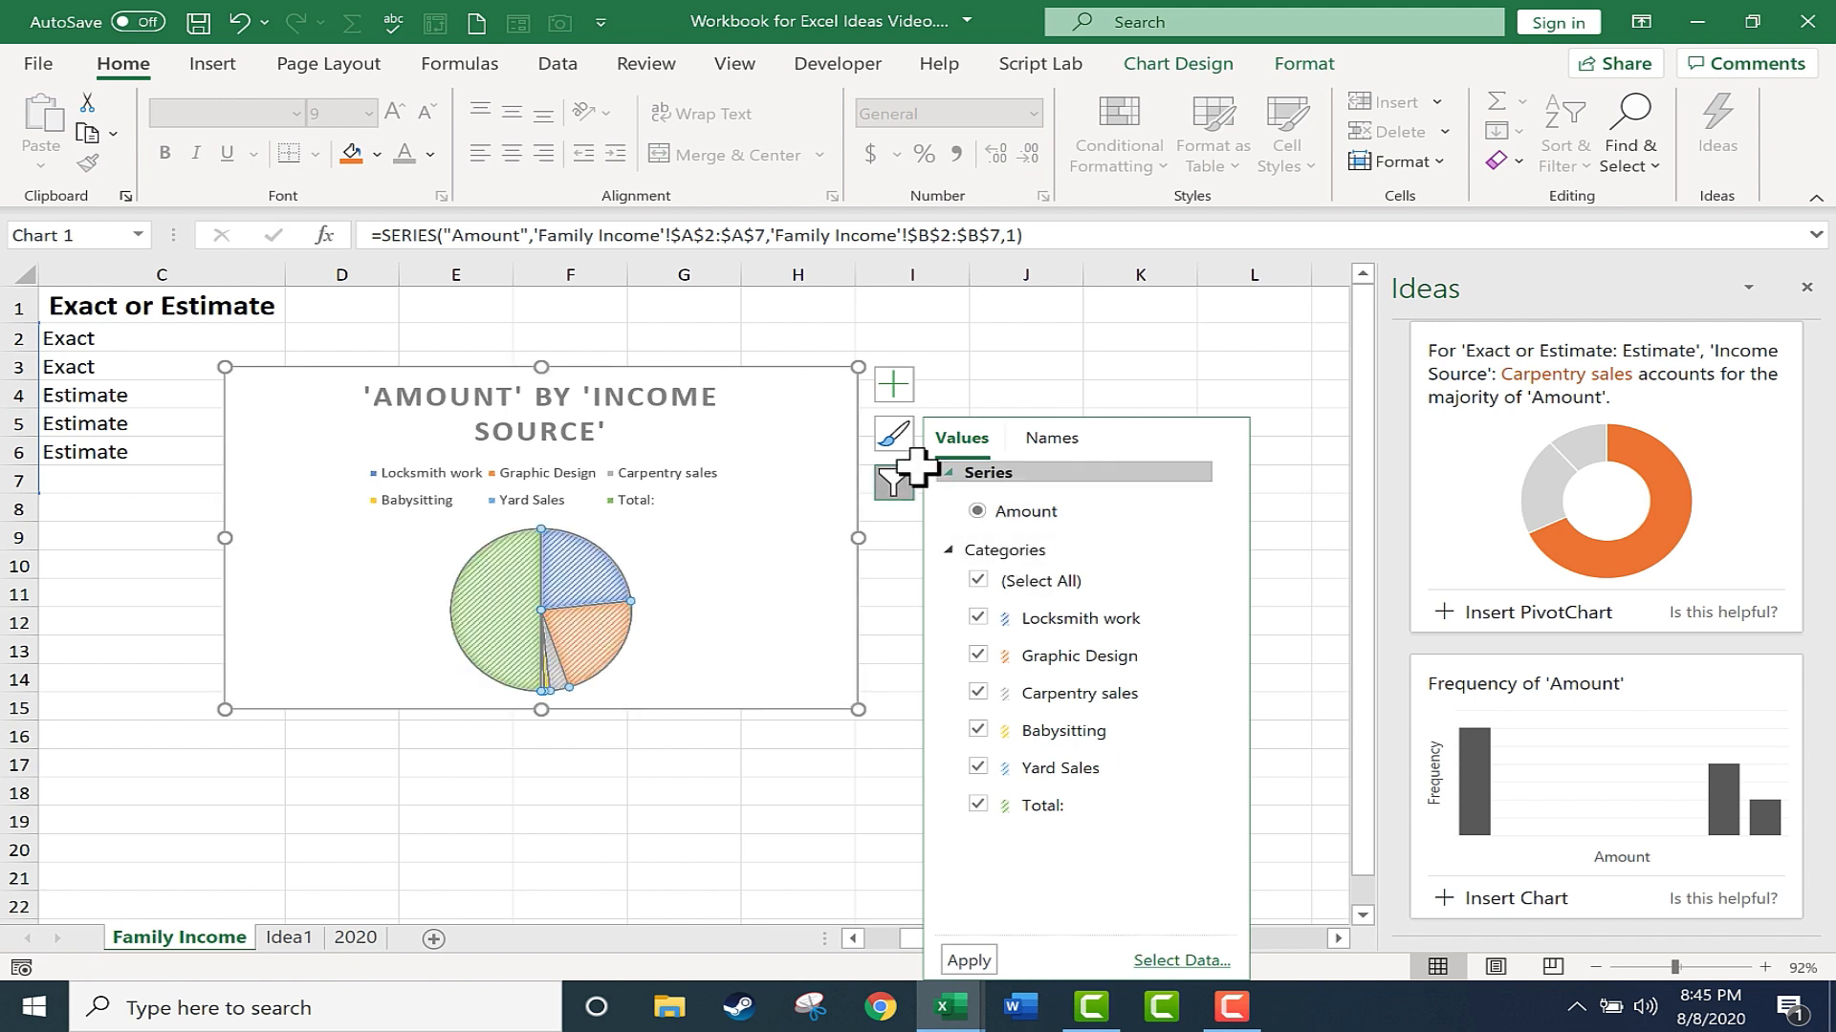
{"action": "left_click", "coordinate": [892, 385]}
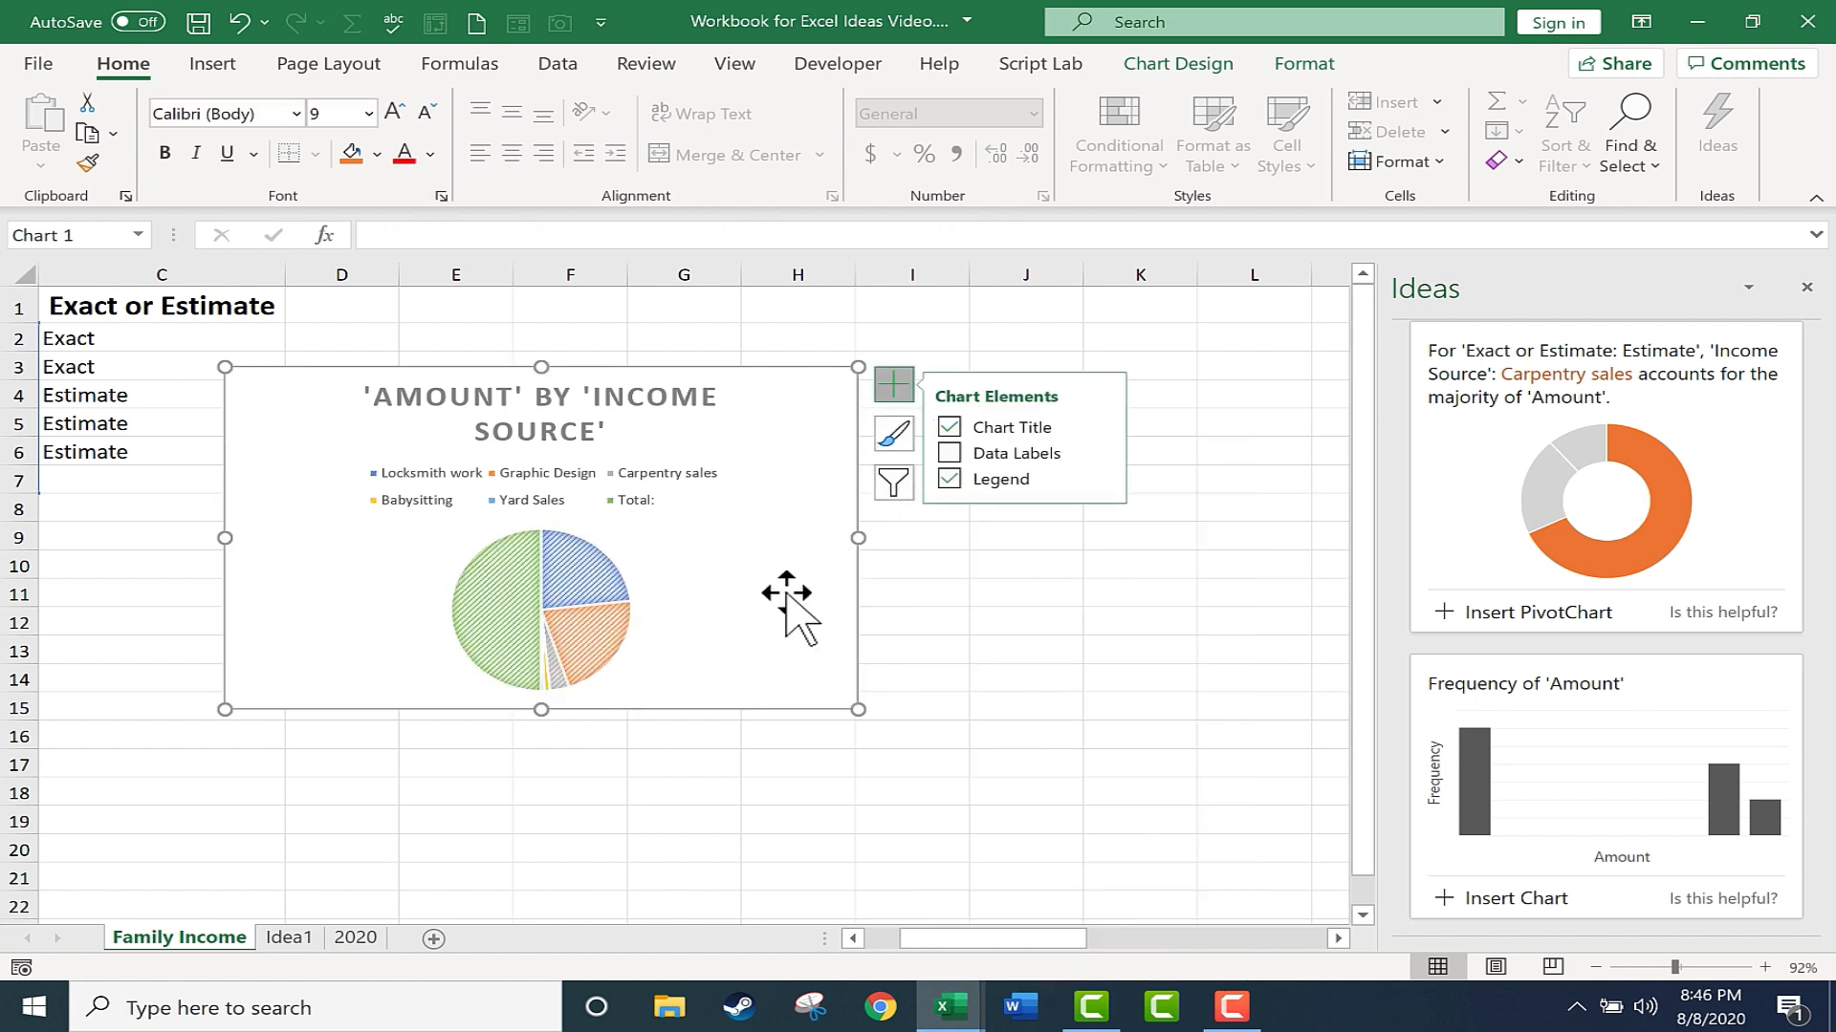
{"action": "mouse_move", "coordinate": [1177, 63]}
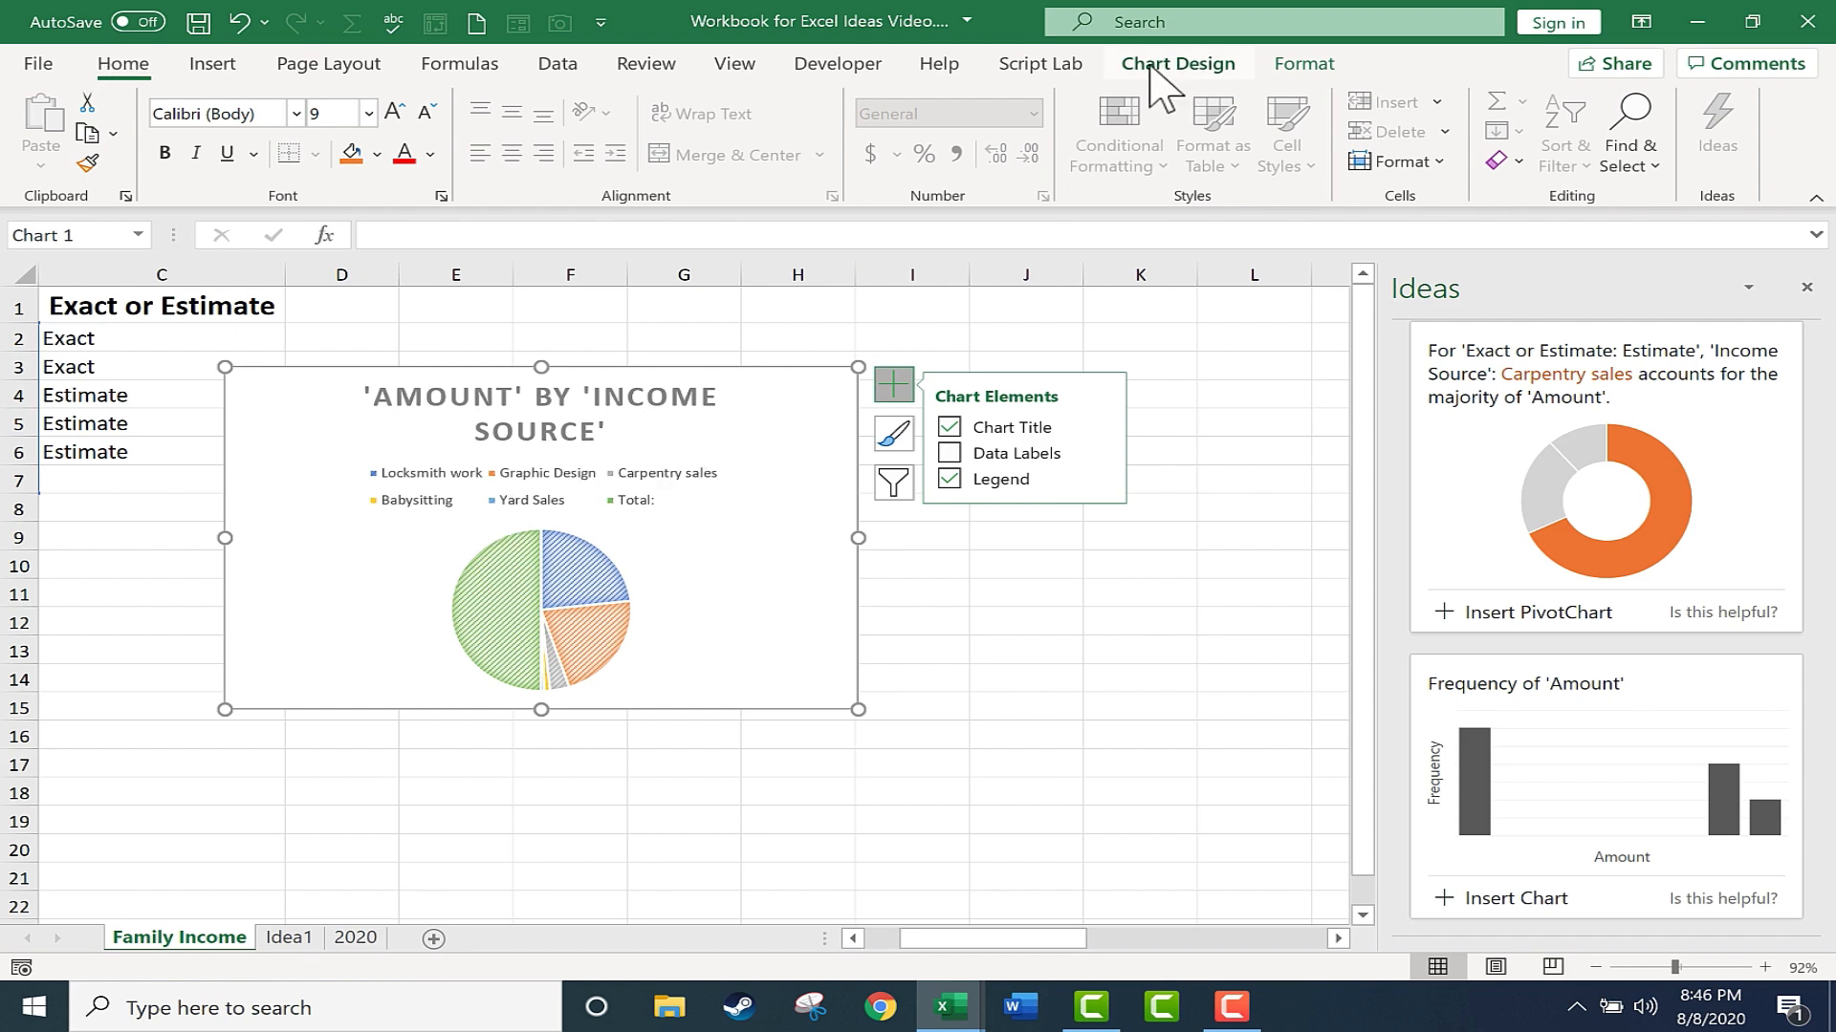
{"action": "left_click", "coordinate": [1177, 63]}
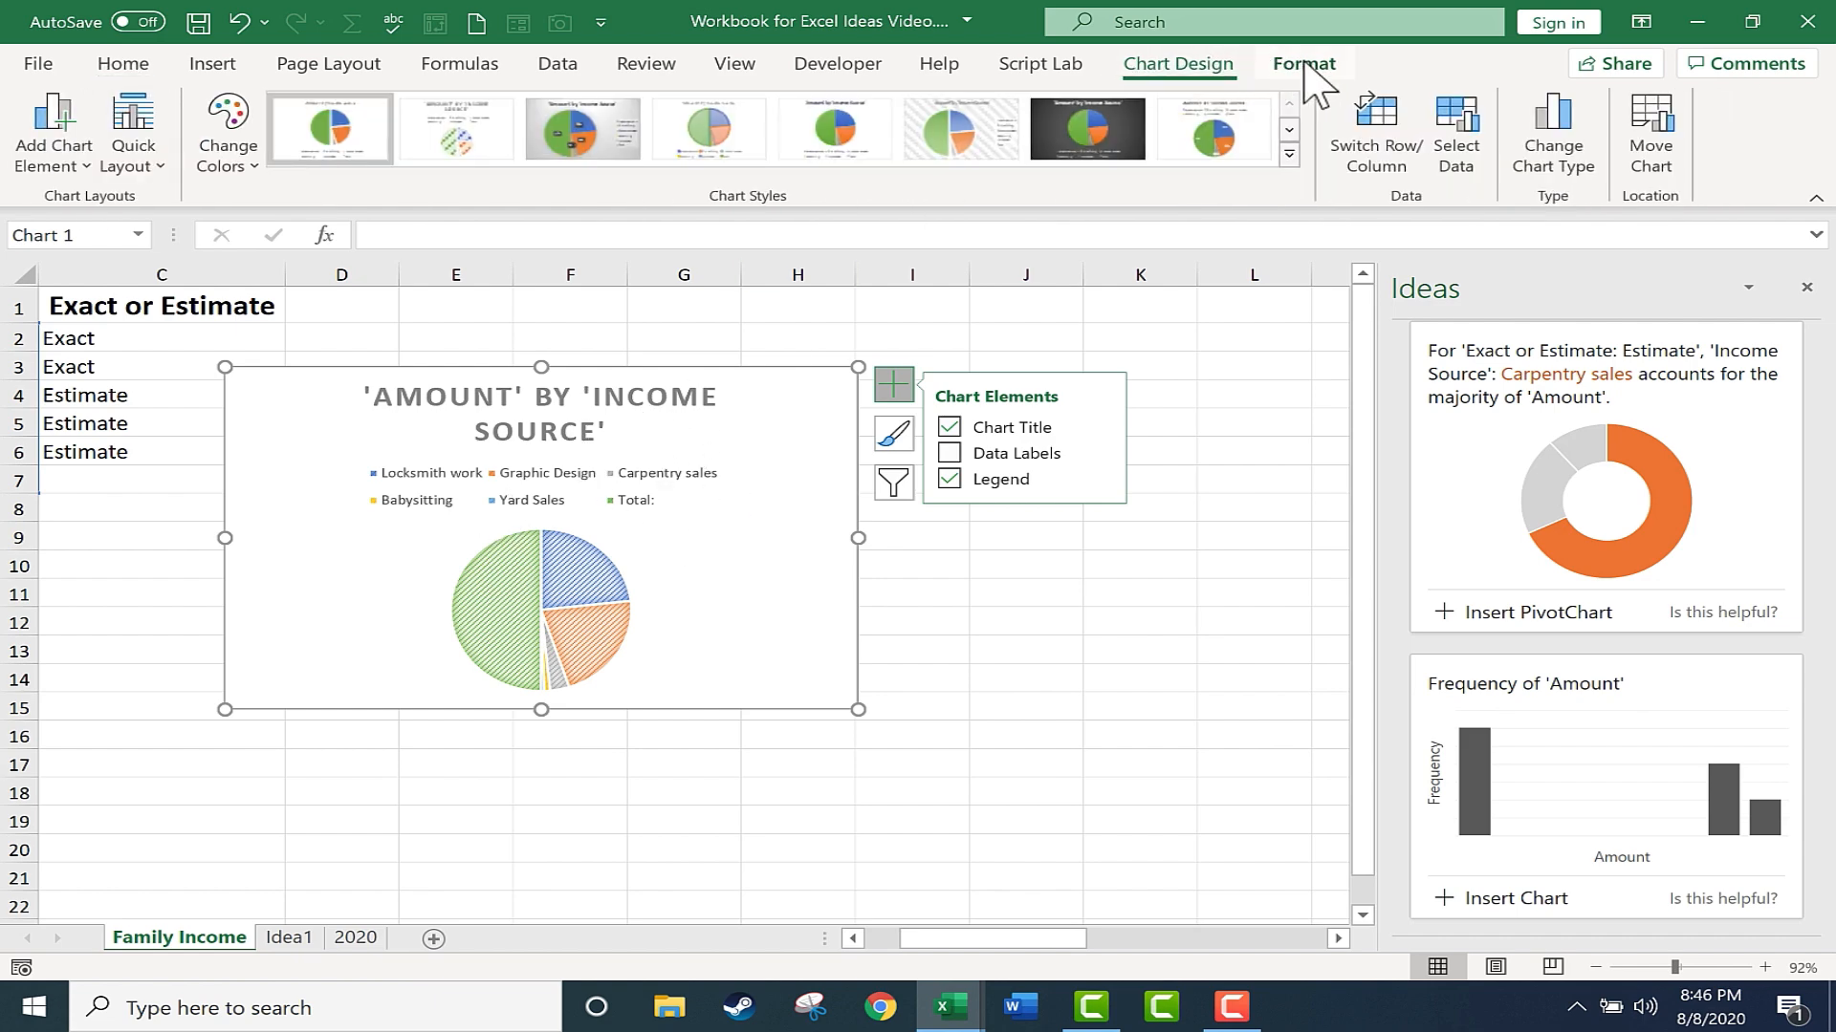
{"action": "left_click", "coordinate": [1303, 63]}
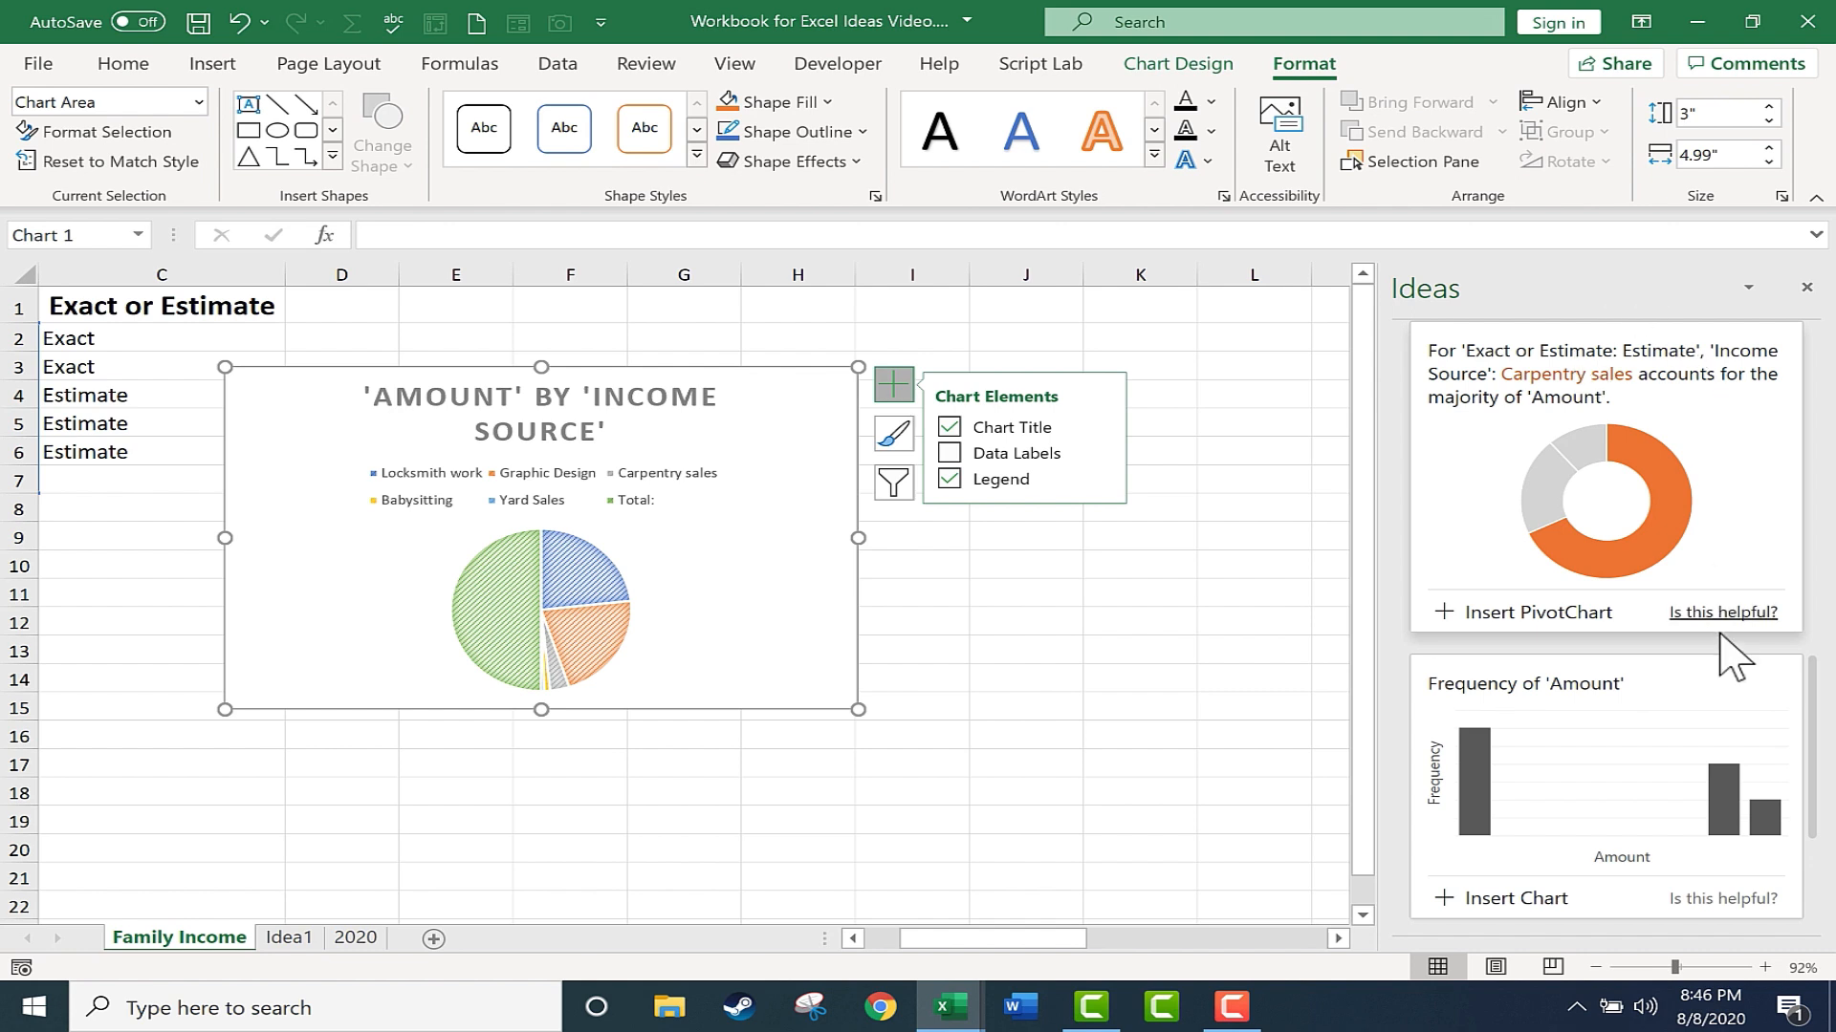
{"action": "mouse_move", "coordinate": [1663, 656]}
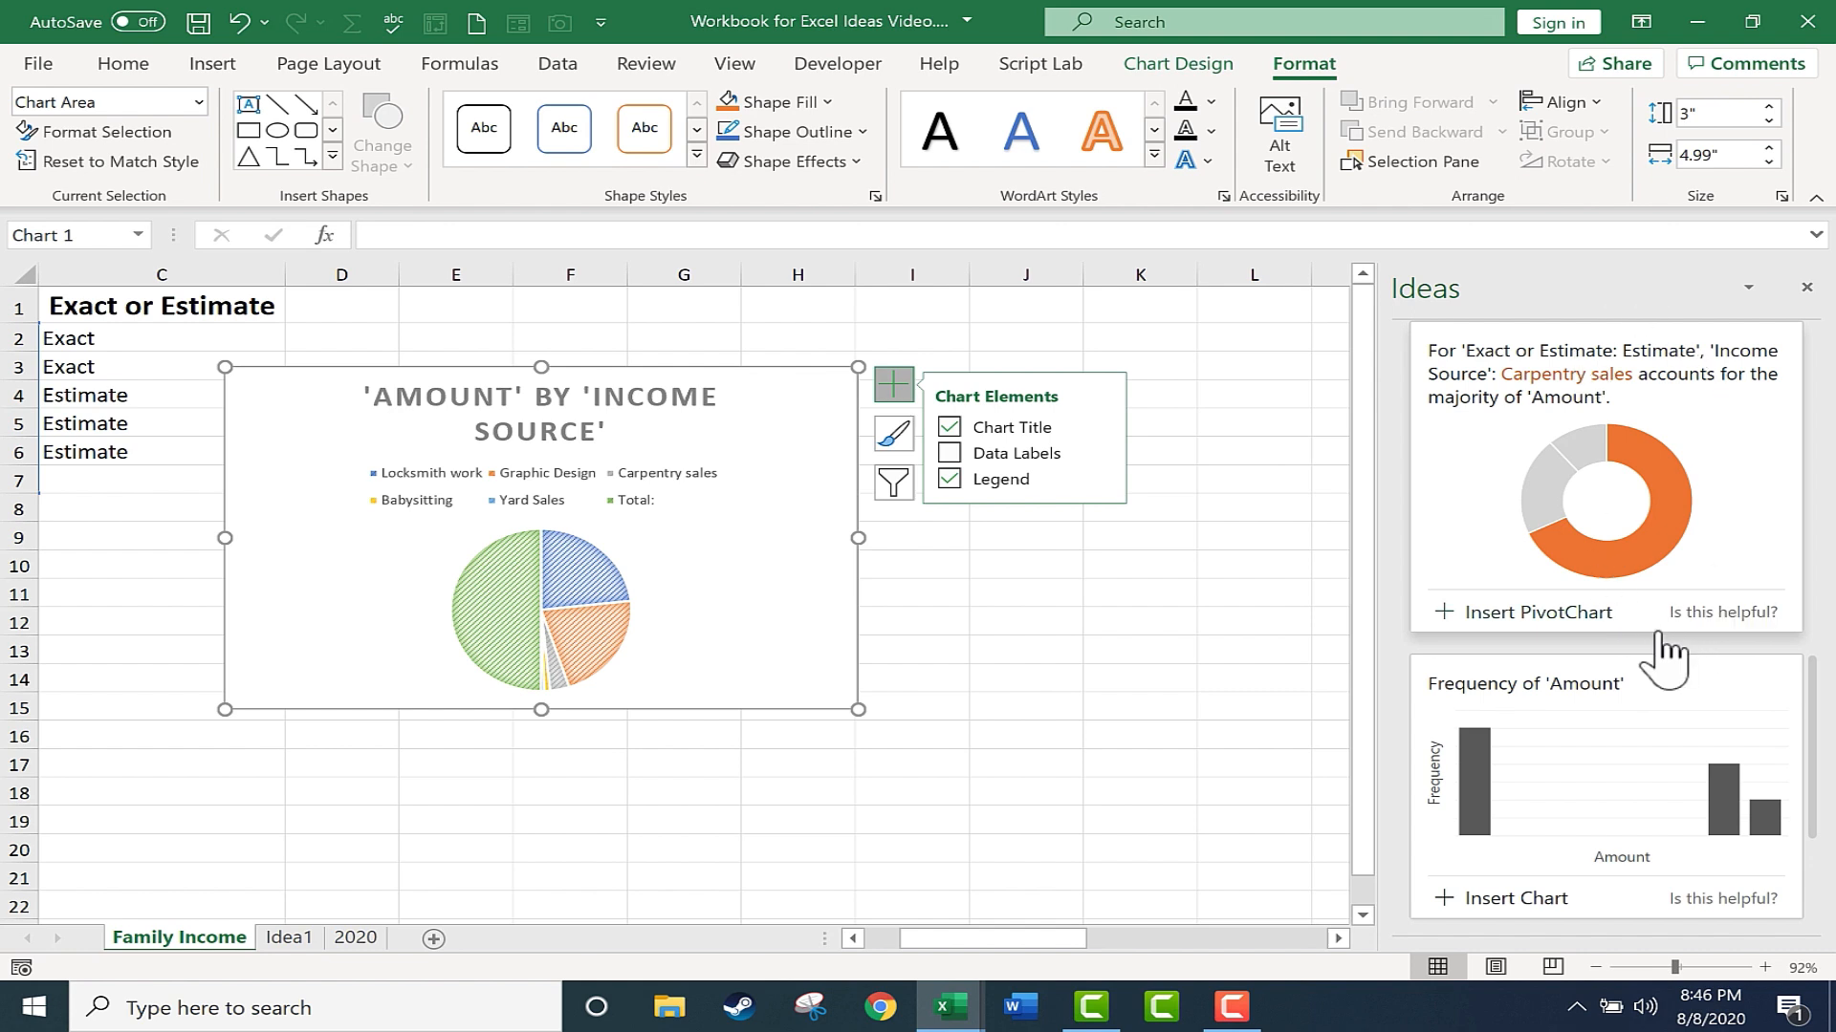
{"action": "mouse_move", "coordinate": [1660, 656]}
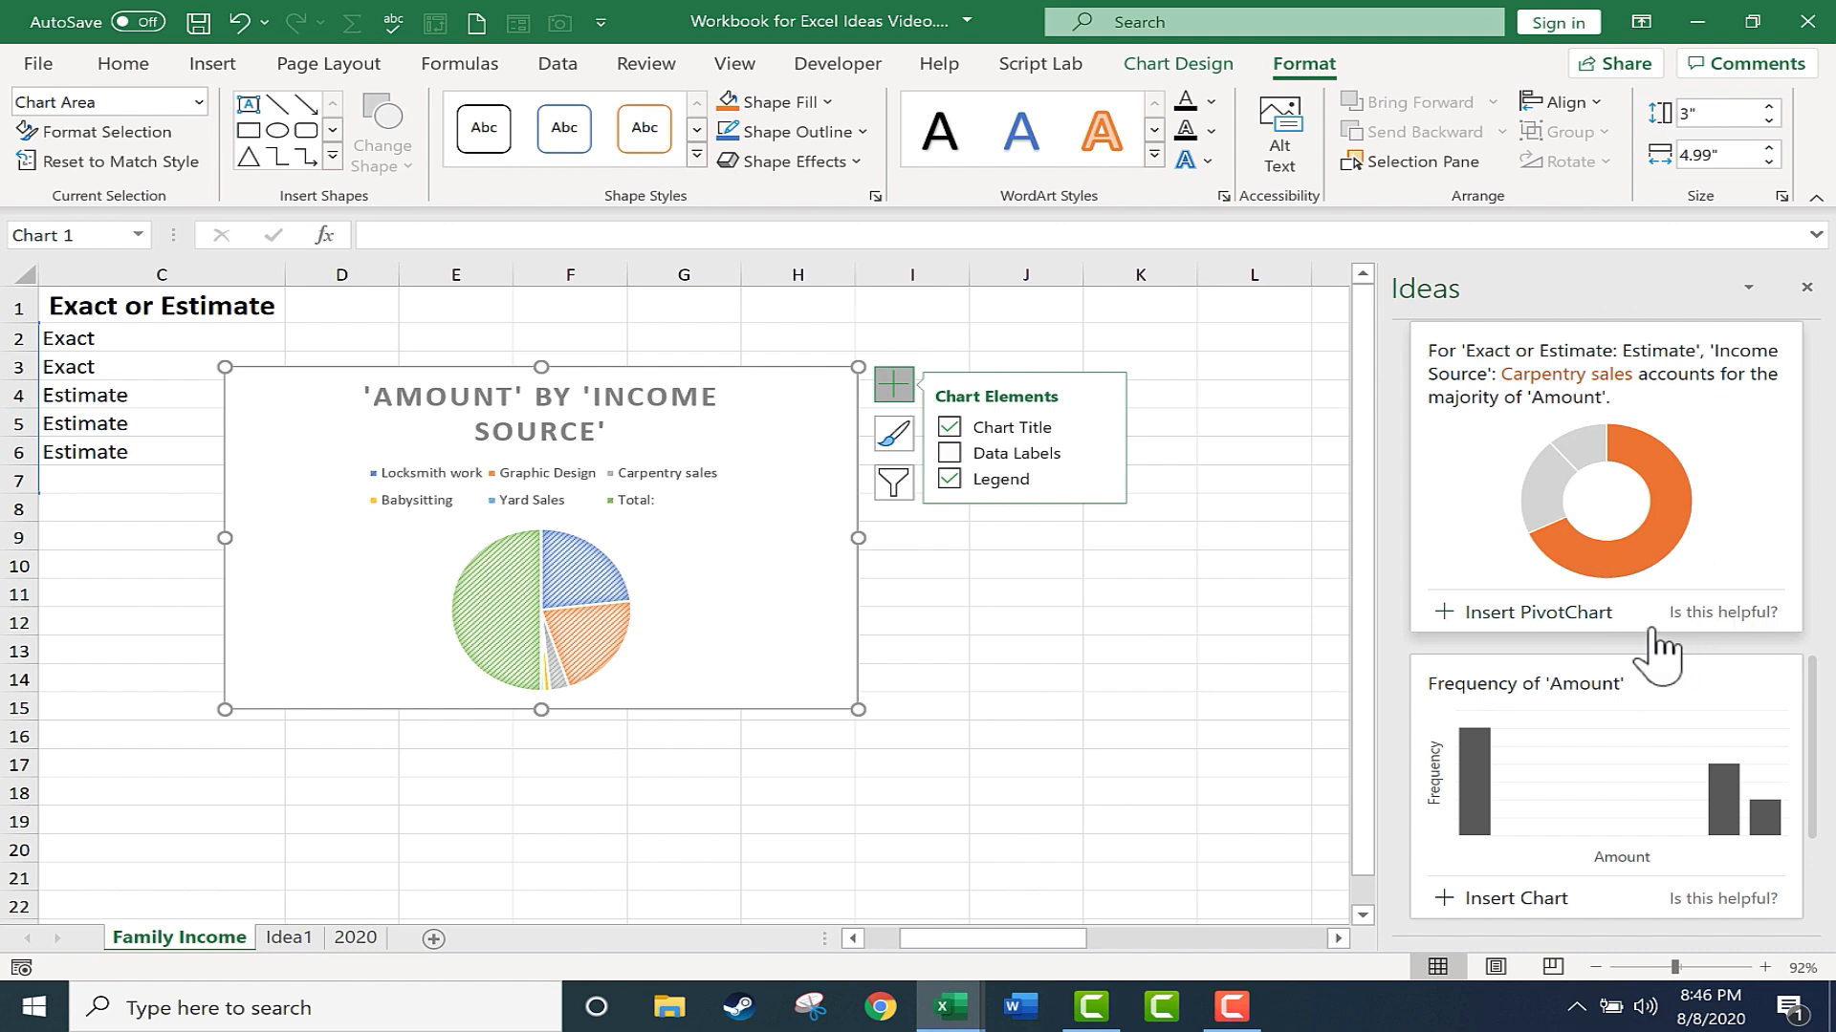
{"action": "mouse_move", "coordinate": [538, 924]}
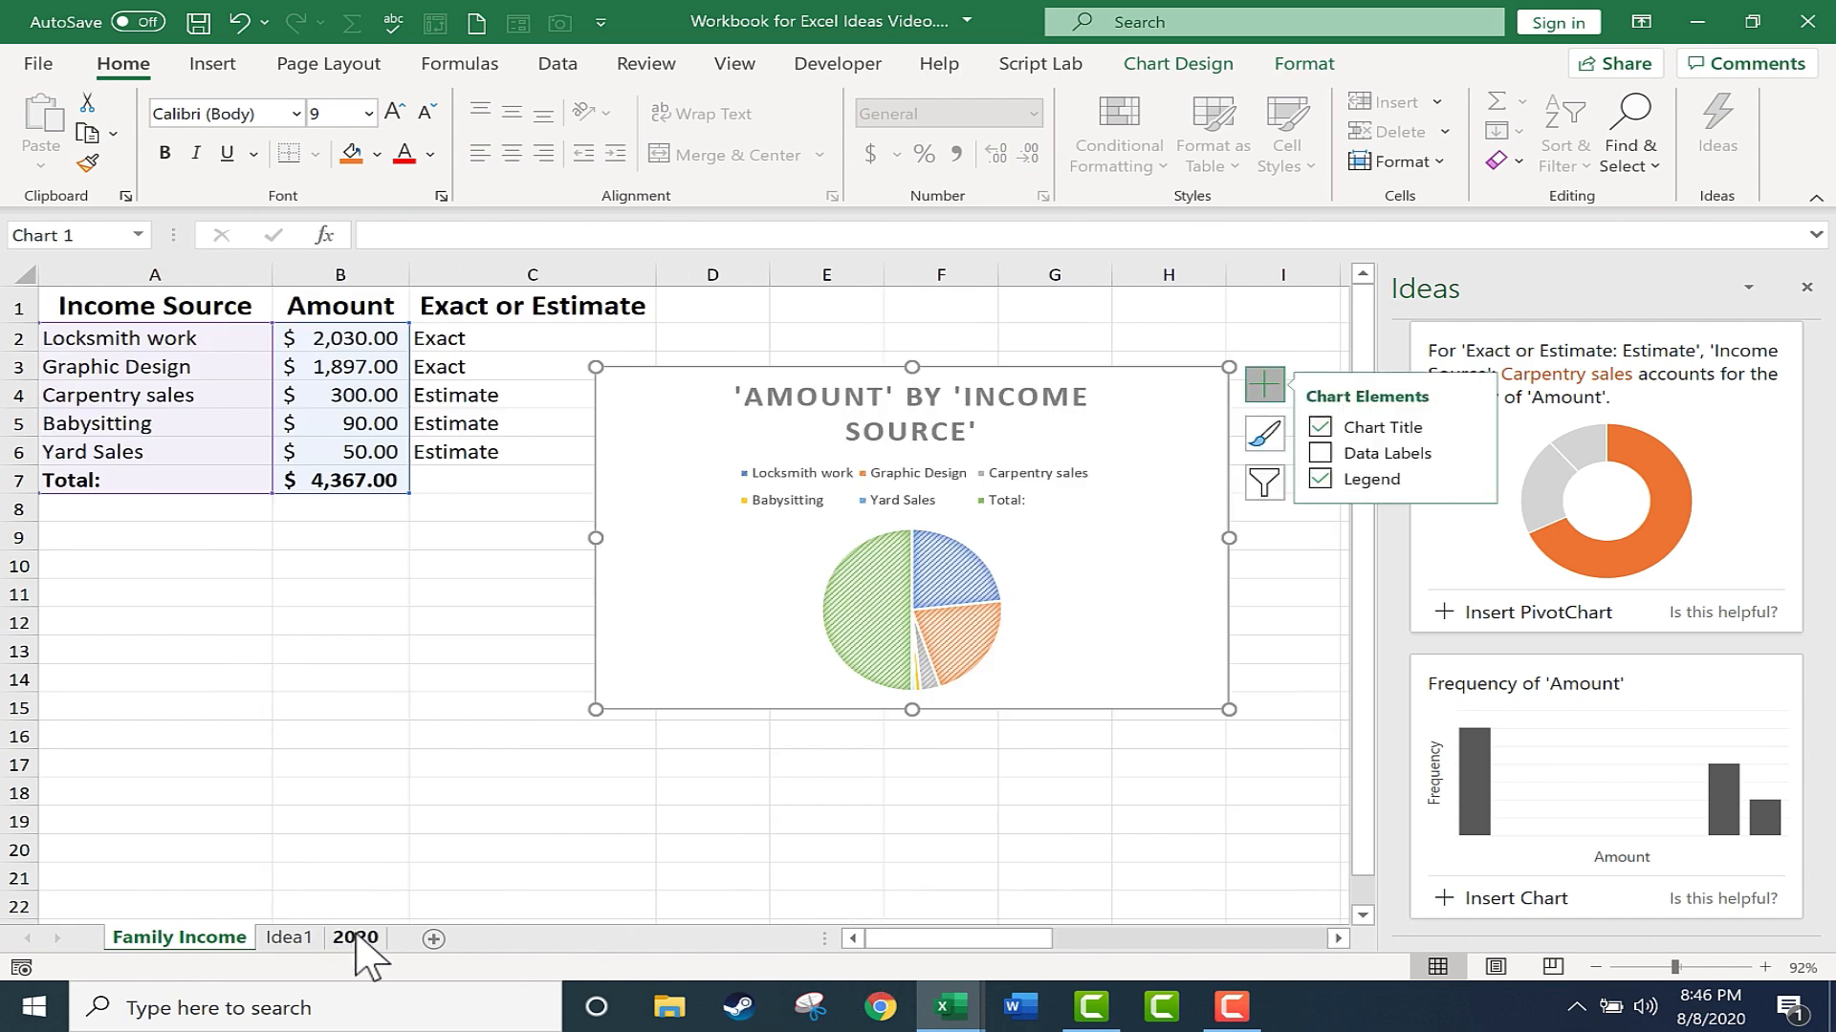
Step: Switch to the 2020 sales sheet
{"action": "left_click", "coordinate": [355, 936]}
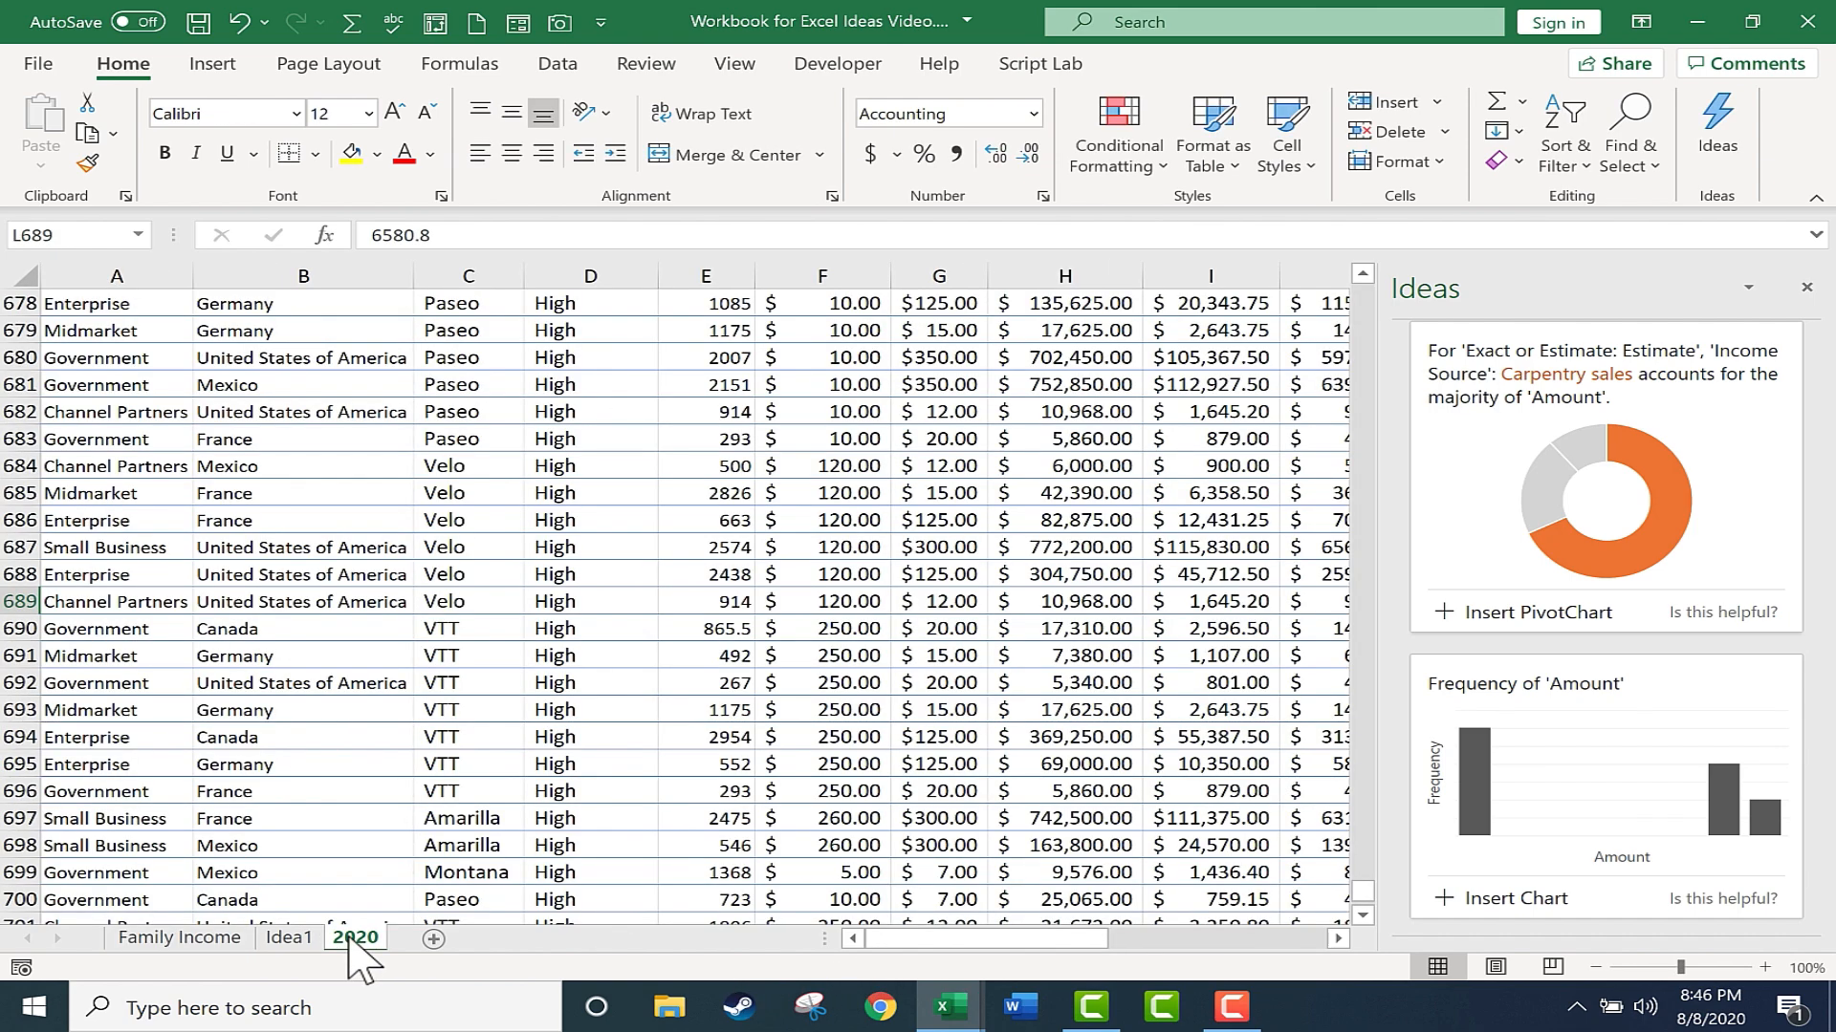
{"action": "mouse_move", "coordinate": [1809, 290]}
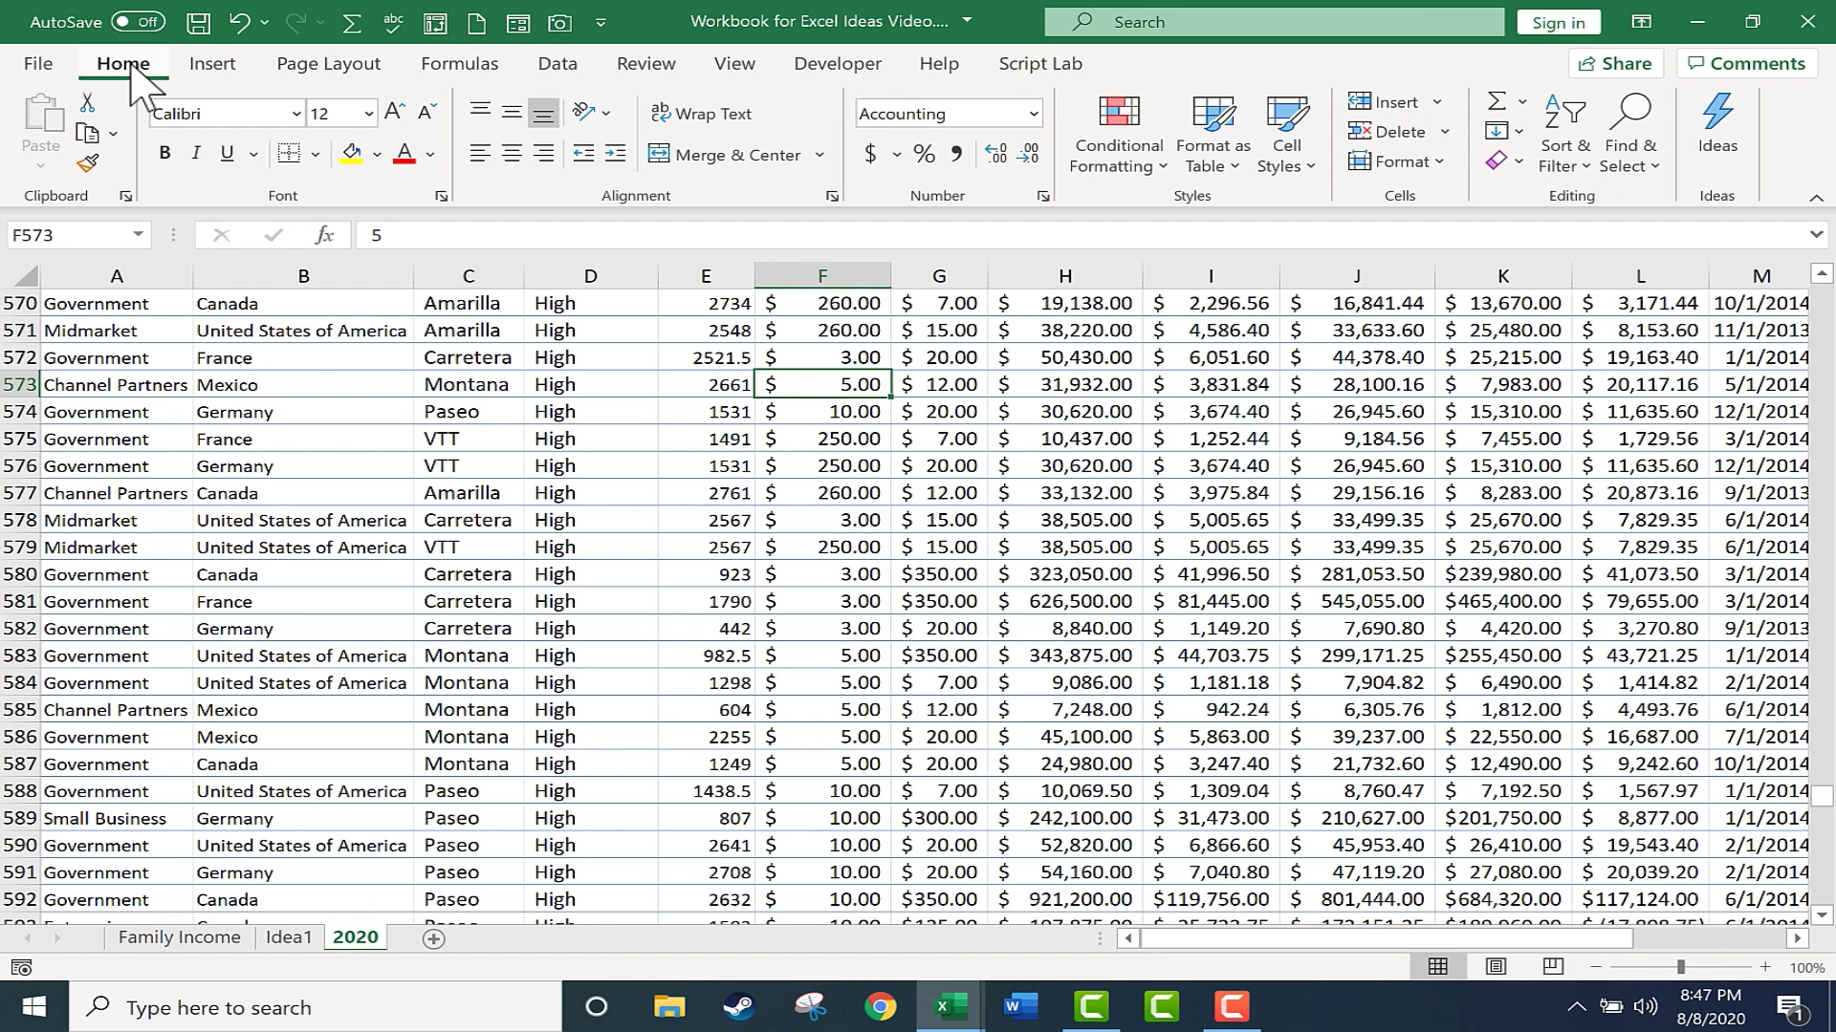
{"action": "mouse_move", "coordinate": [1716, 130]}
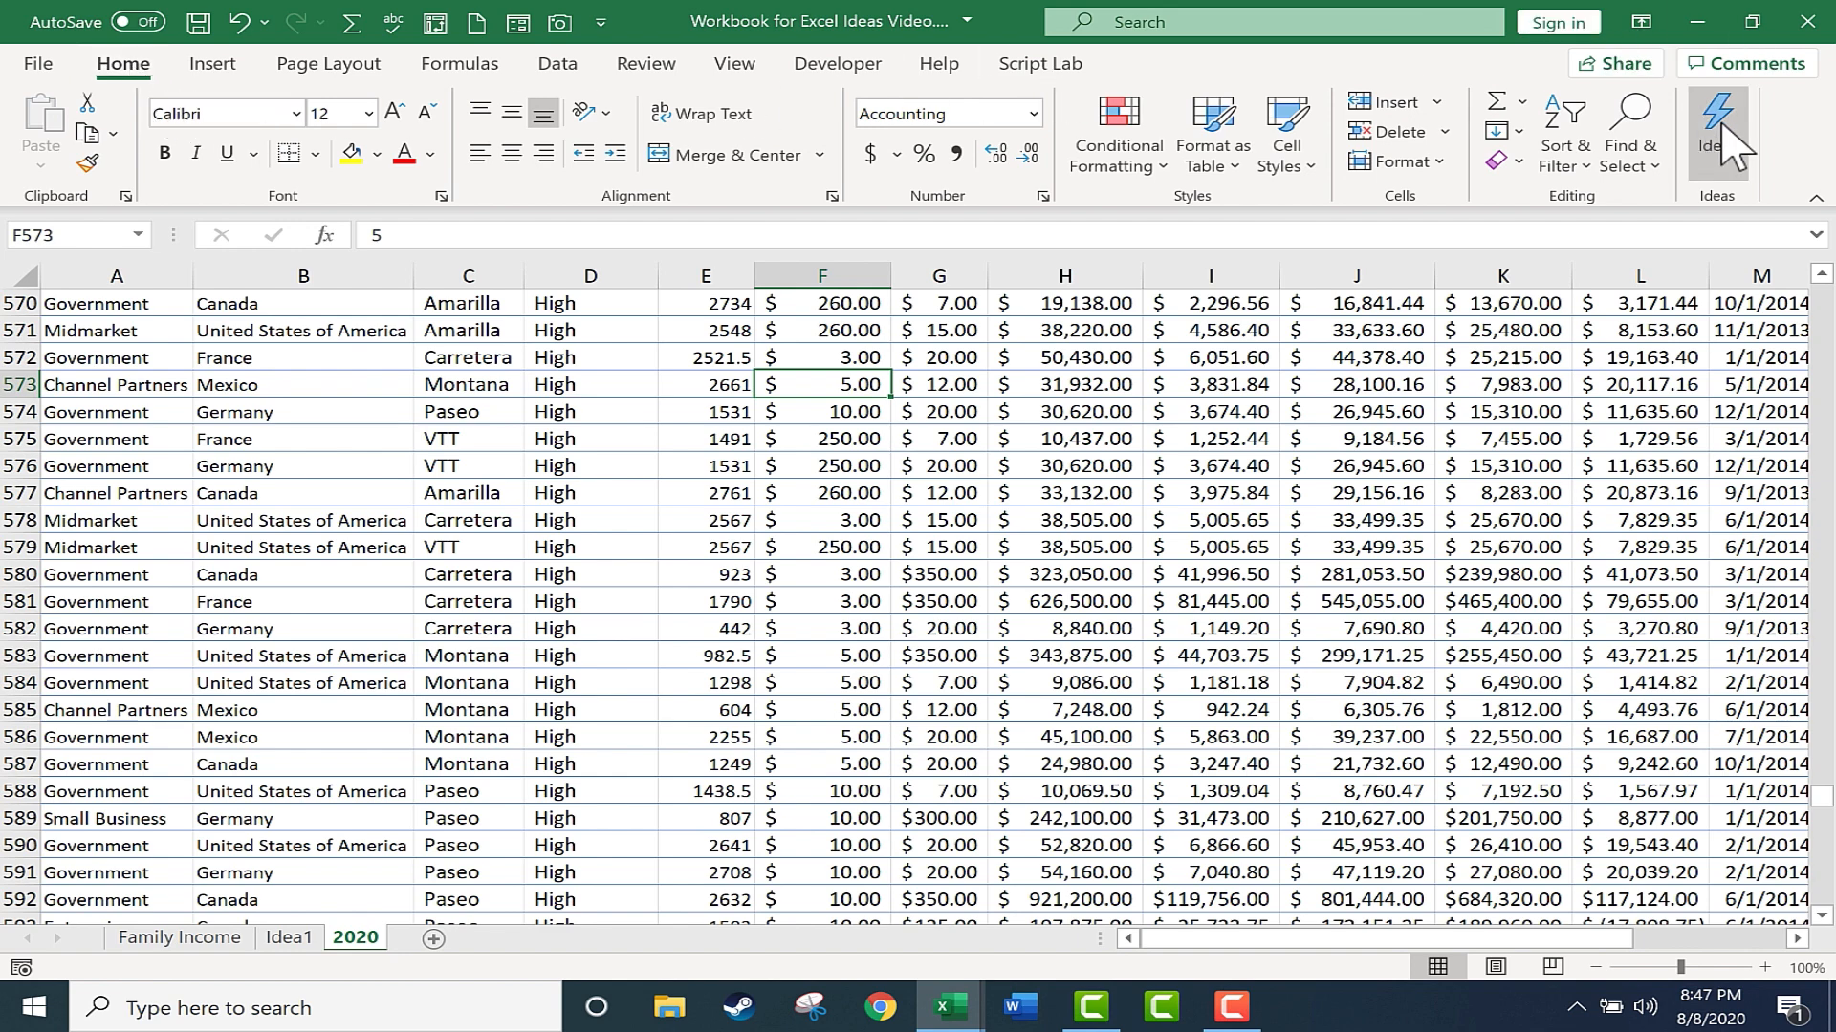
Step: Run Ideas on the 2020 sales data and scroll through its 36 suggestions
{"action": "left_click", "coordinate": [1716, 132]}
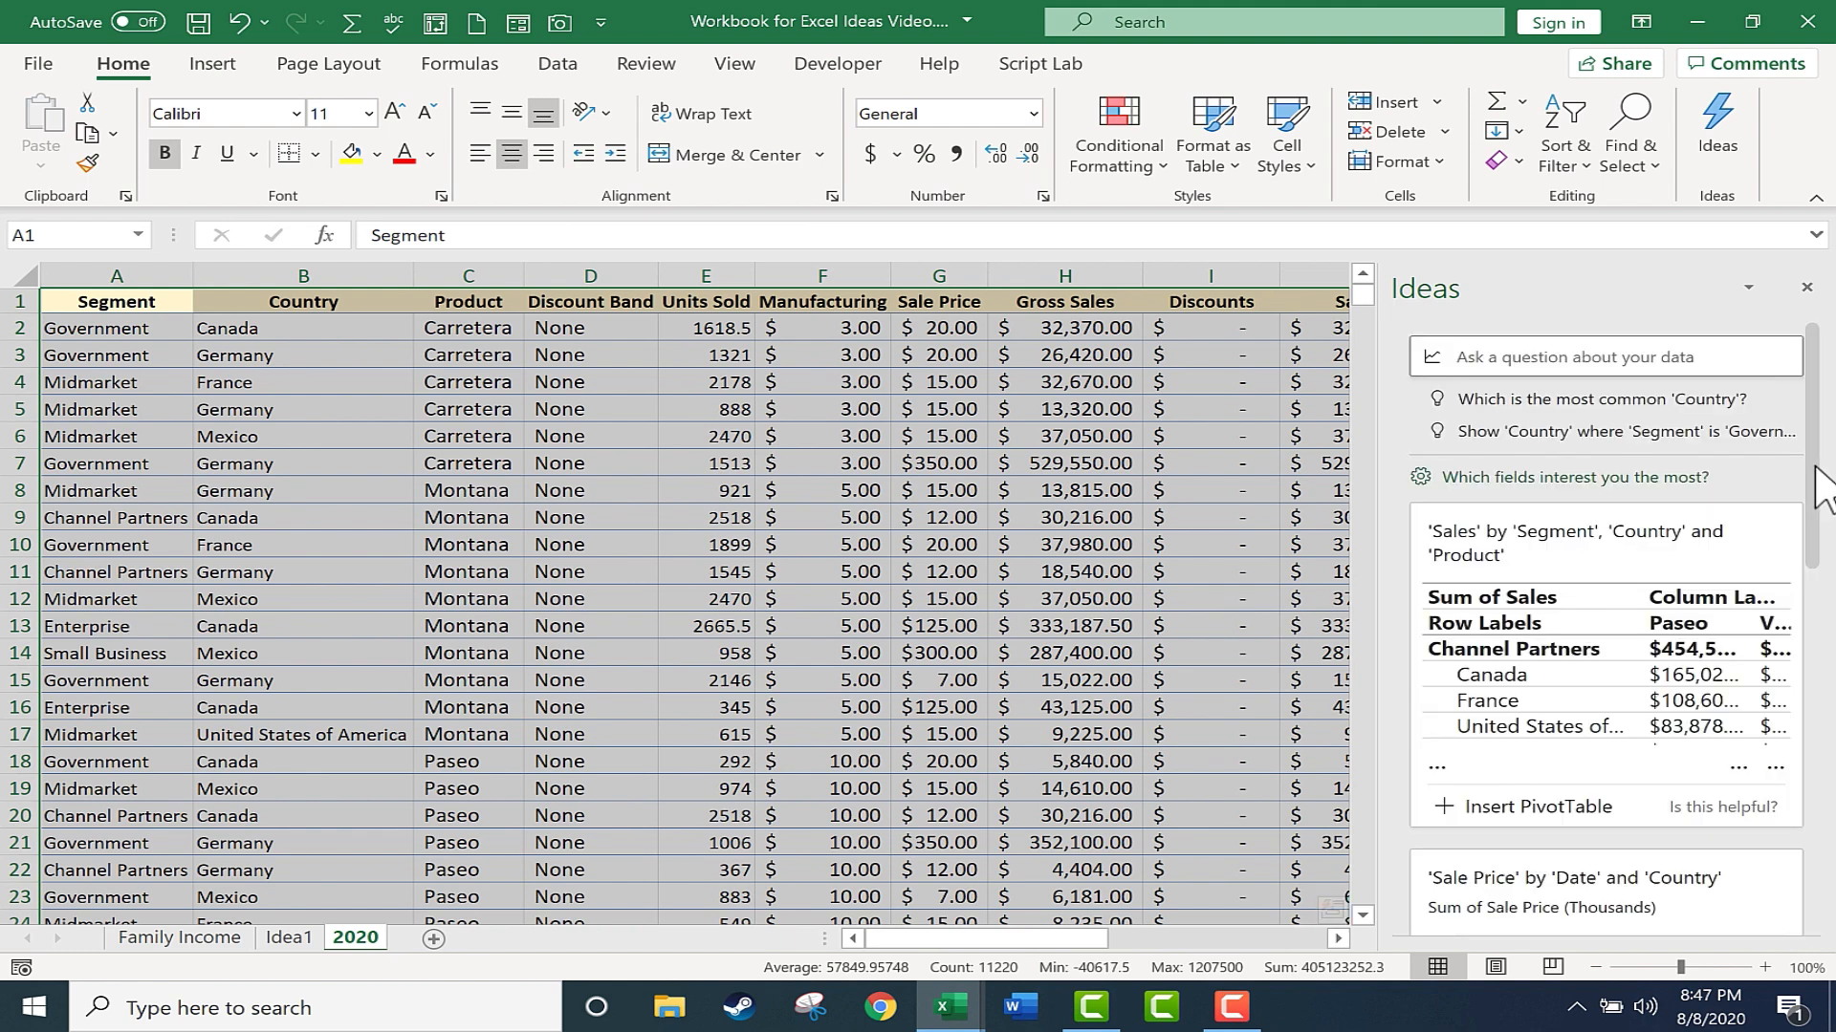
{"action": "scroll", "scroll_direction": "down", "scroll_amount": 3}
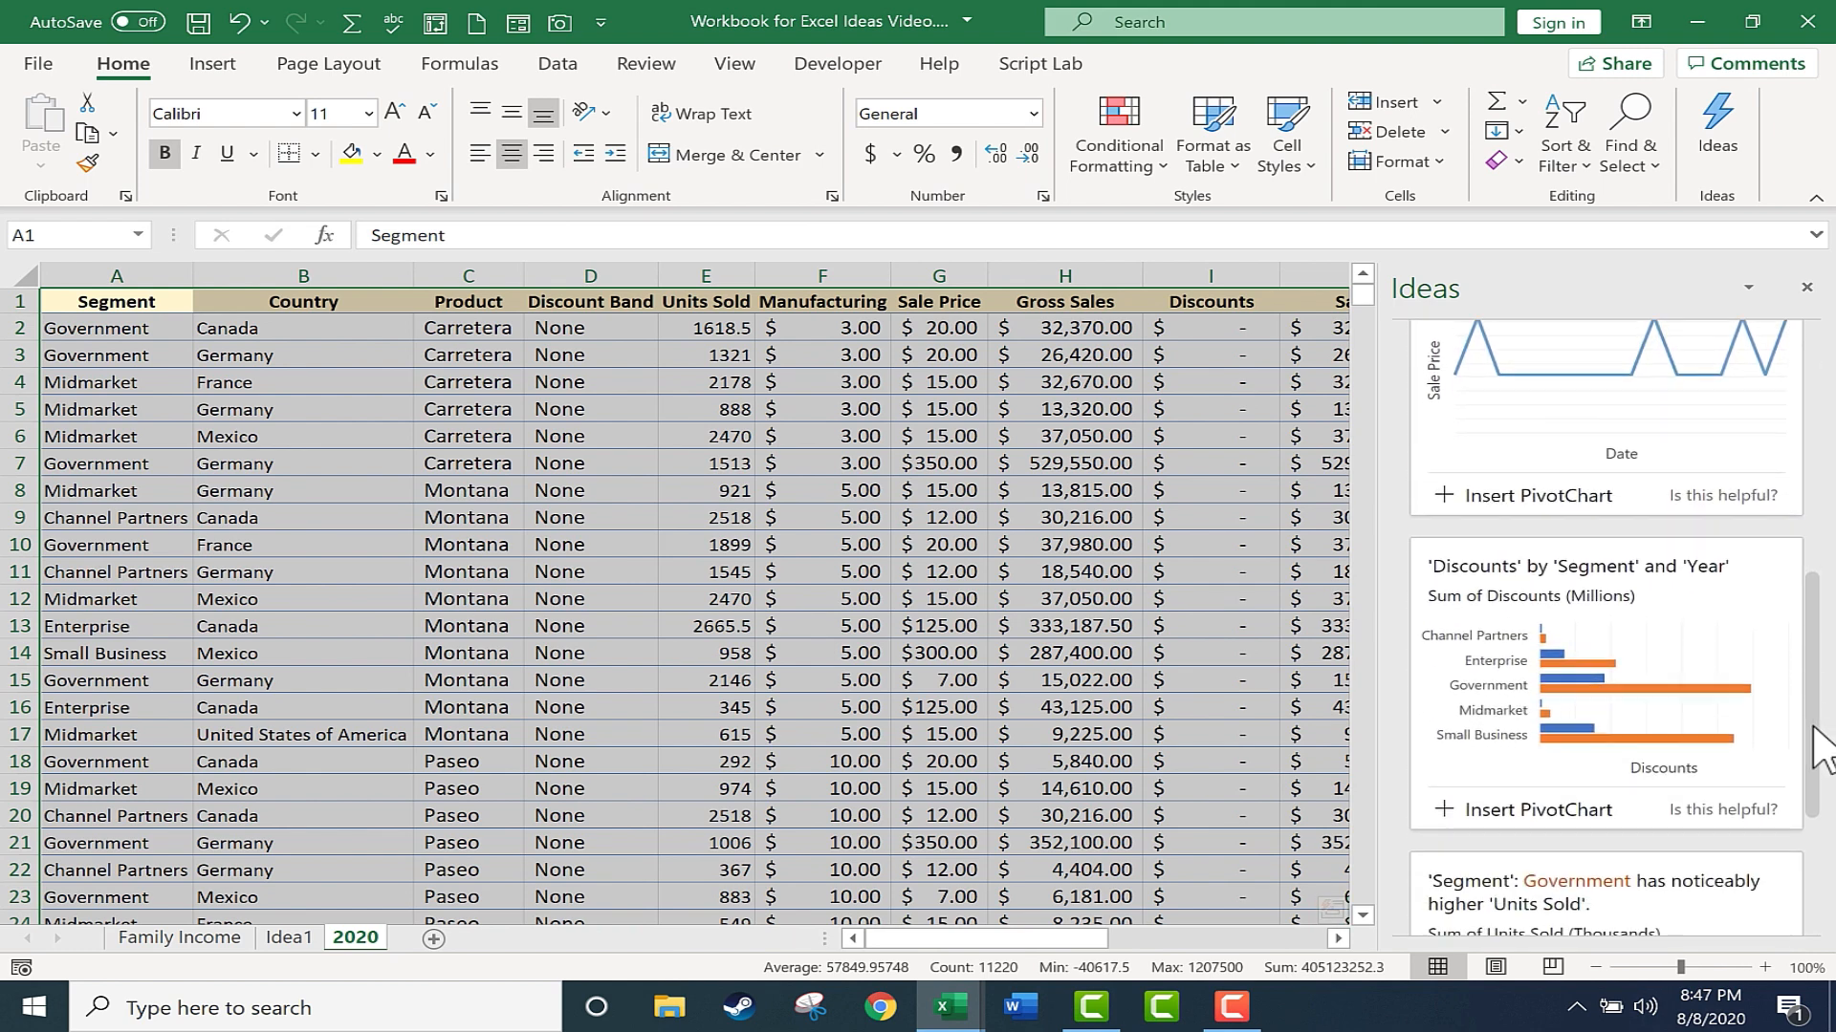
{"action": "scroll", "scroll_direction": "down", "scroll_amount": 3}
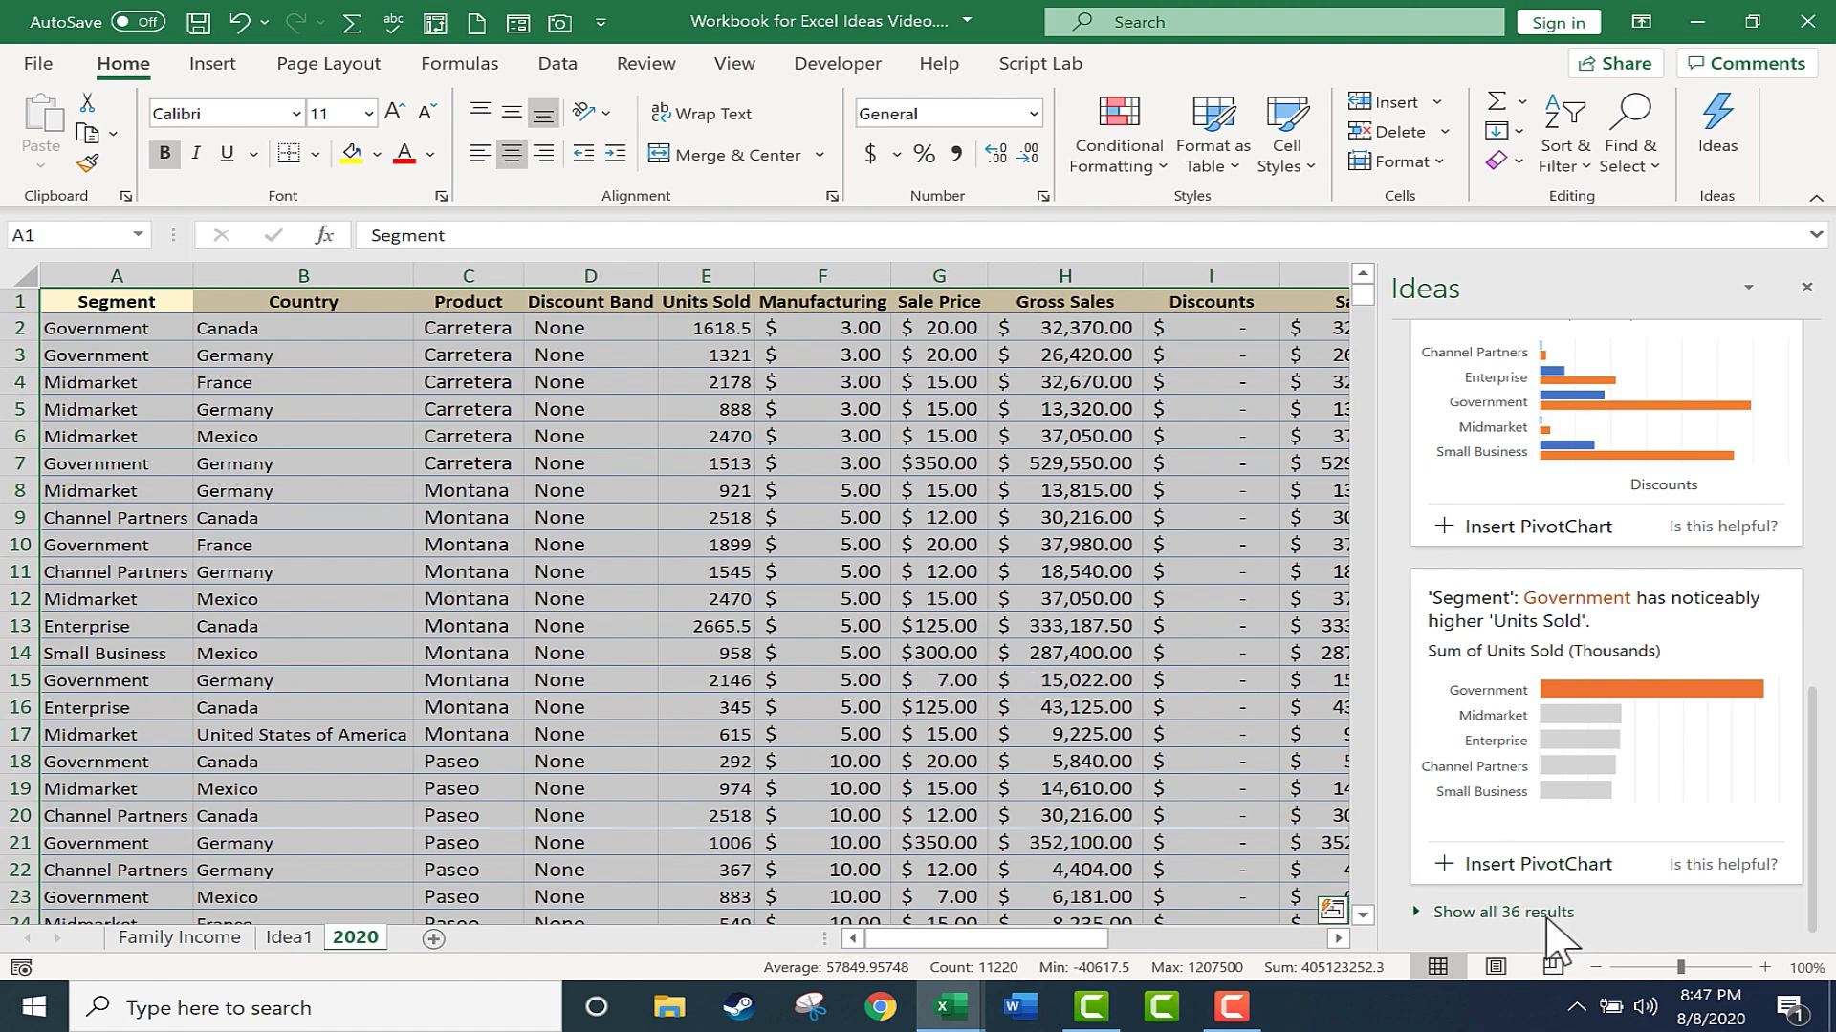
{"action": "mouse_move", "coordinate": [1553, 925]}
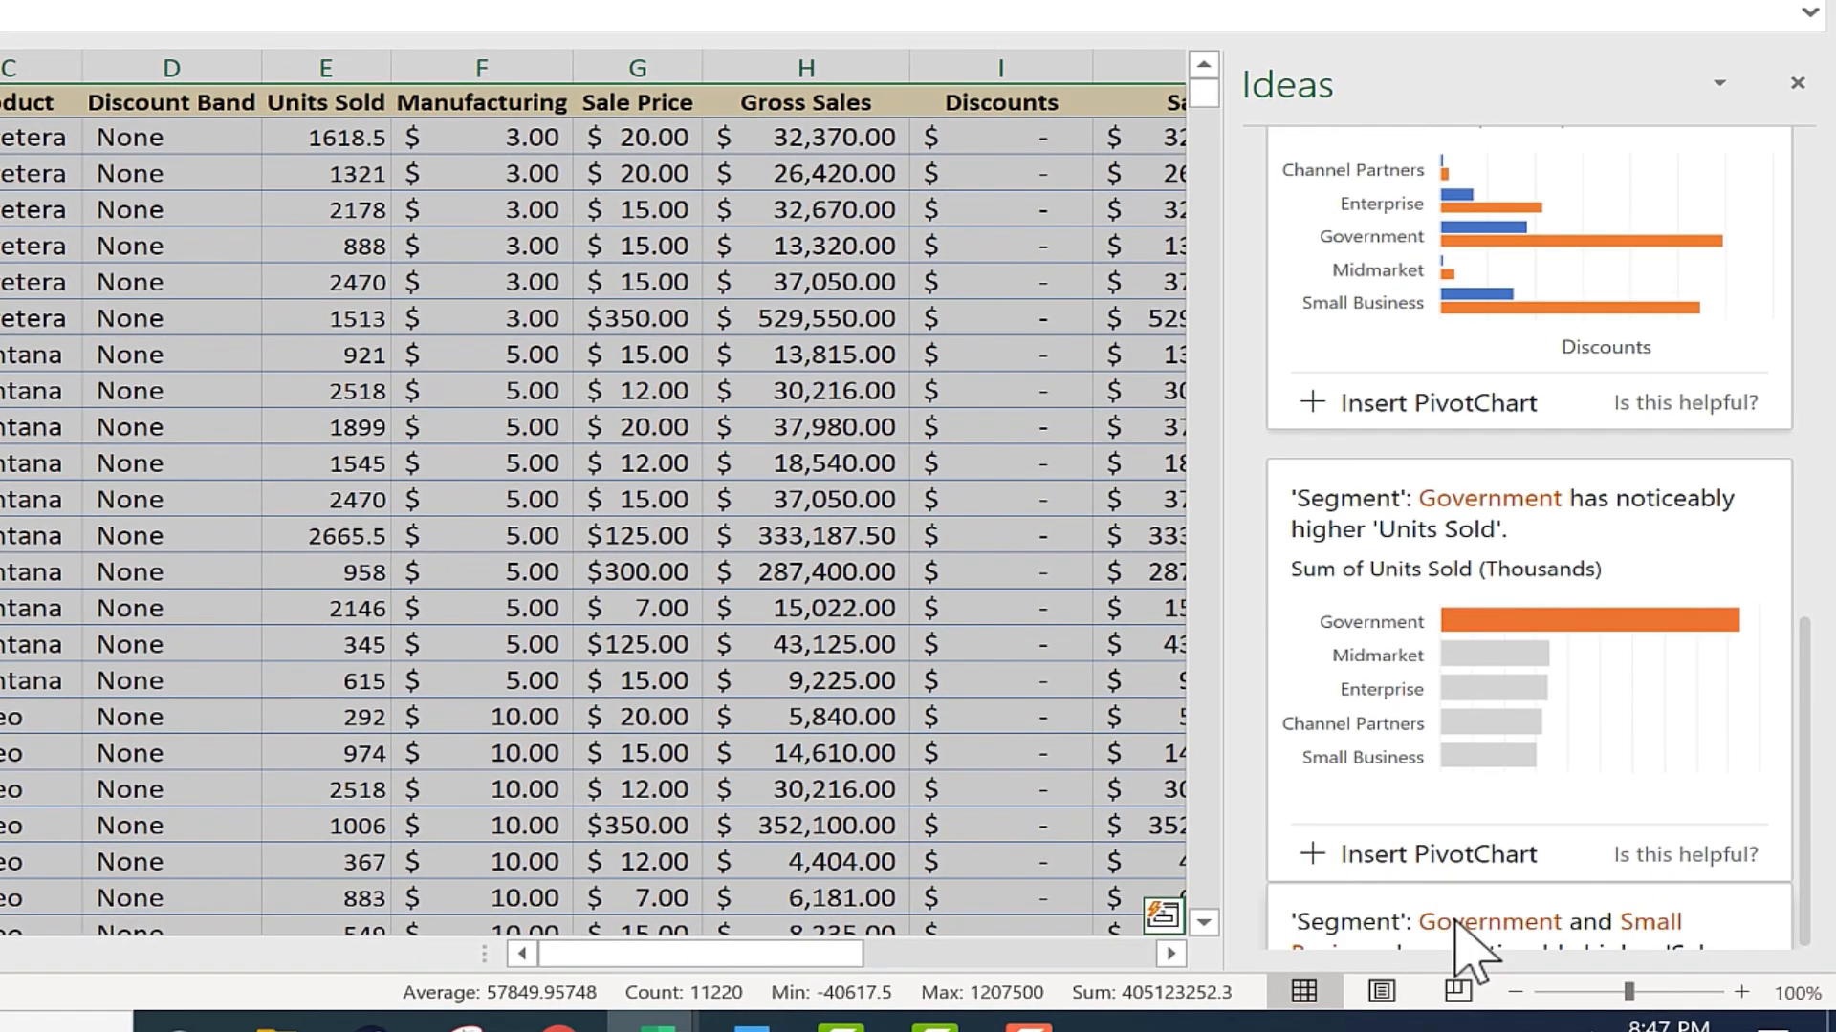
{"action": "scroll", "scroll_direction": "down", "scroll_amount": 3}
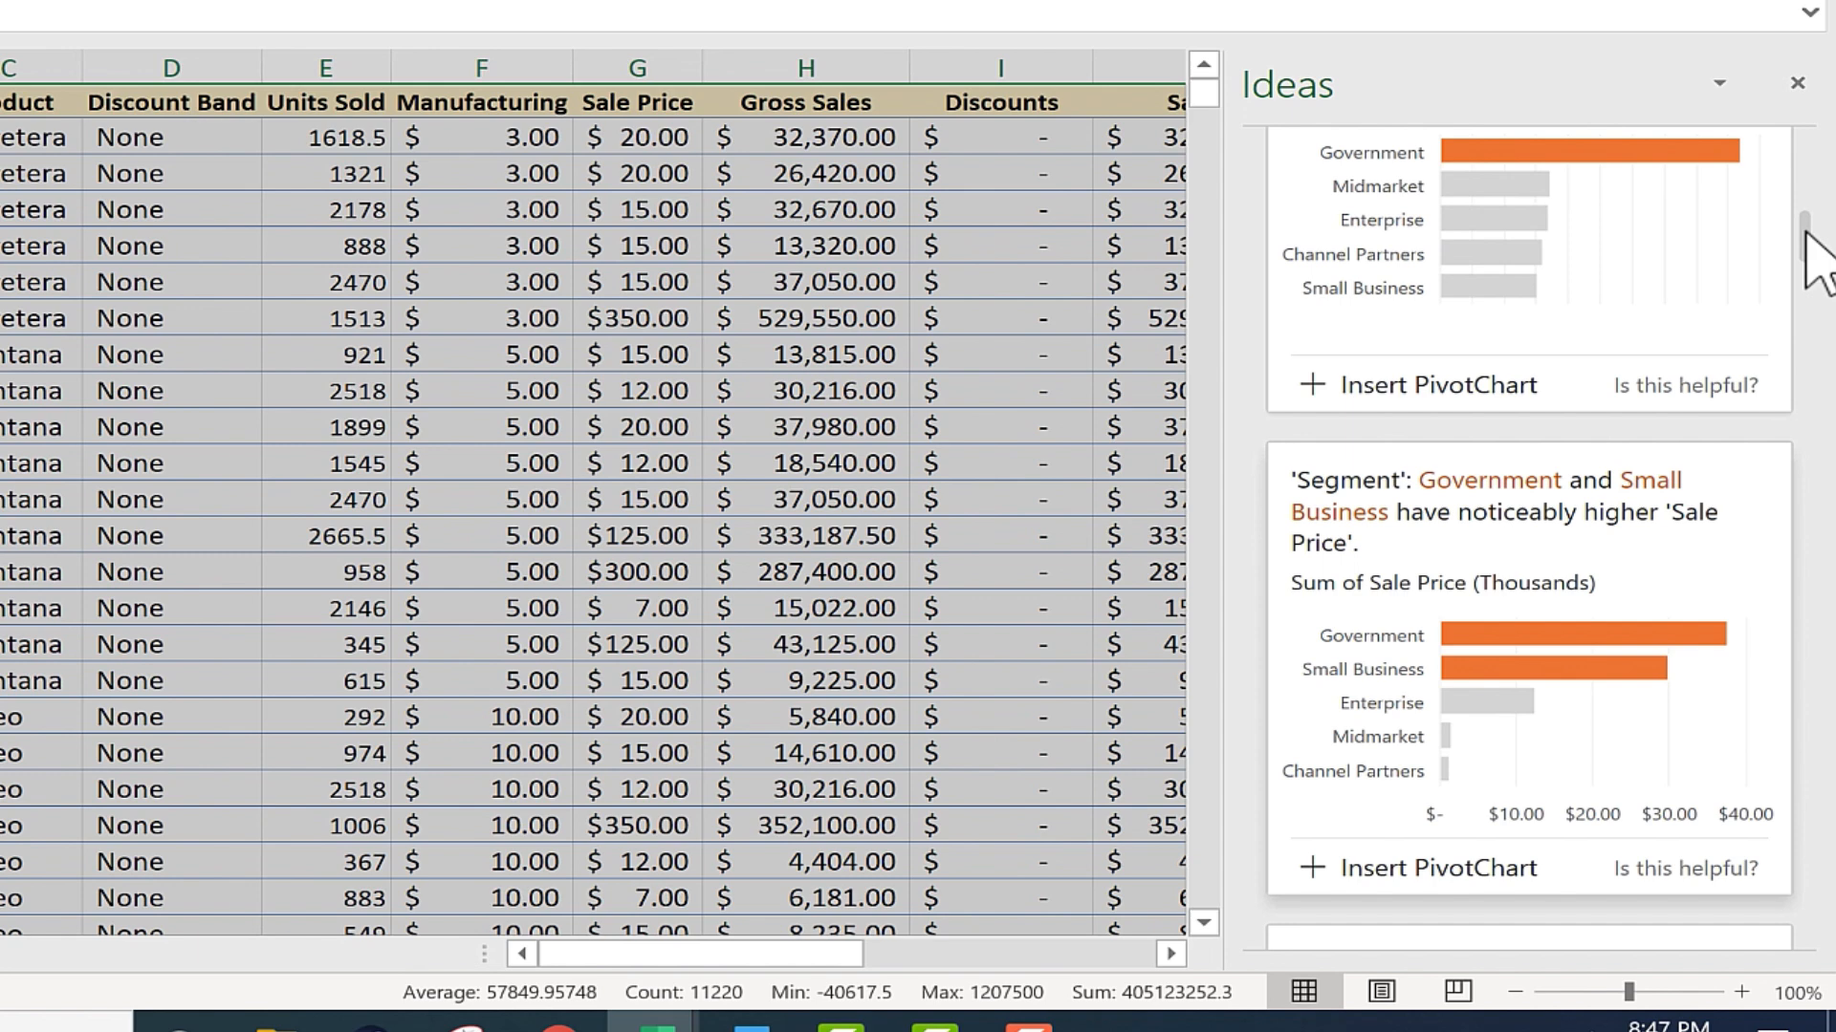
{"action": "scroll", "scroll_direction": "down", "scroll_amount": 3}
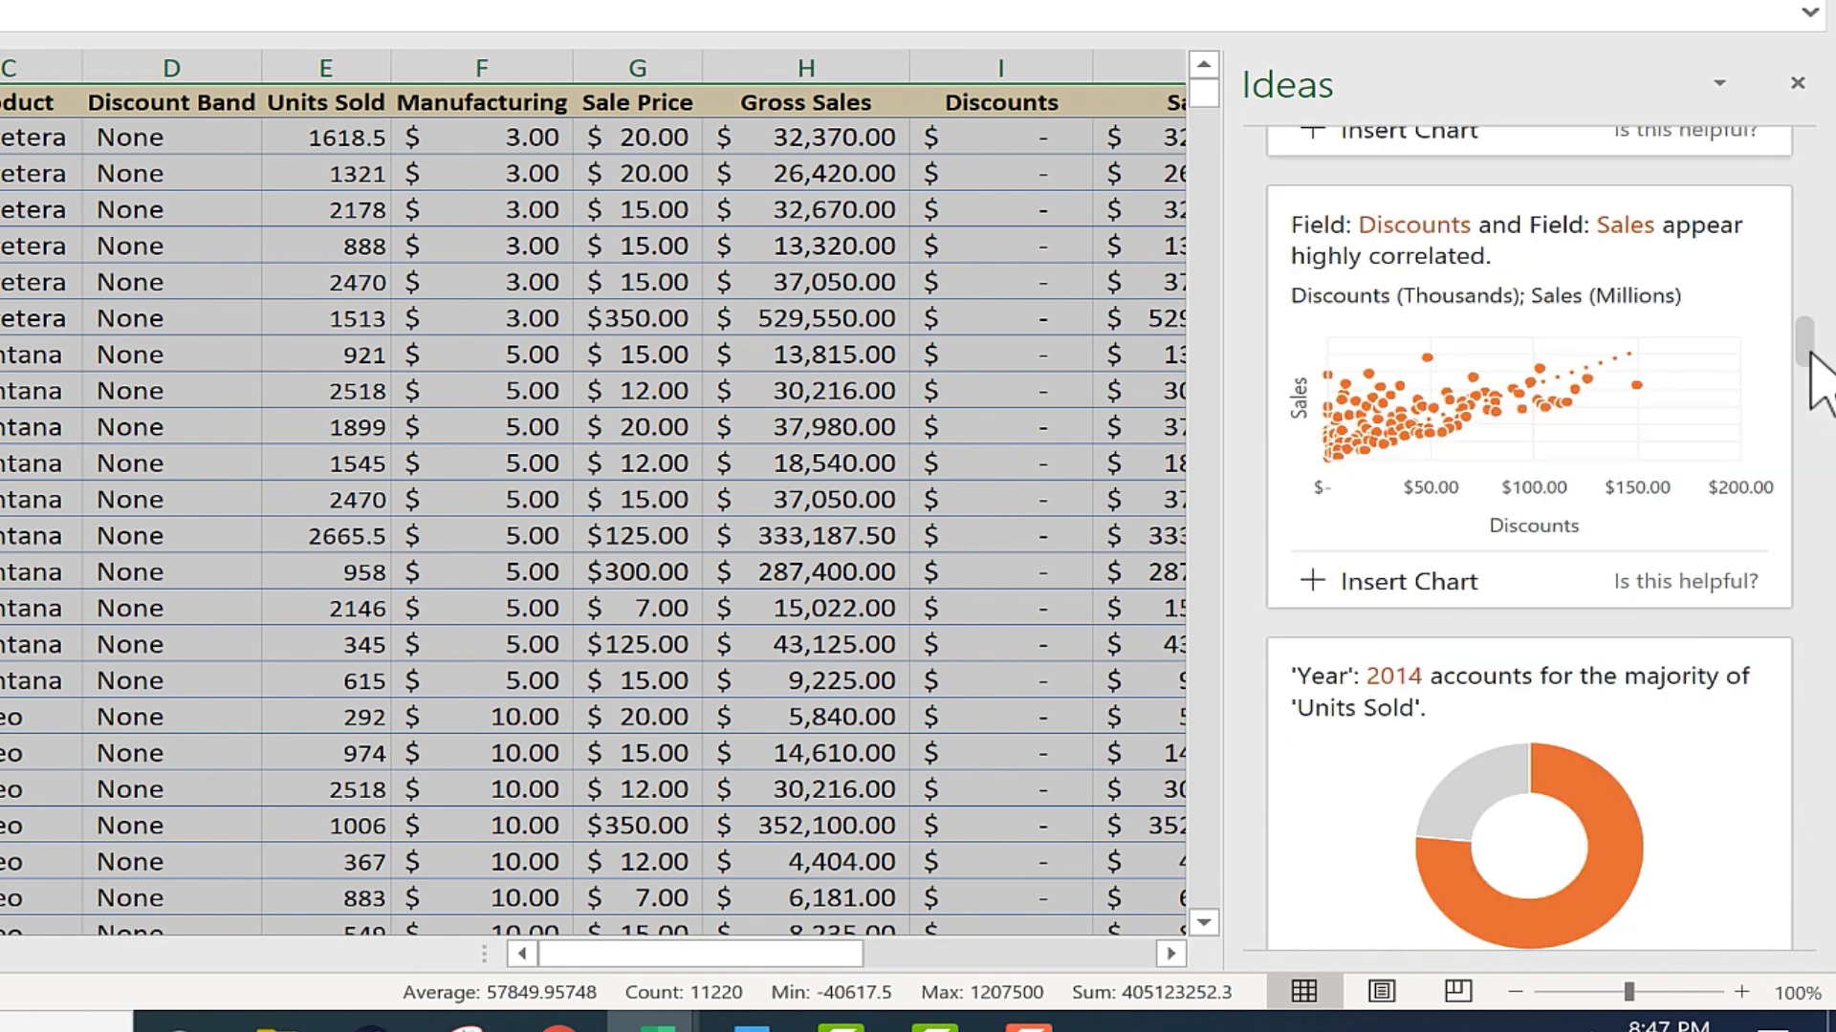
{"action": "scroll", "scroll_direction": "down", "scroll_amount": 3}
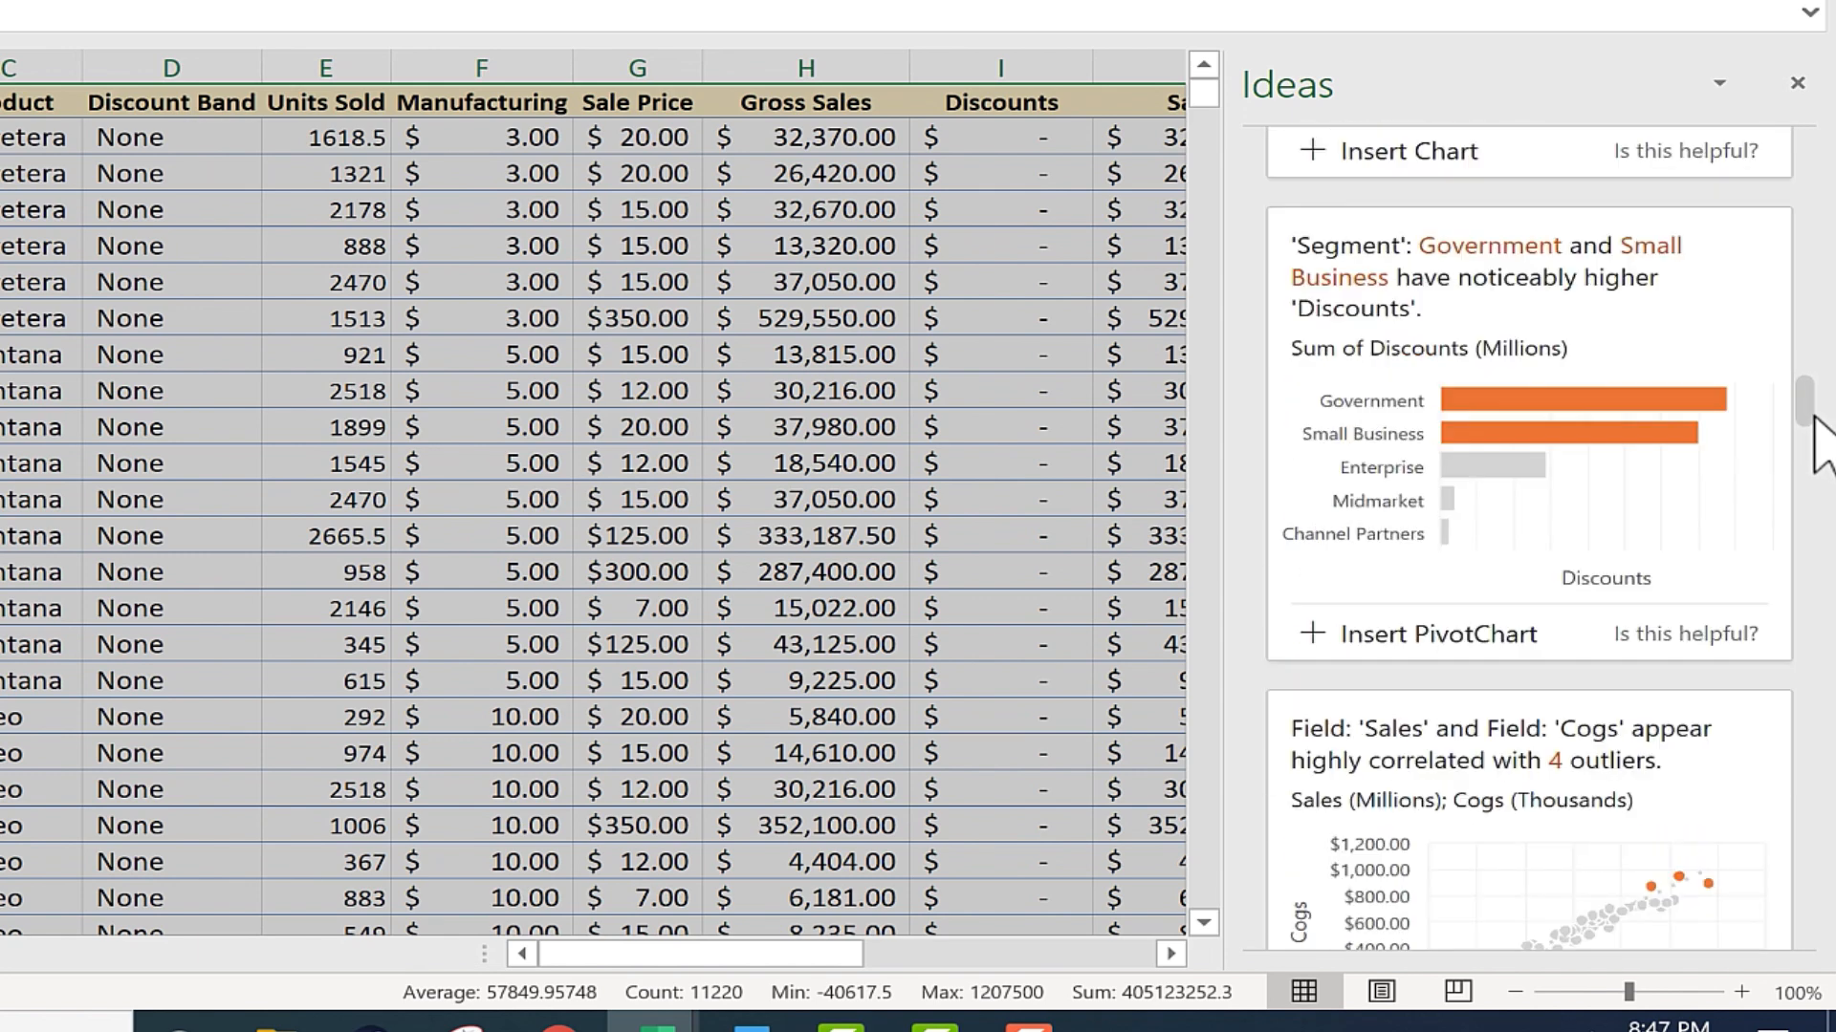
{"action": "scroll", "scroll_direction": "down", "scroll_amount": 3}
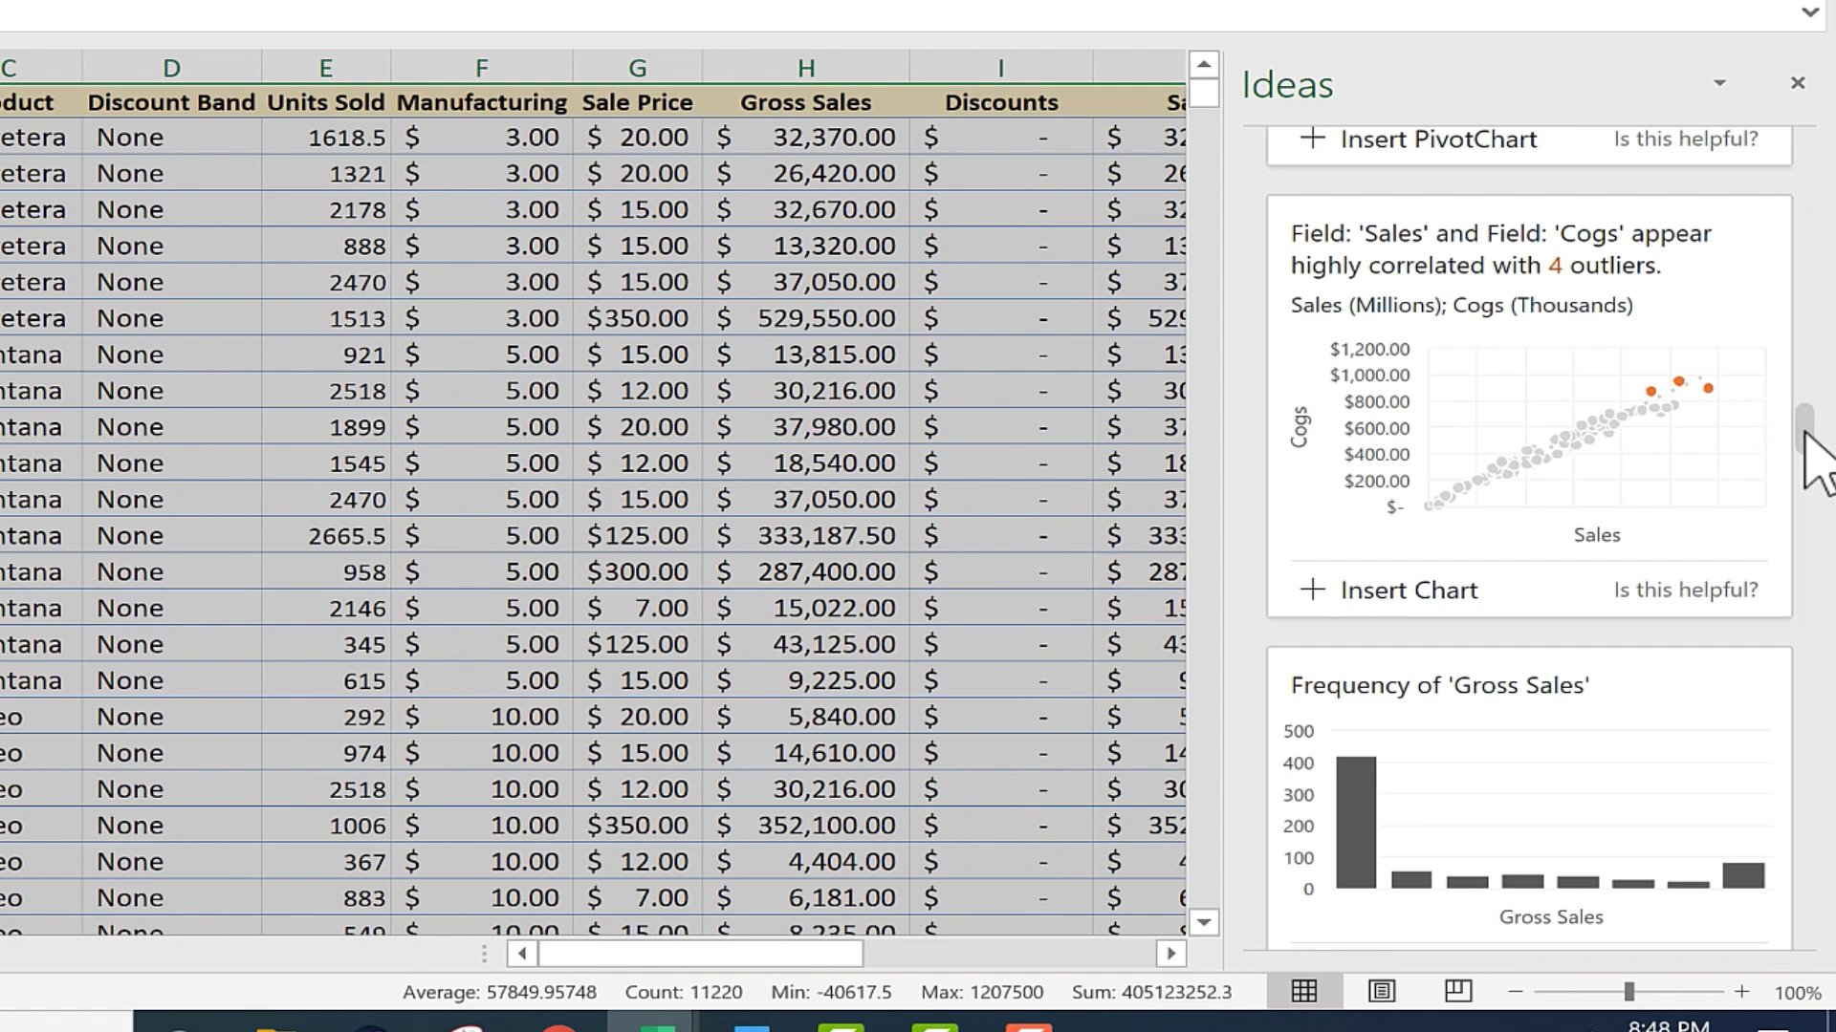
{"action": "scroll", "scroll_direction": "down", "scroll_amount": 3}
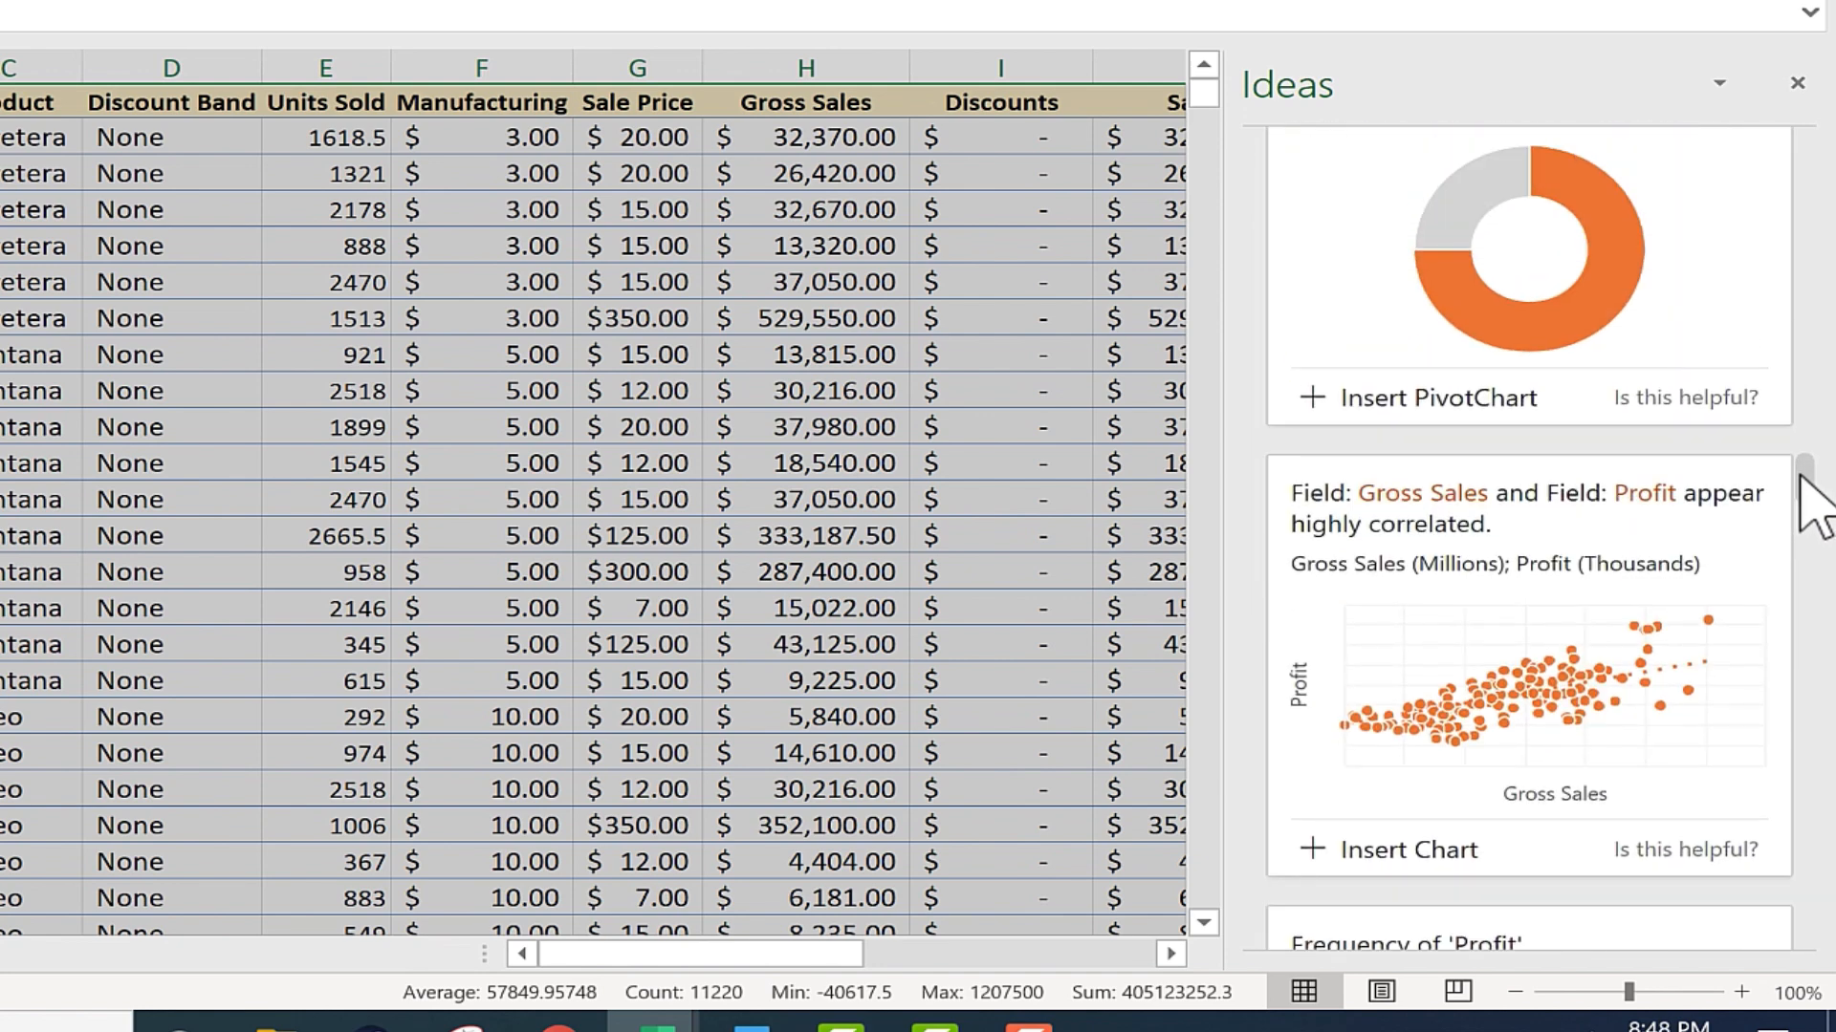
{"action": "scroll", "scroll_direction": "down", "scroll_amount": 3}
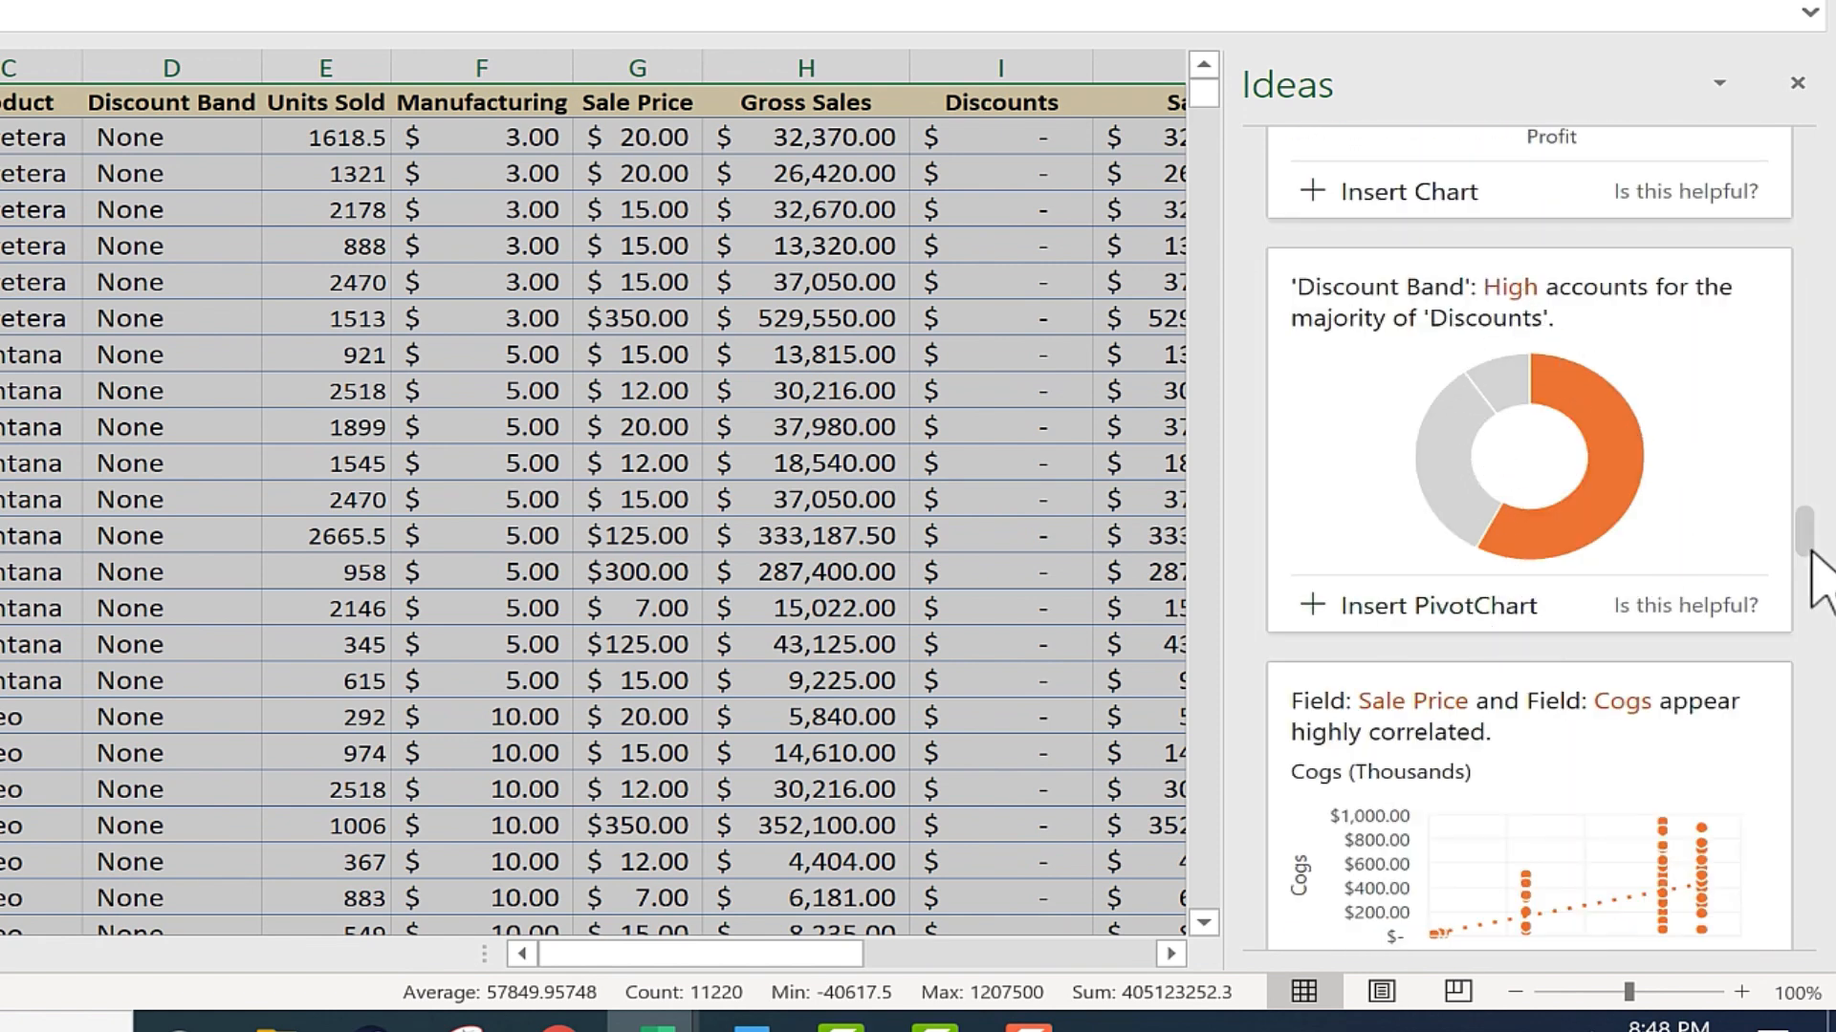
{"action": "scroll", "scroll_direction": "down", "scroll_amount": 3}
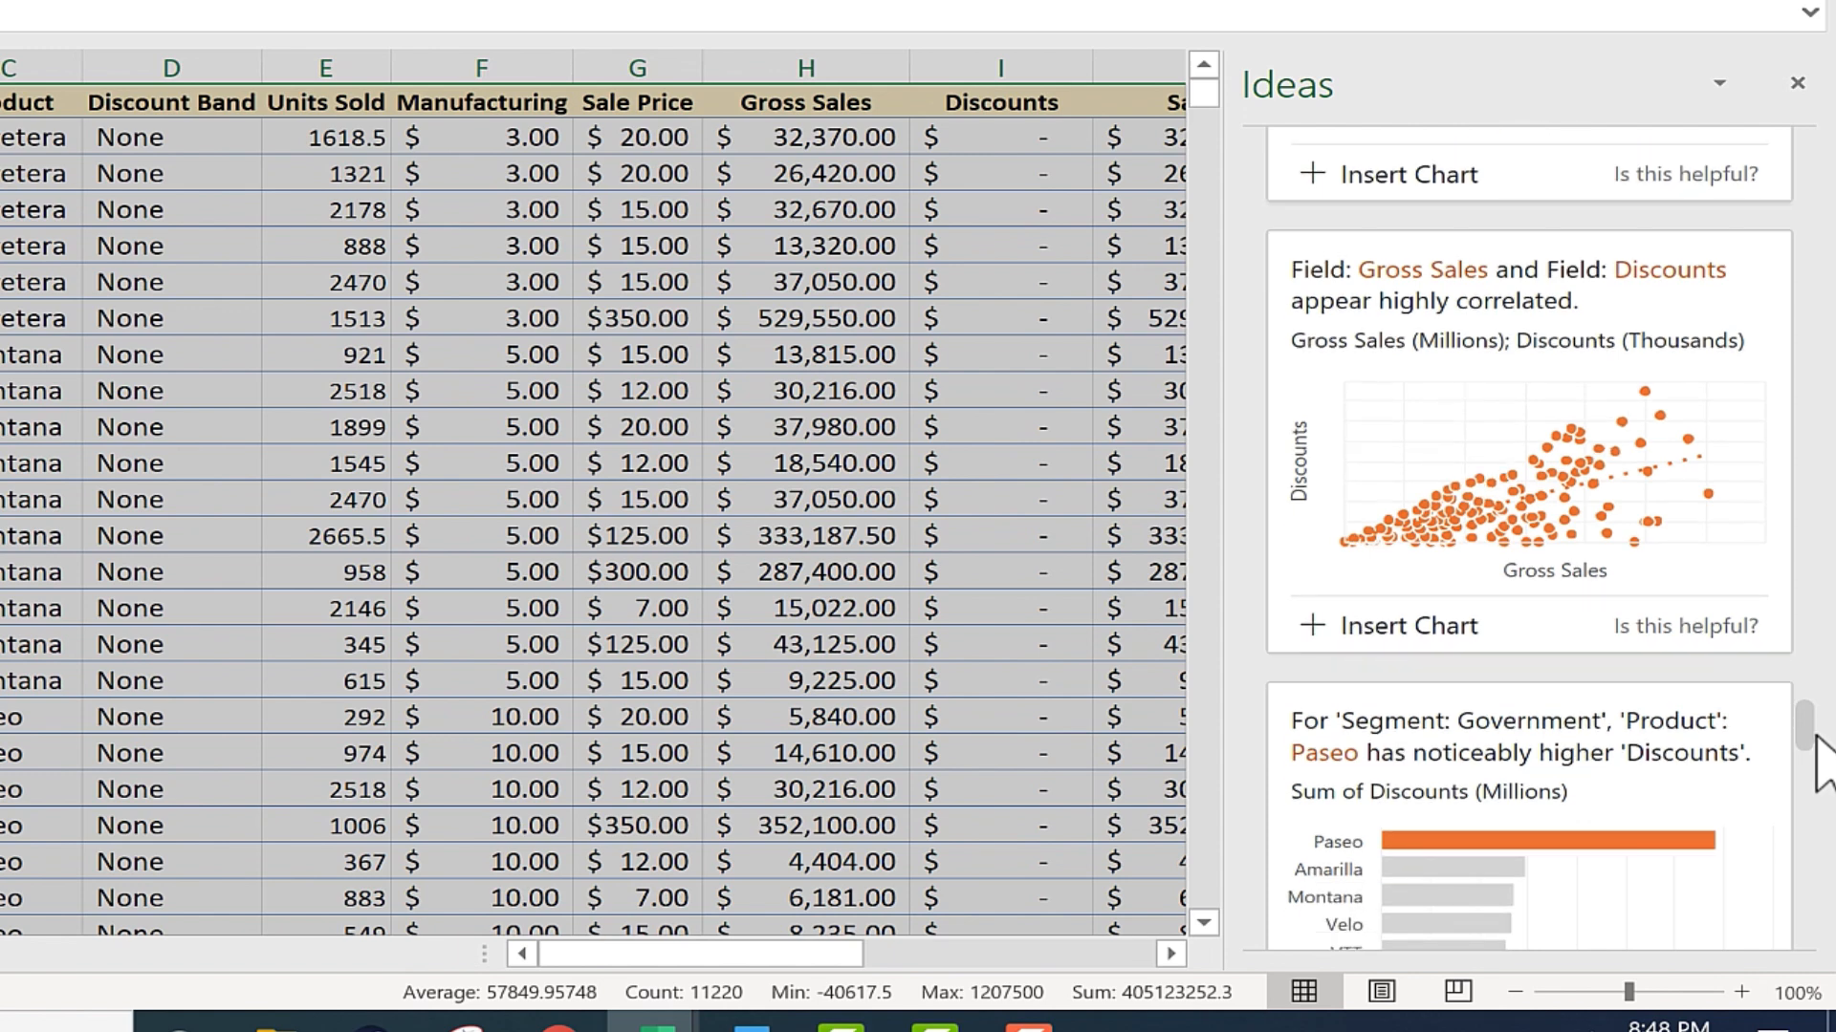
{"action": "scroll", "scroll_direction": "down", "scroll_amount": 3}
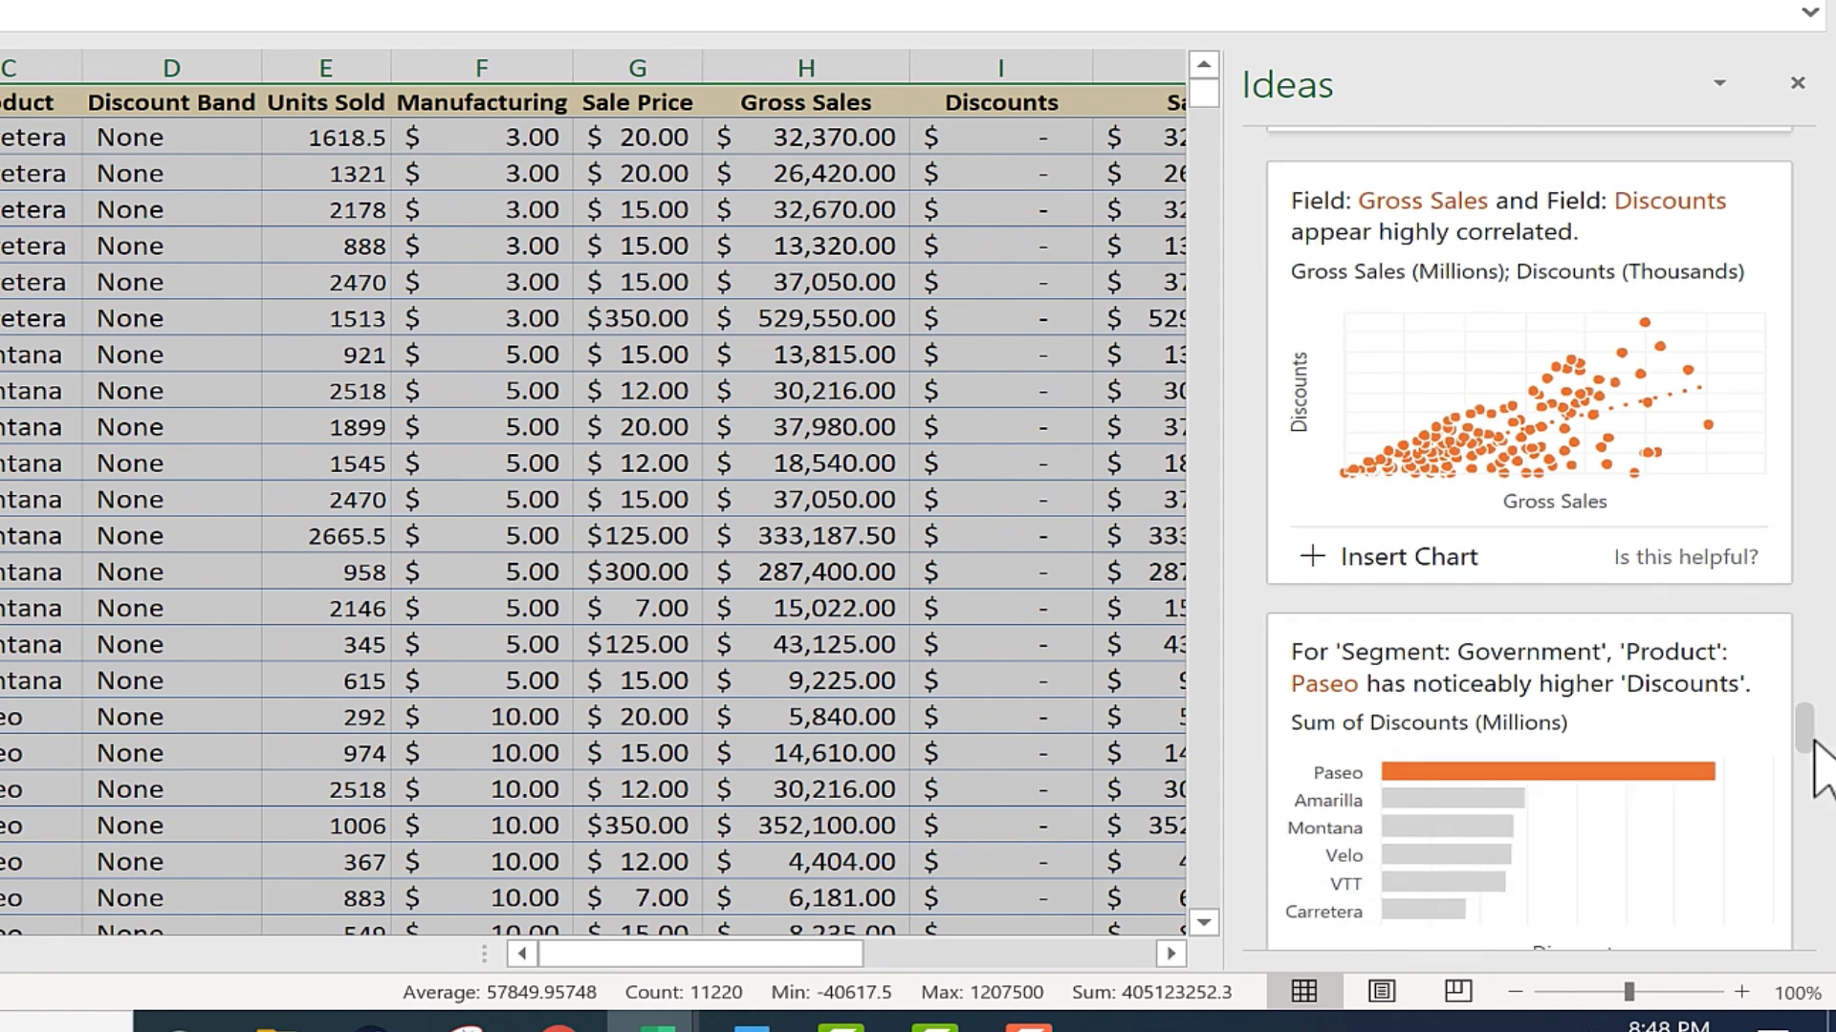
{"action": "scroll", "scroll_direction": "down", "scroll_amount": 3}
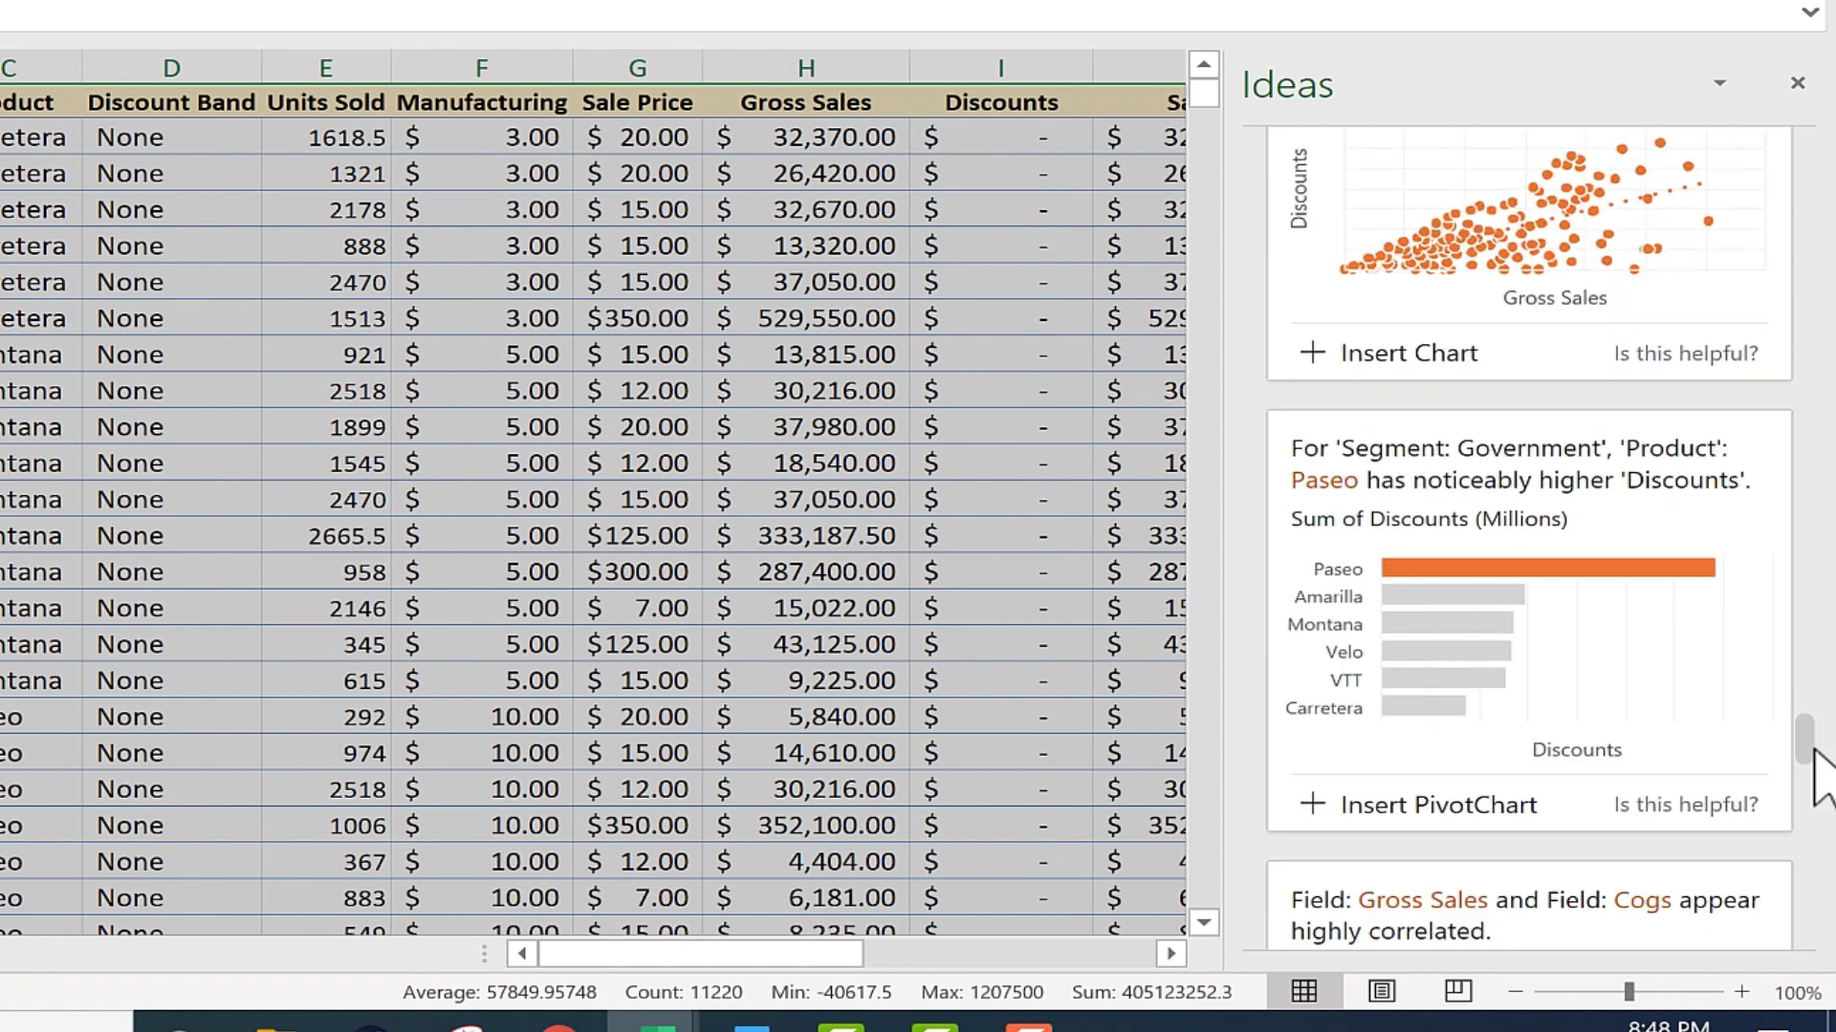
{"action": "scroll", "scroll_direction": "down", "scroll_amount": 3}
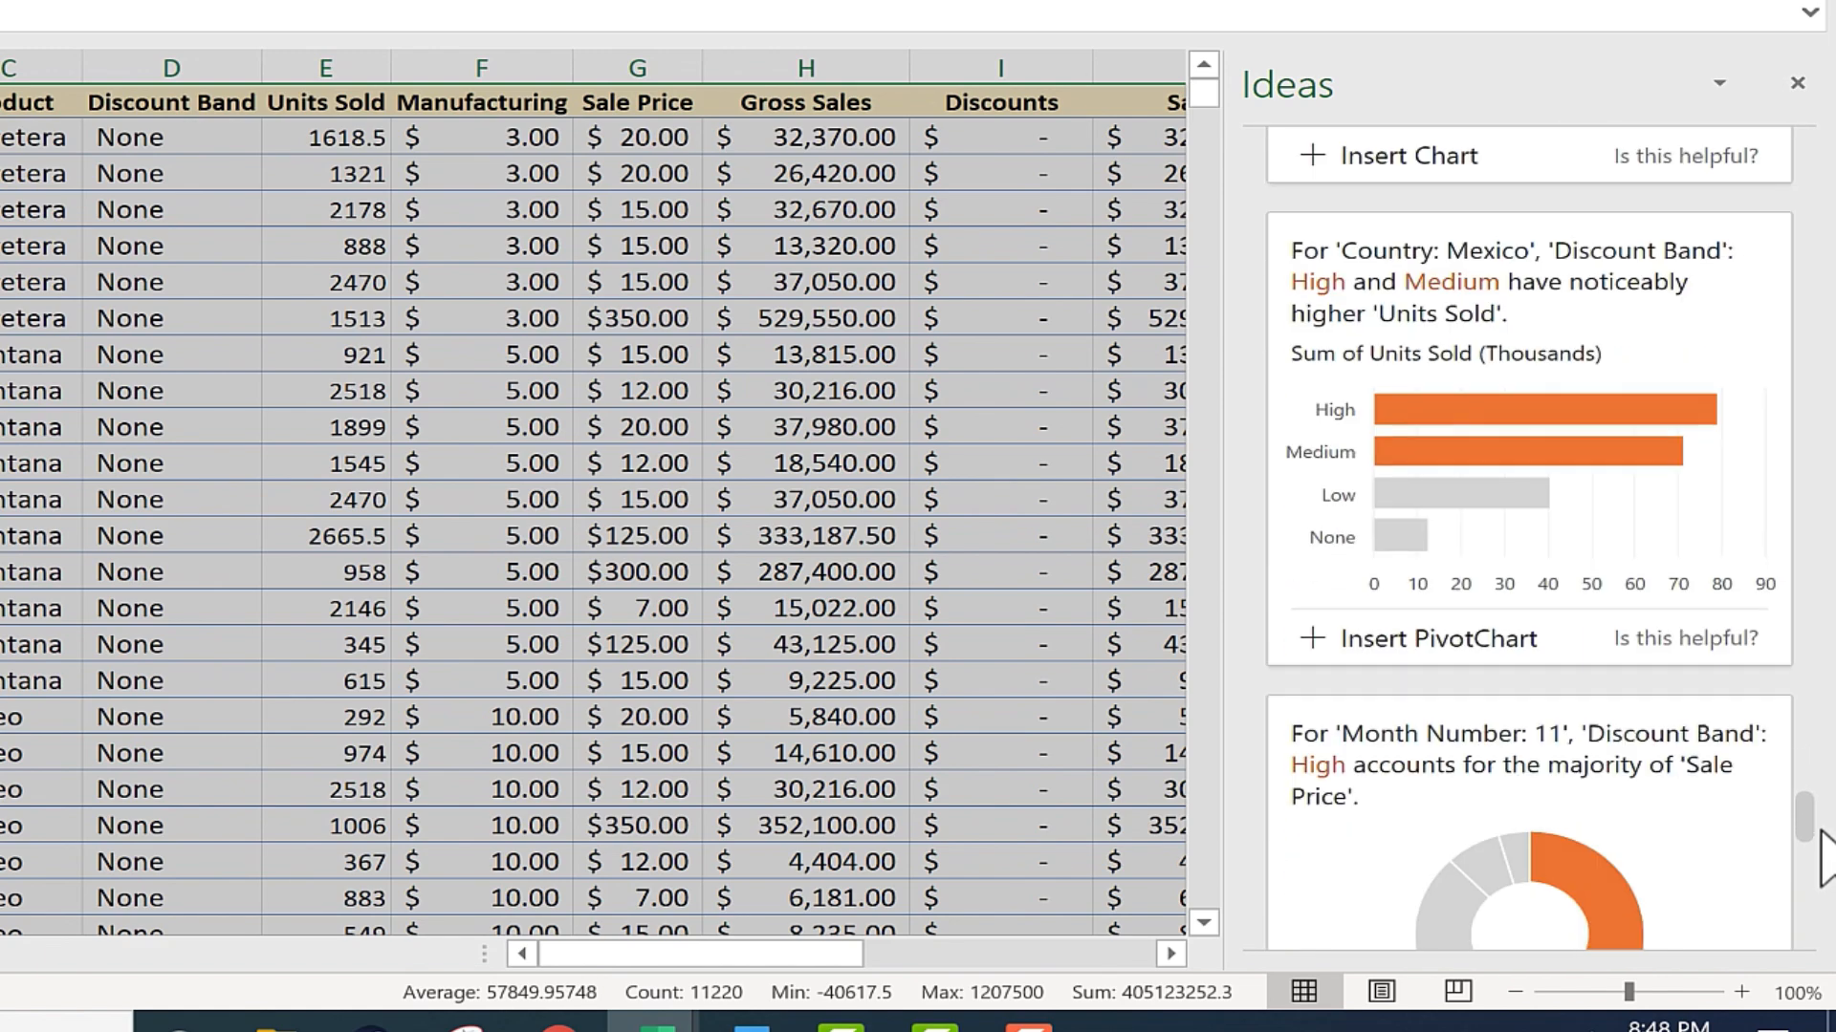
{"action": "scroll", "scroll_direction": "down", "scroll_amount": 3}
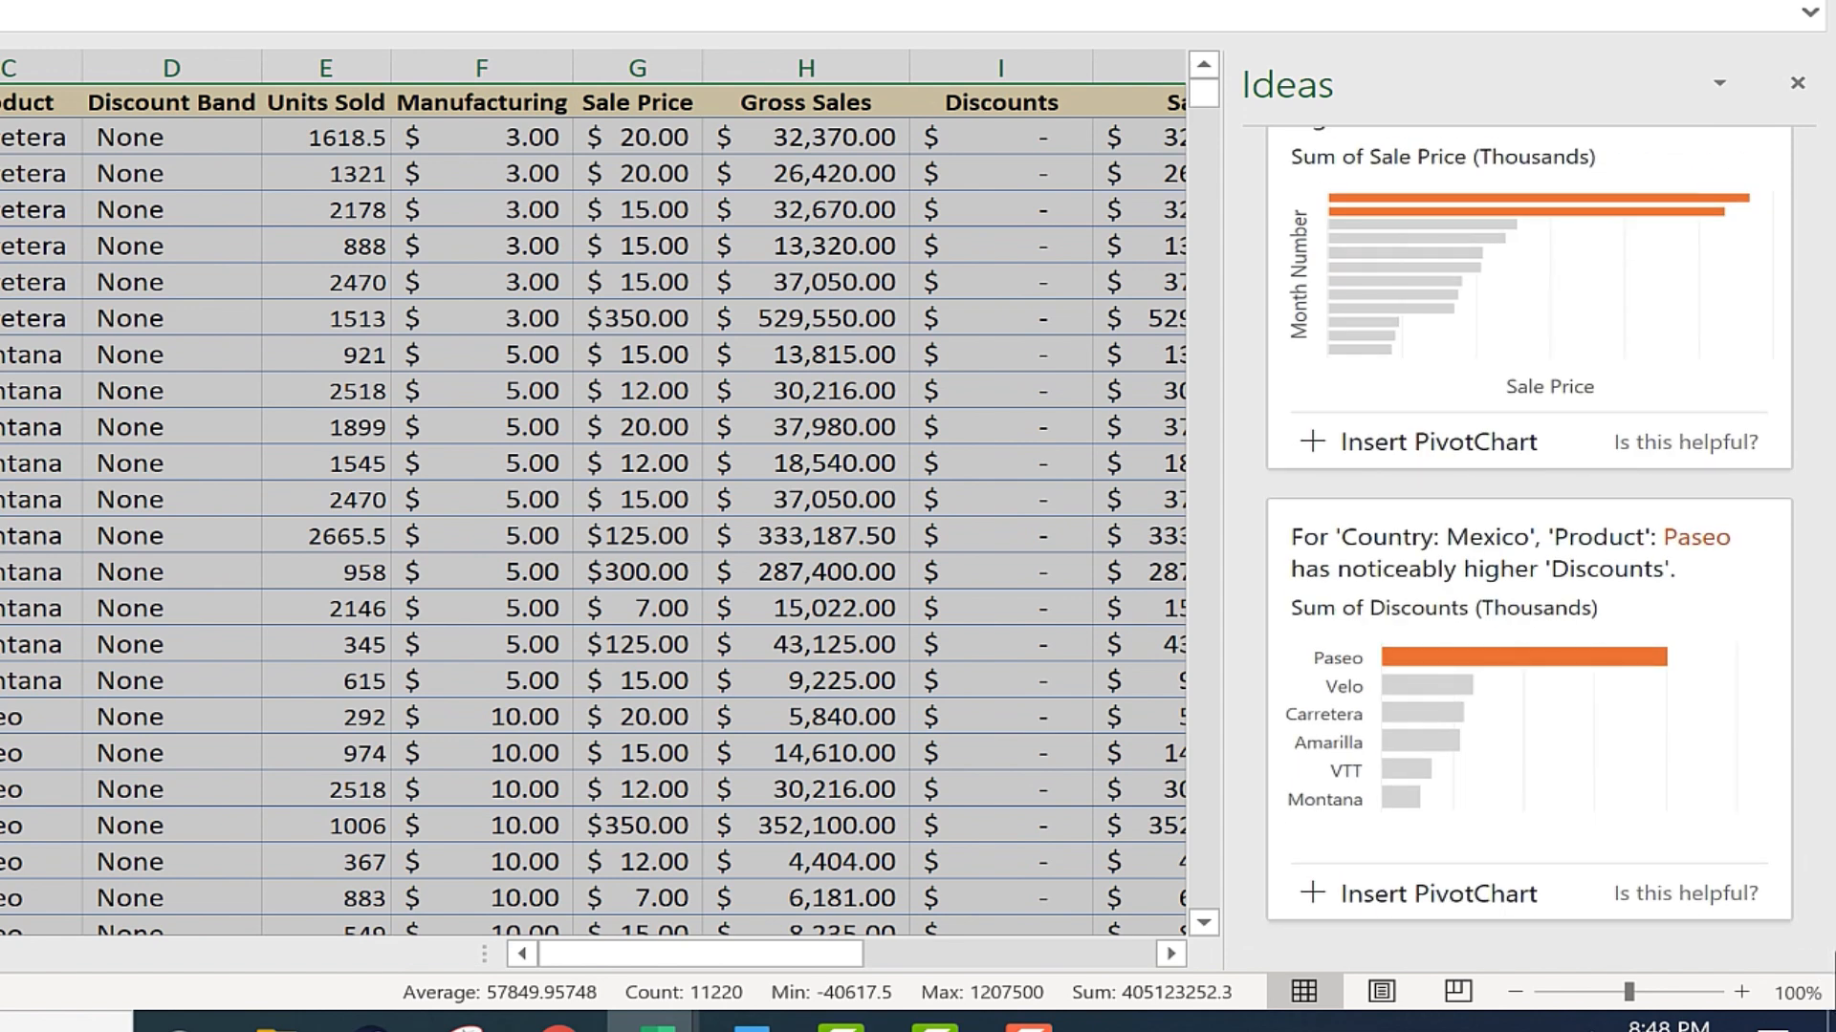
{"action": "mouse_move", "coordinate": [1817, 930]}
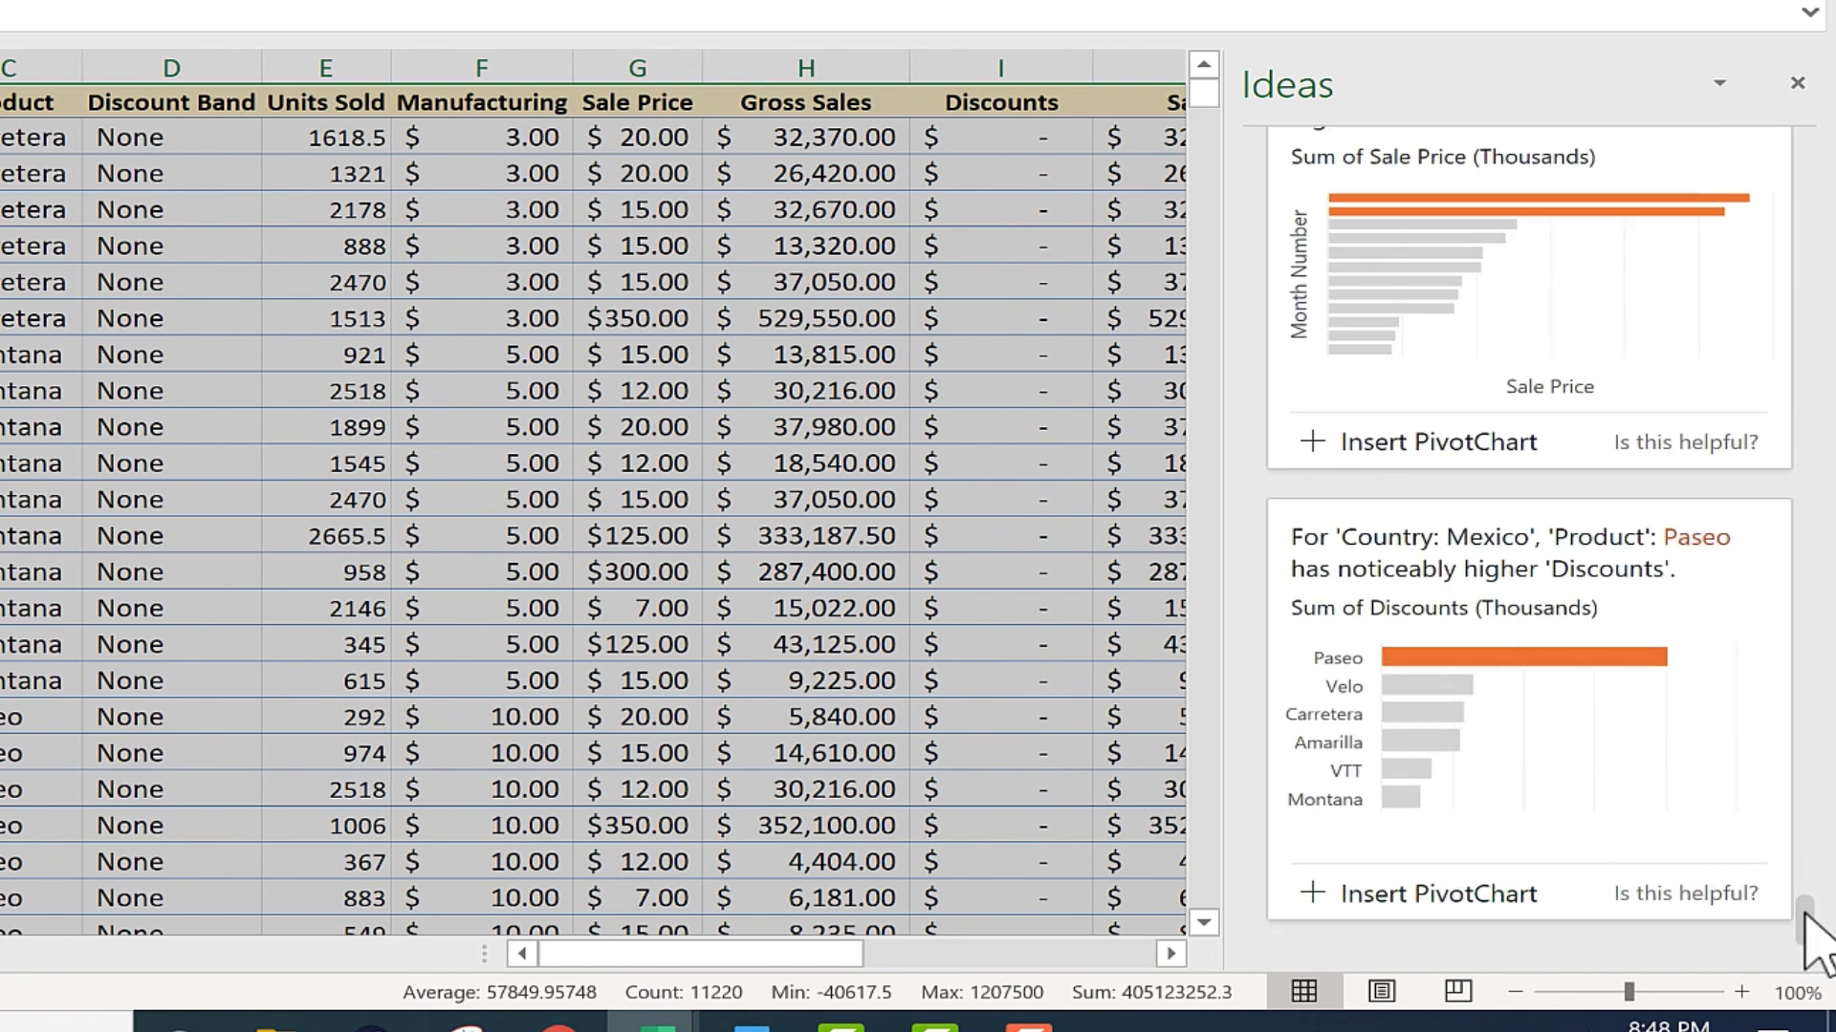
{"action": "scroll", "scroll_direction": "down", "scroll_amount": 3}
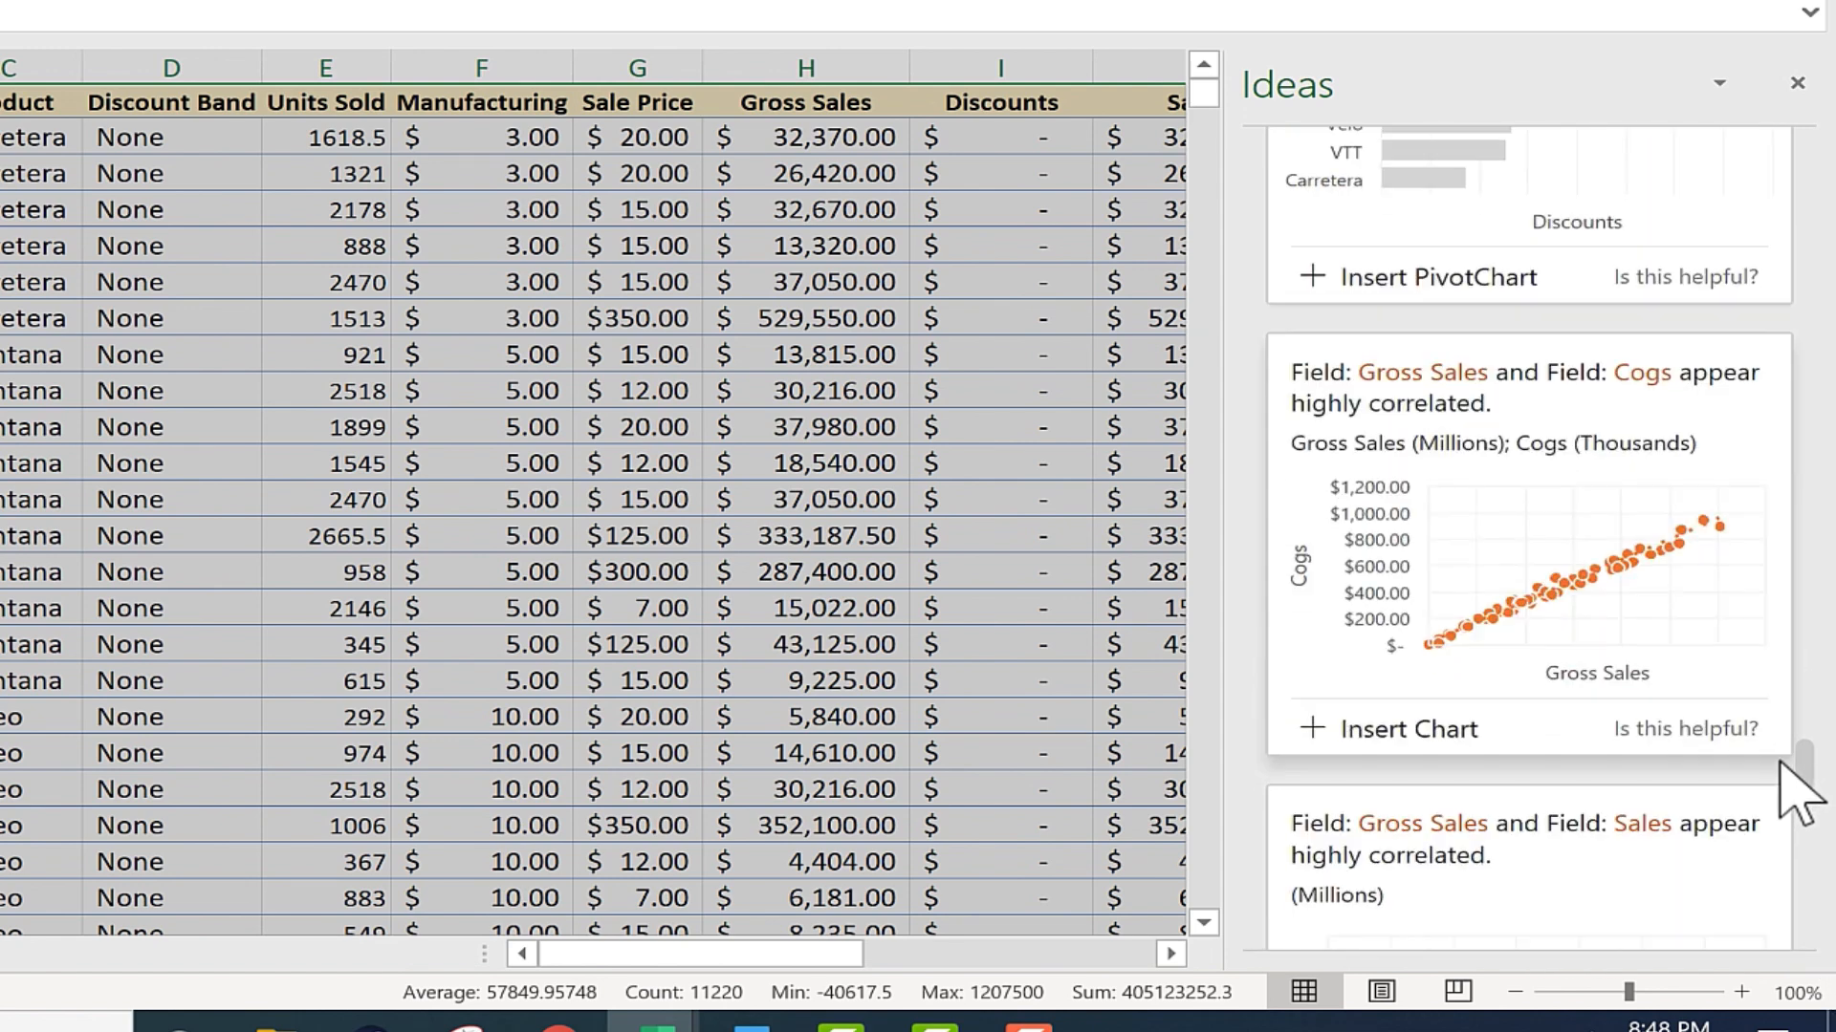
{"action": "scroll", "scroll_direction": "down", "scroll_amount": 3}
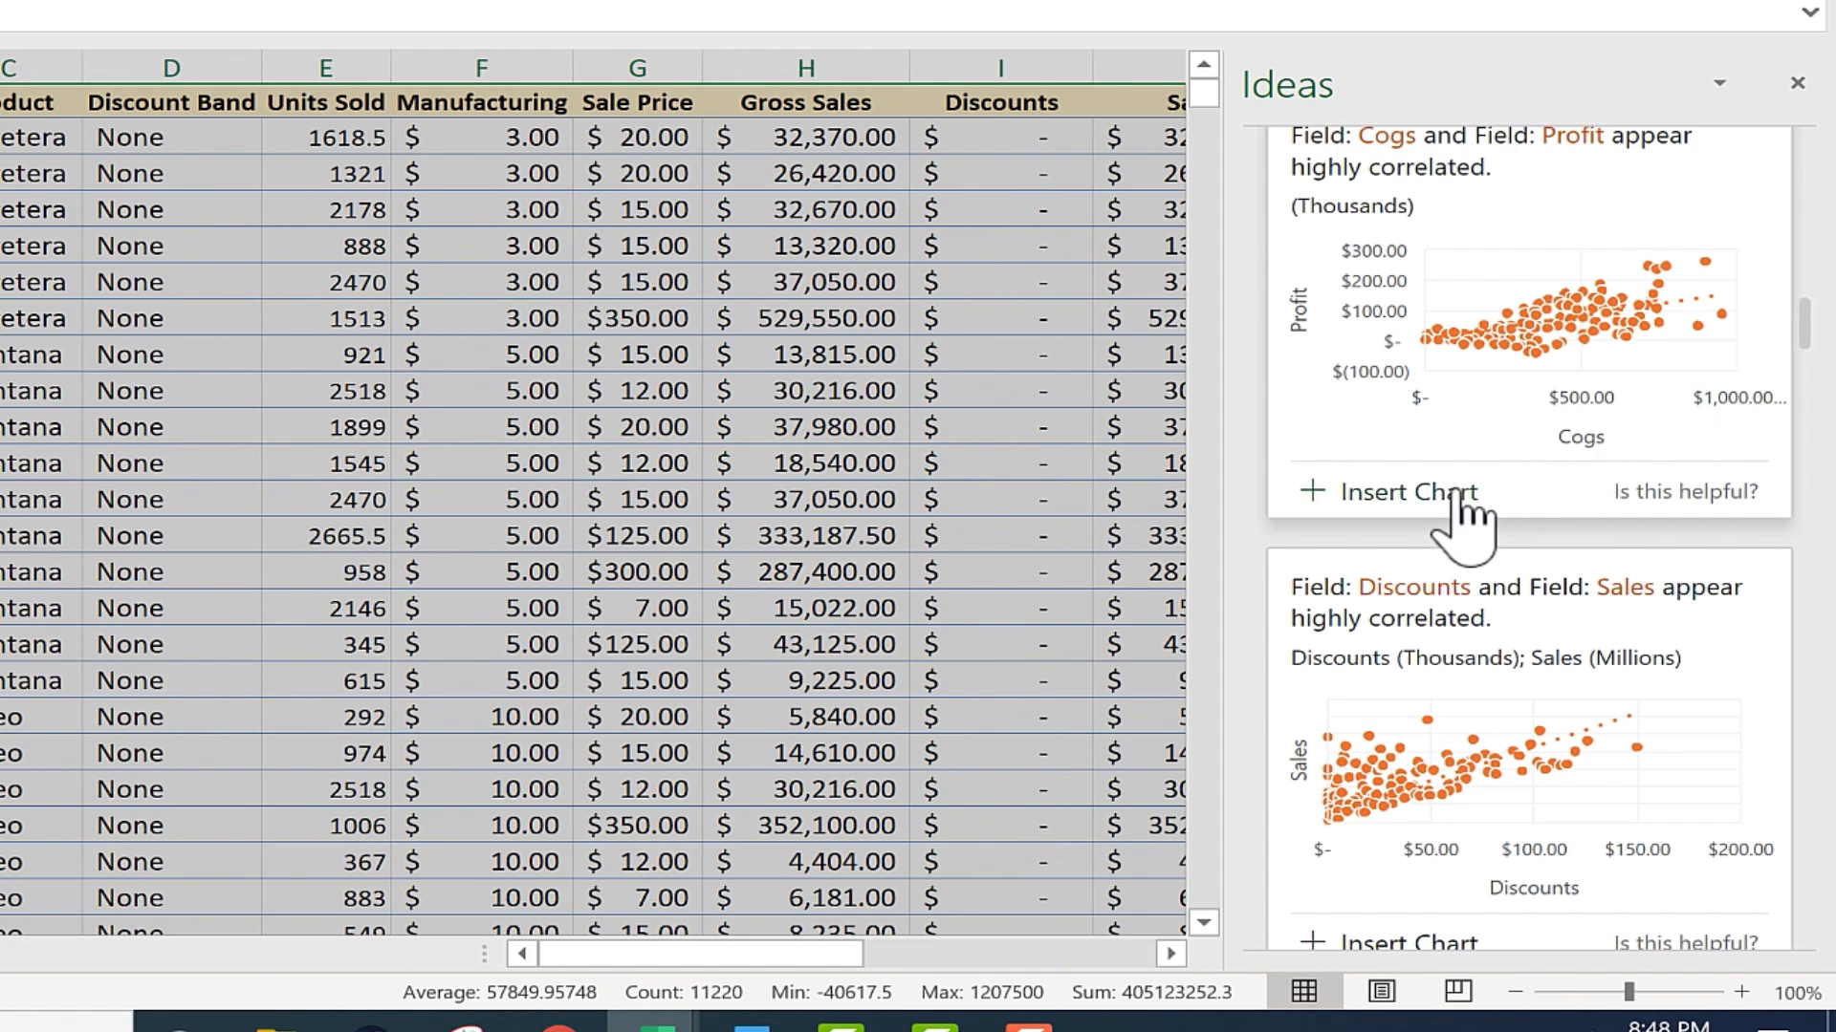
Step: Insert the 'Cogs and Profit appear highly correlated' scatter chart onto the 2020 sheet
{"action": "left_click", "coordinate": [1409, 491]}
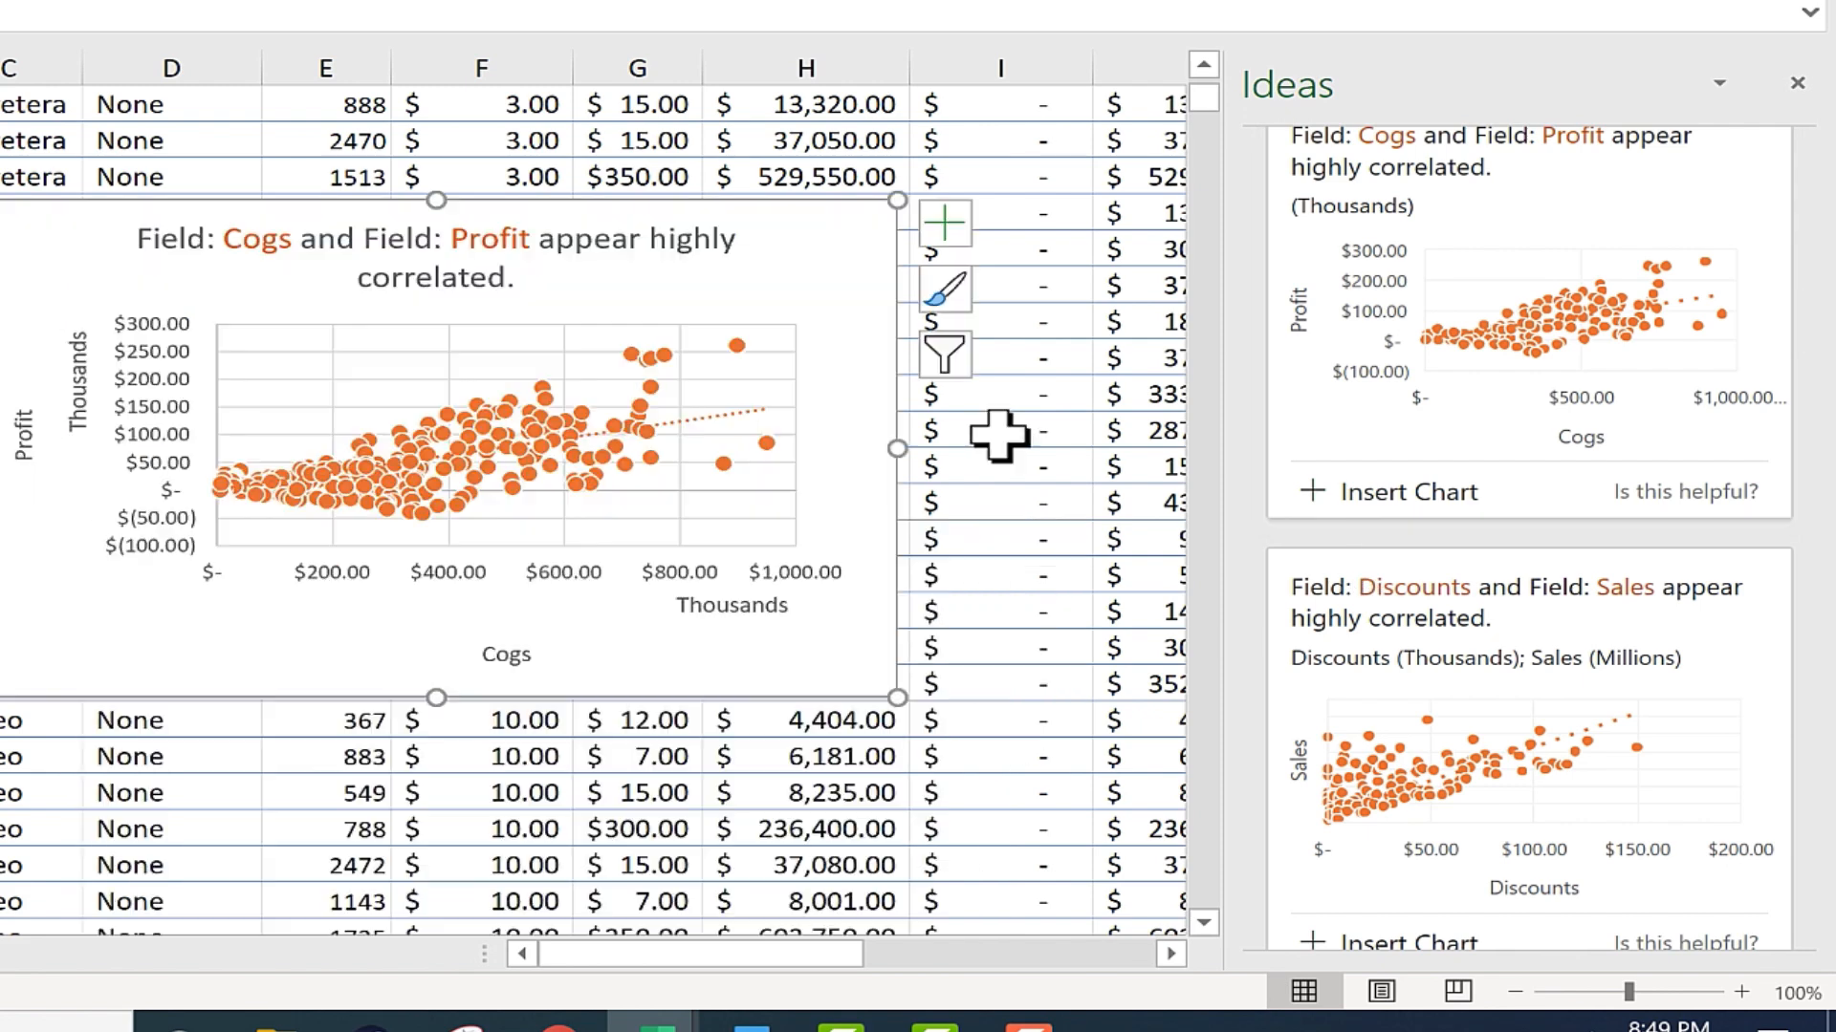
{"action": "mouse_move", "coordinate": [925, 439]}
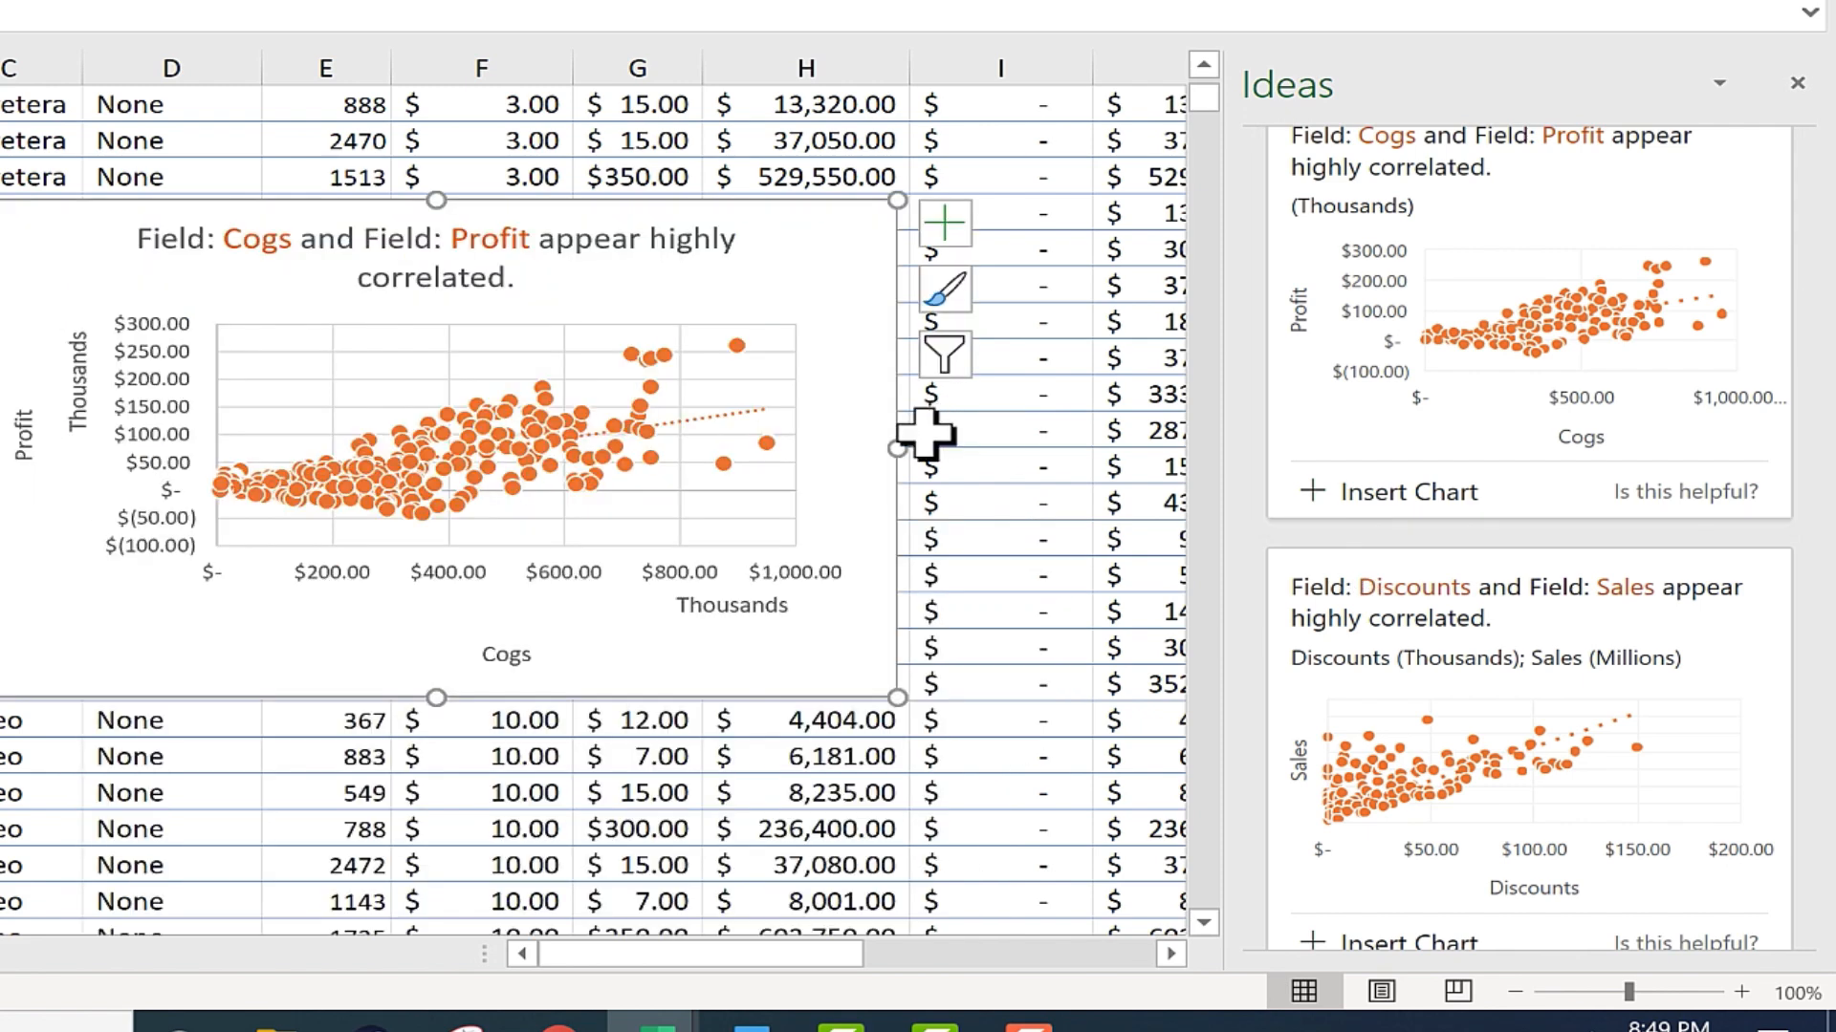